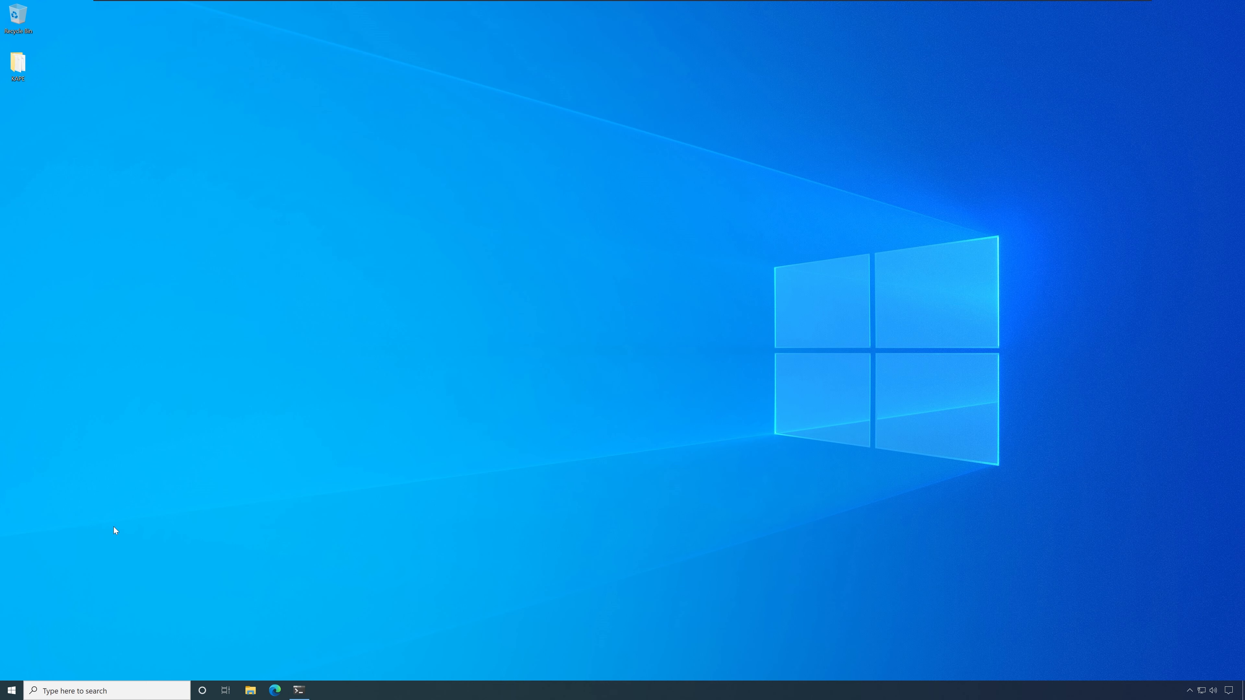
In the administrator PowerShell, run 'wmic useraccount get name,sid' to list local accounts with SIDs
{"action": "left_click", "coordinate": [275, 690]}
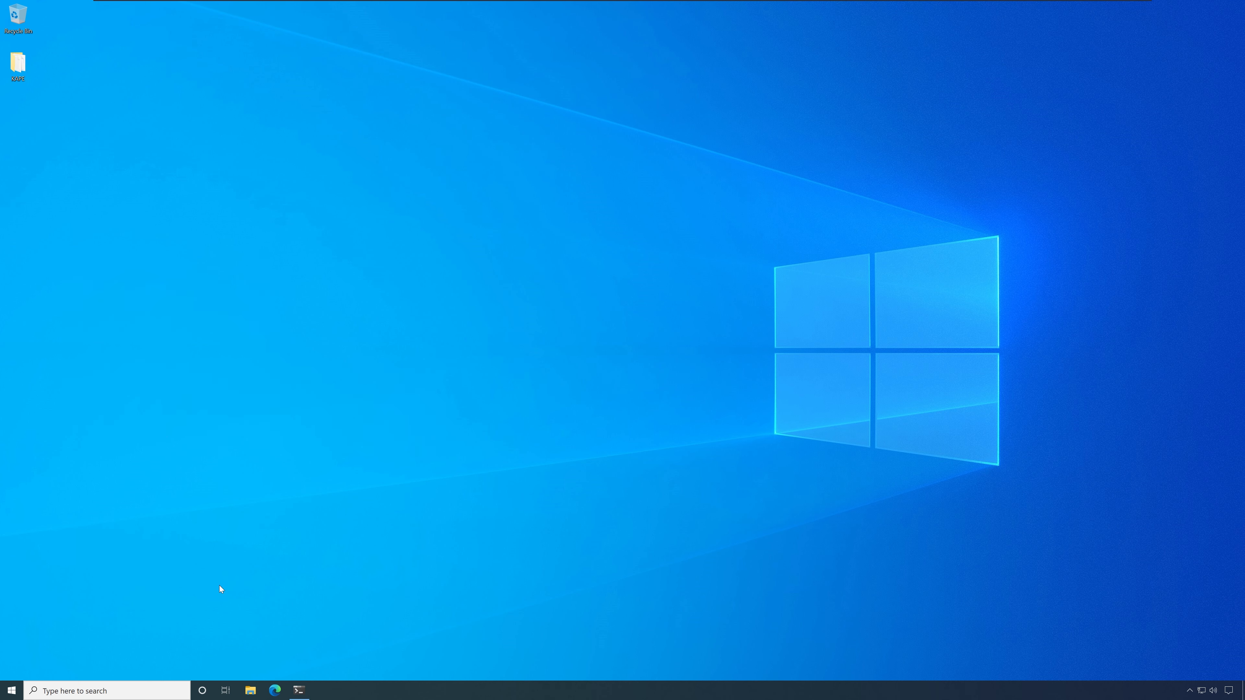
{"action": "left_click", "coordinate": [300, 690]}
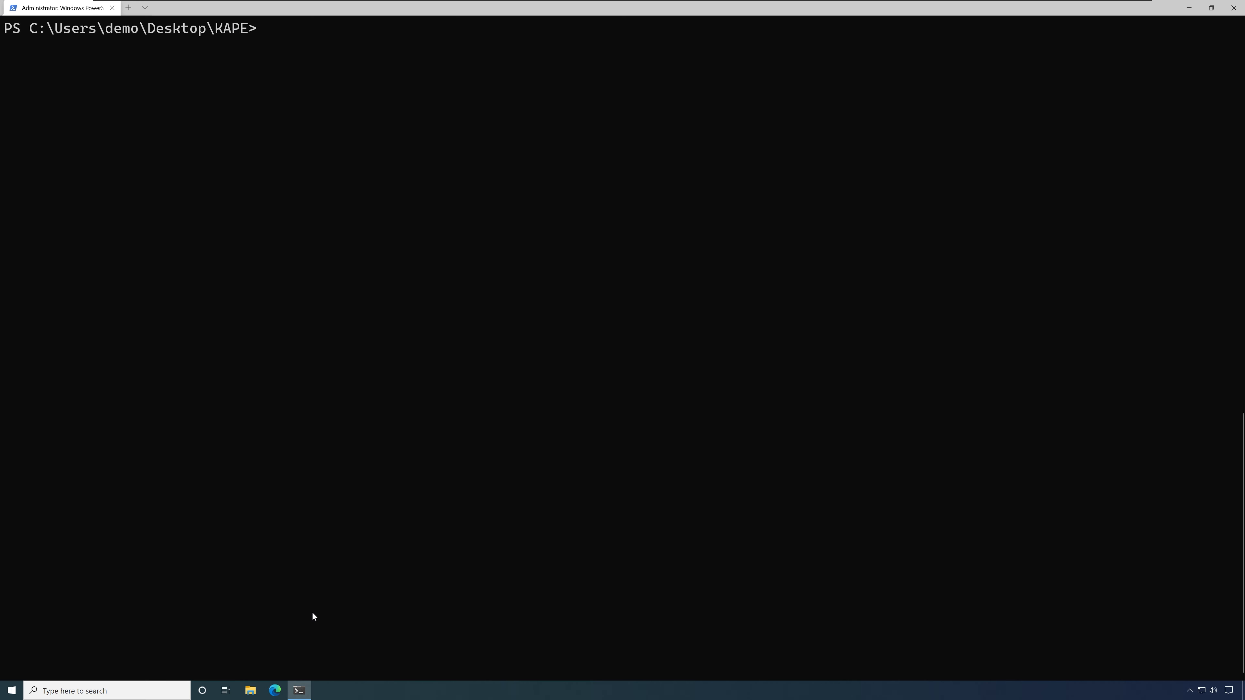
{"action": "type", "text": "wmic"}
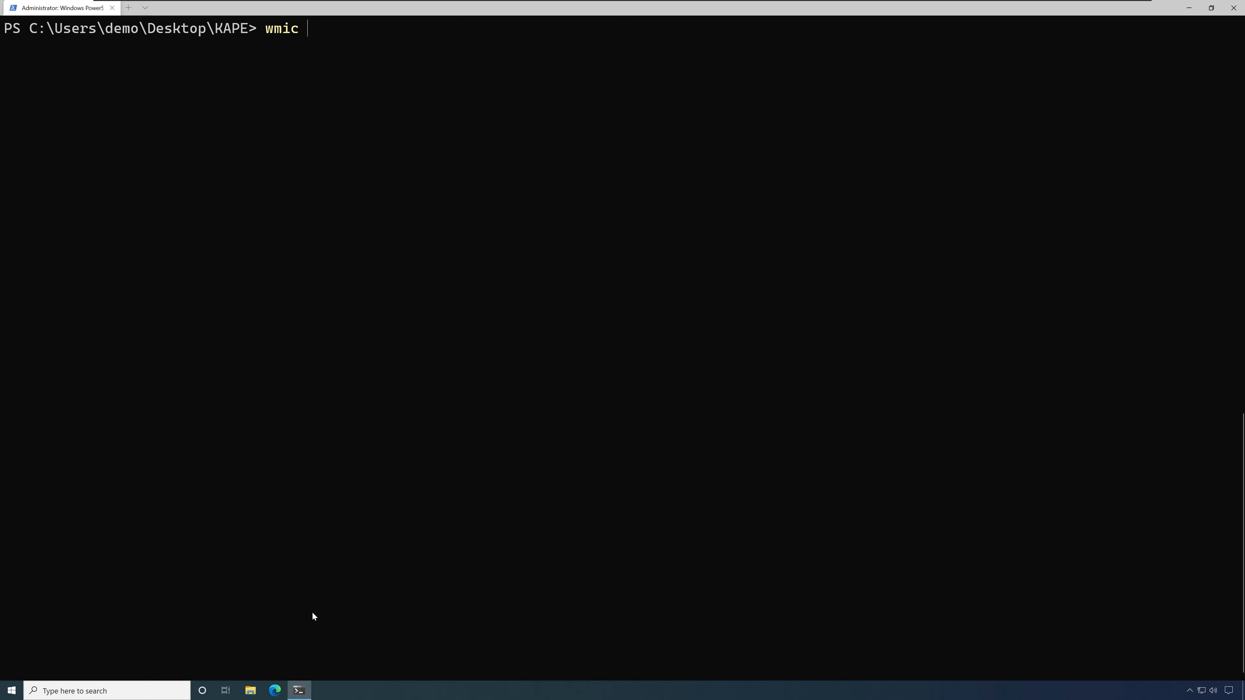
{"action": "type", "text": "useraccount get name,sid"}
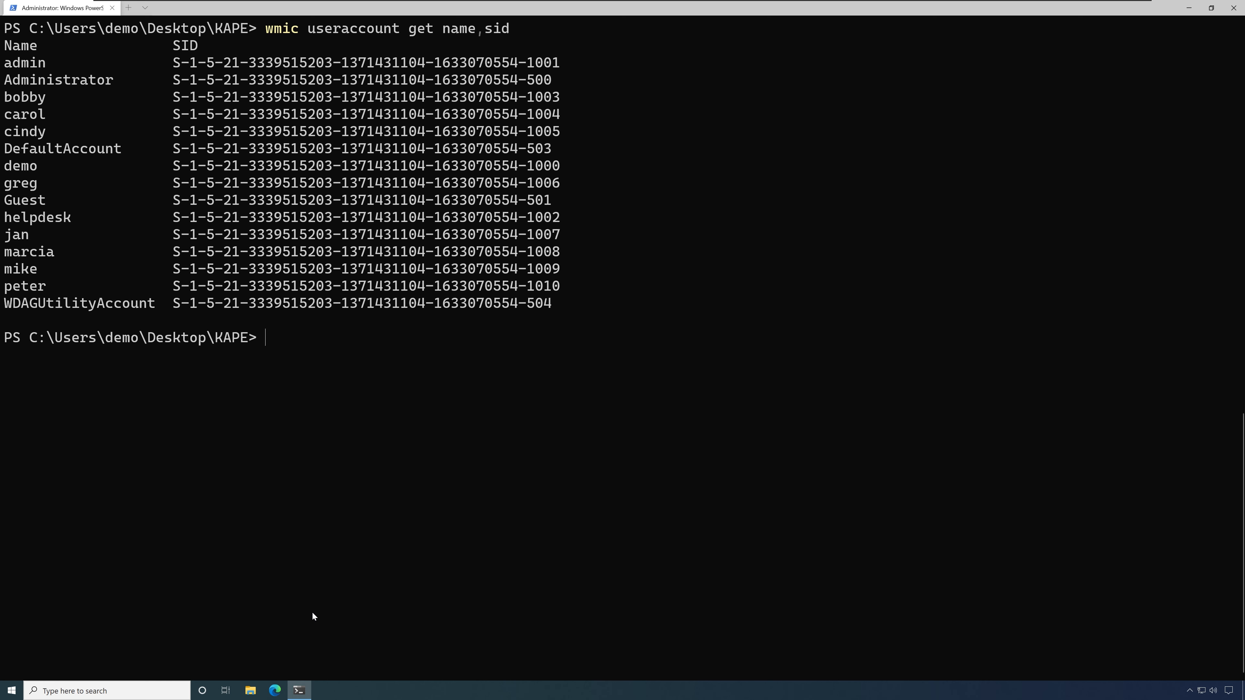
Start the KAPE command: .\kape.exe --tsource C: --target RegistryHives
{"action": "type", "text": ".\\kape.exe"}
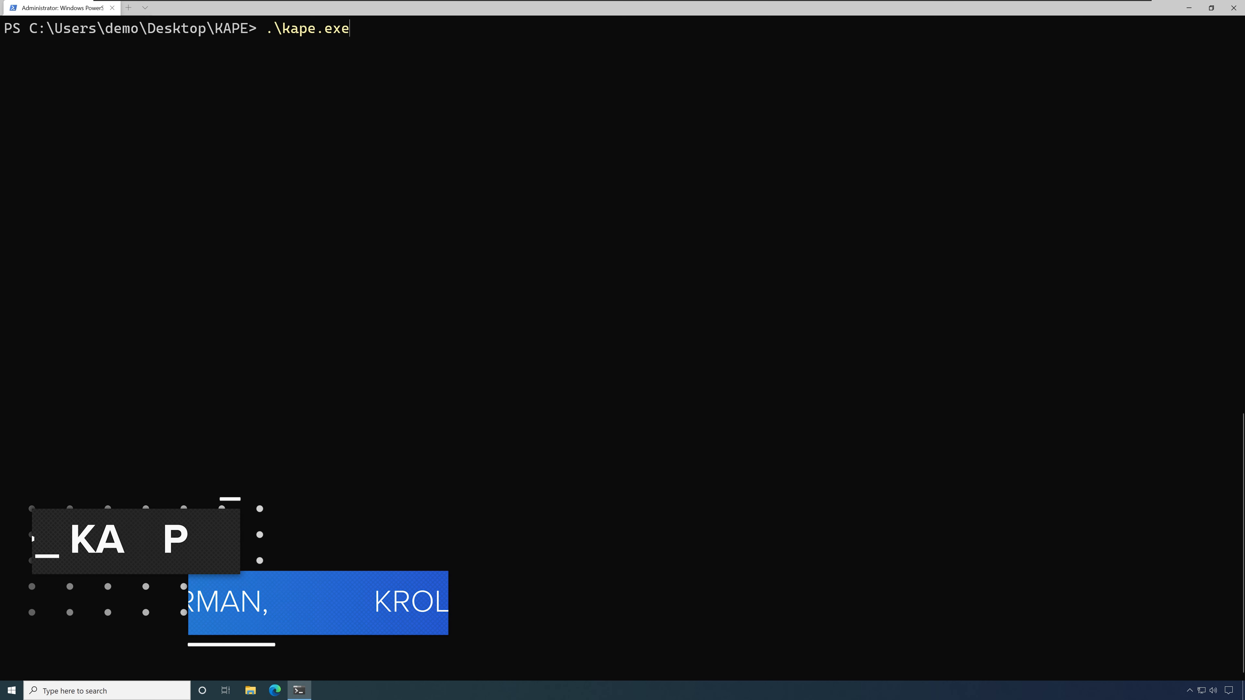
{"action": "type", "text": "--"}
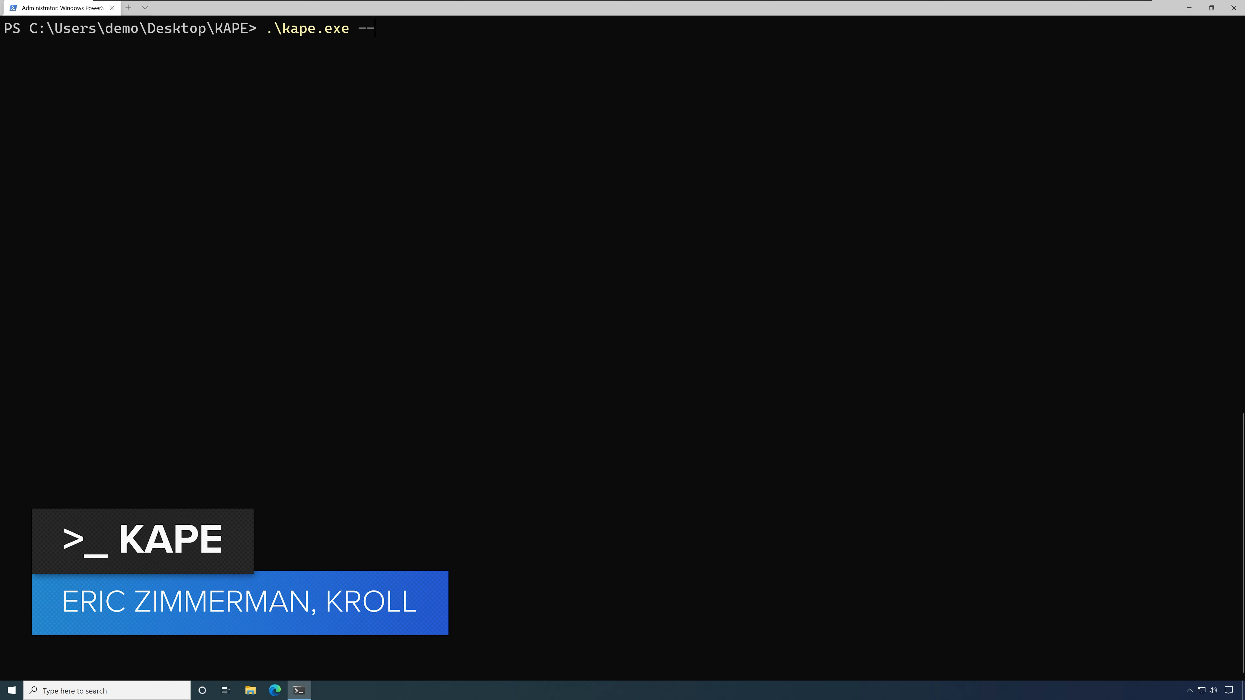
{"action": "type", "text": "tsource C:"}
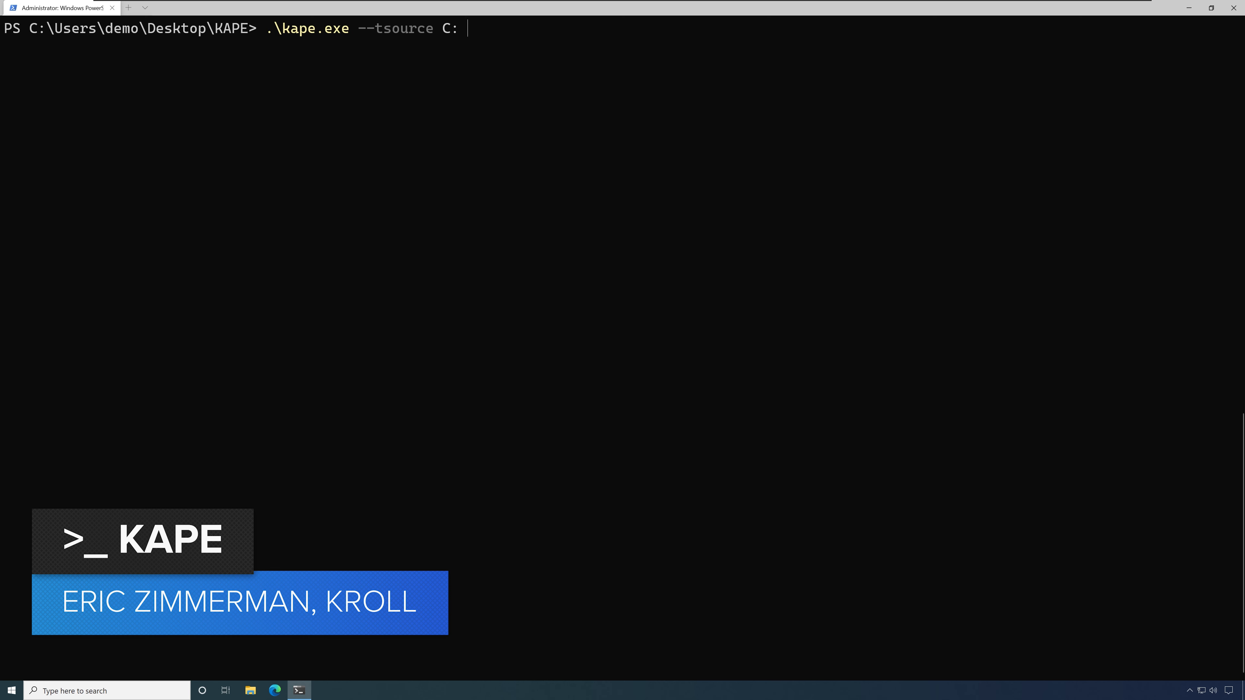
{"action": "type", "text": "--target"}
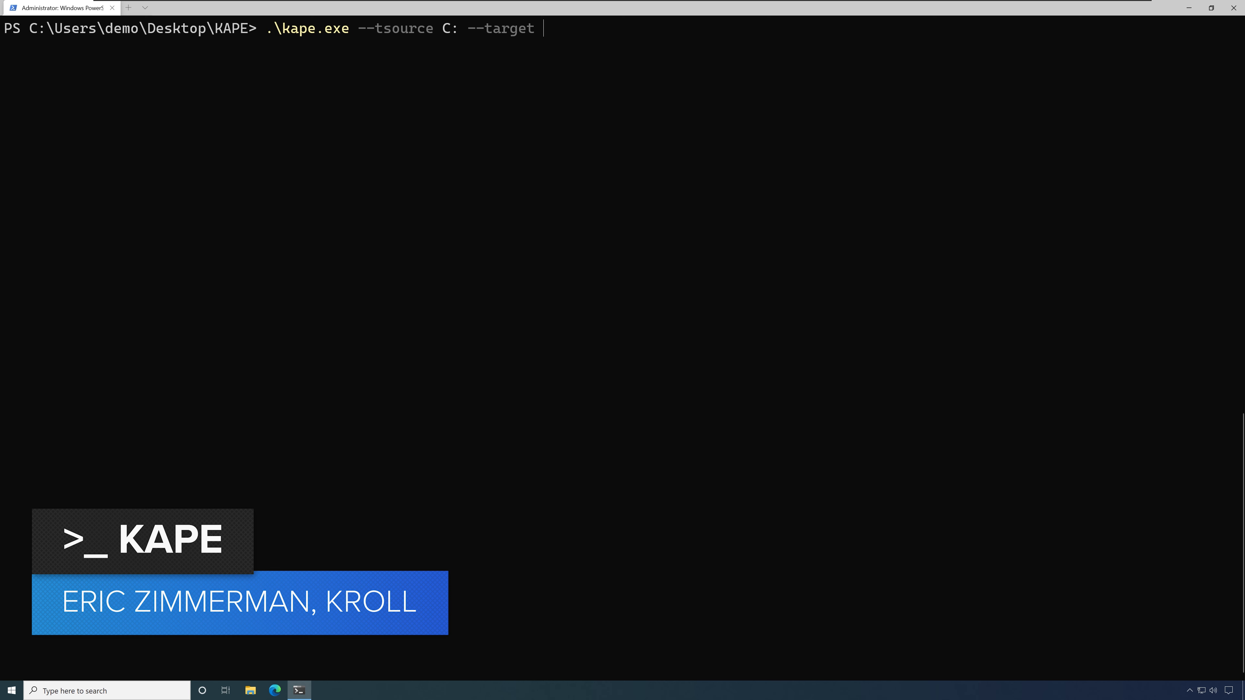
{"action": "type", "text": "RegistryHiv"}
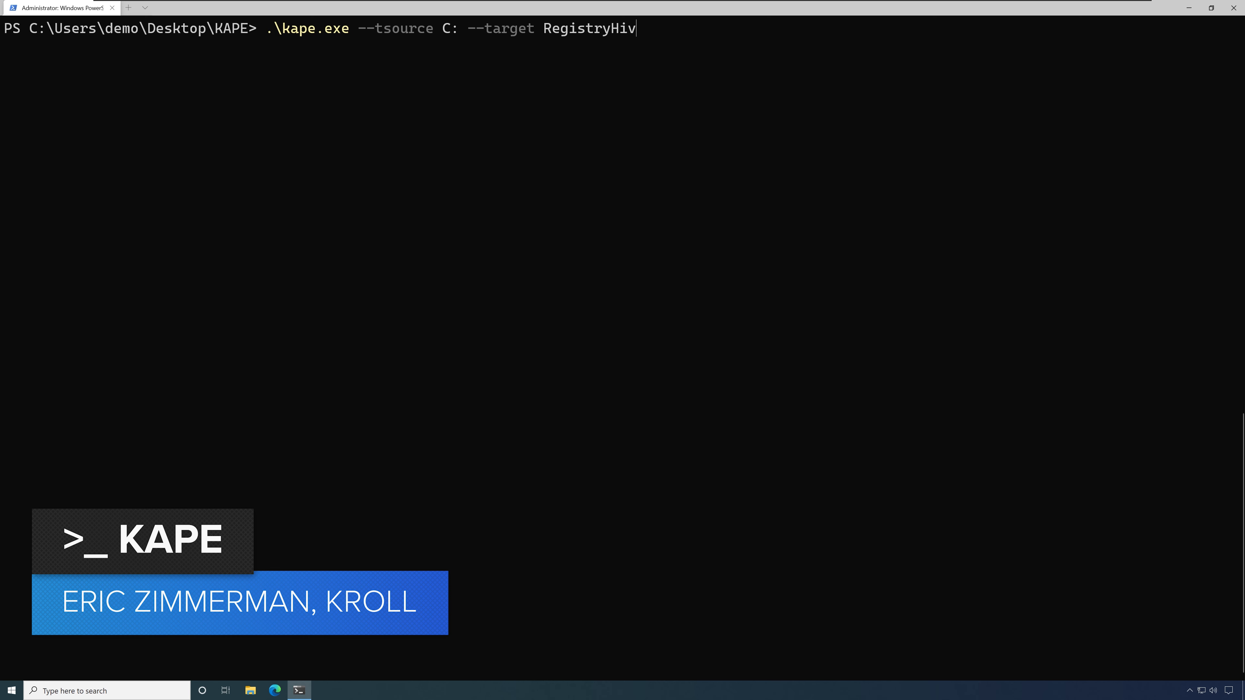
{"action": "type", "text": "es"}
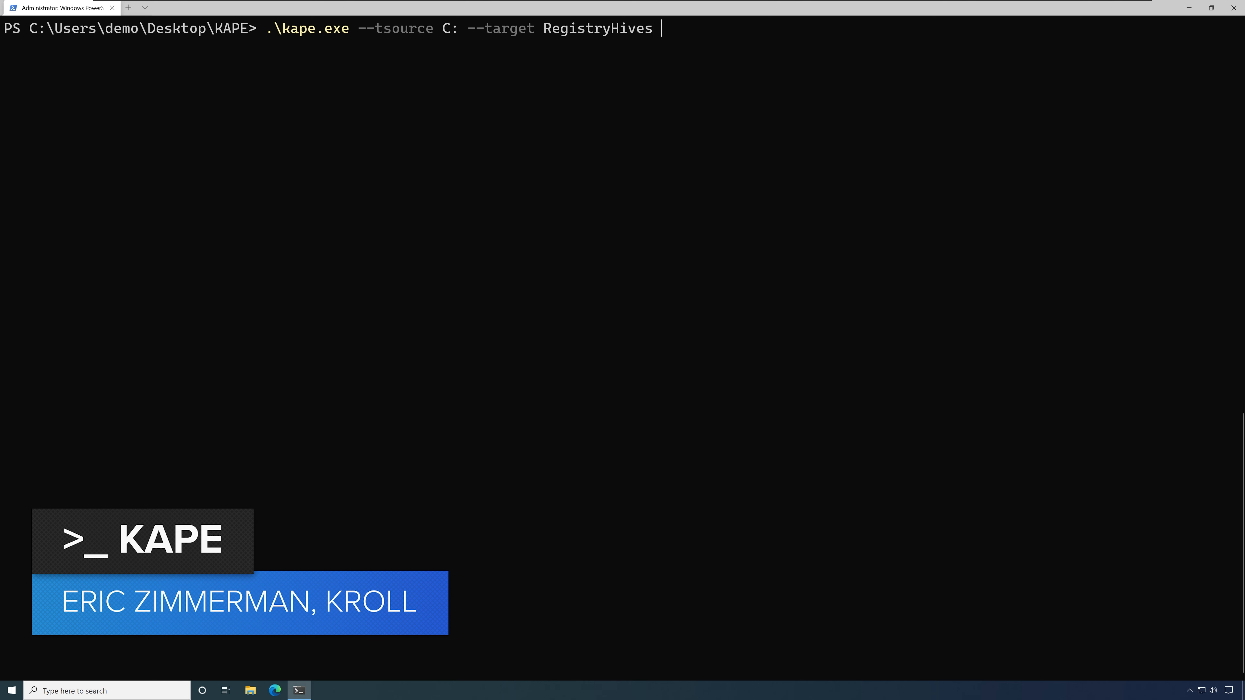
Complete it with --tdest C:\Users\demo\Desktop\ --vhdx hashcat, leaving it unrun
{"action": "type", "text": "--"}
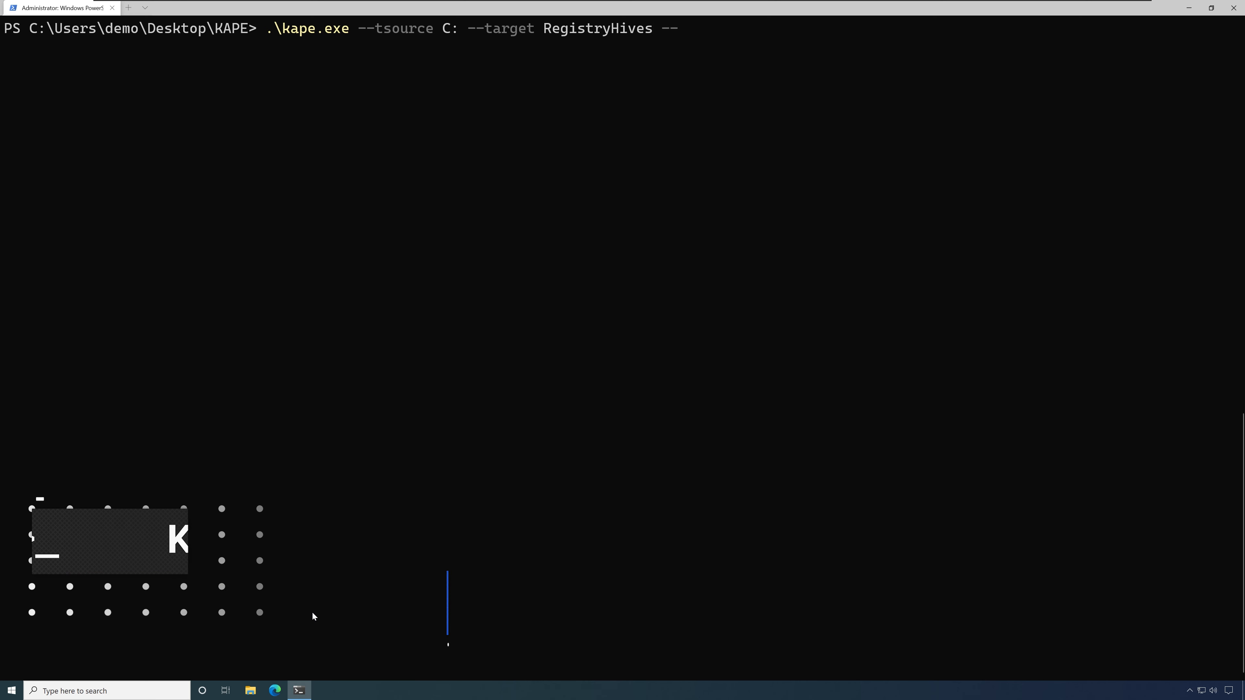
{"action": "type", "text": "tdest"}
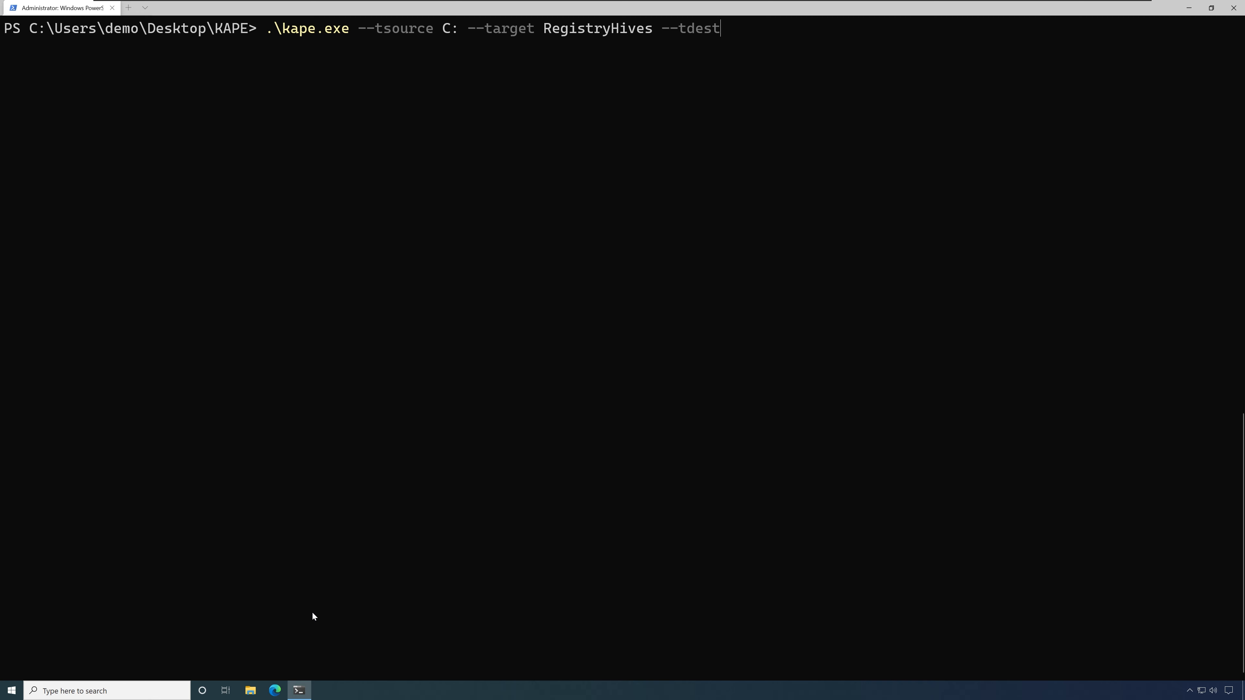
{"action": "type", "text": "C:\\Use"}
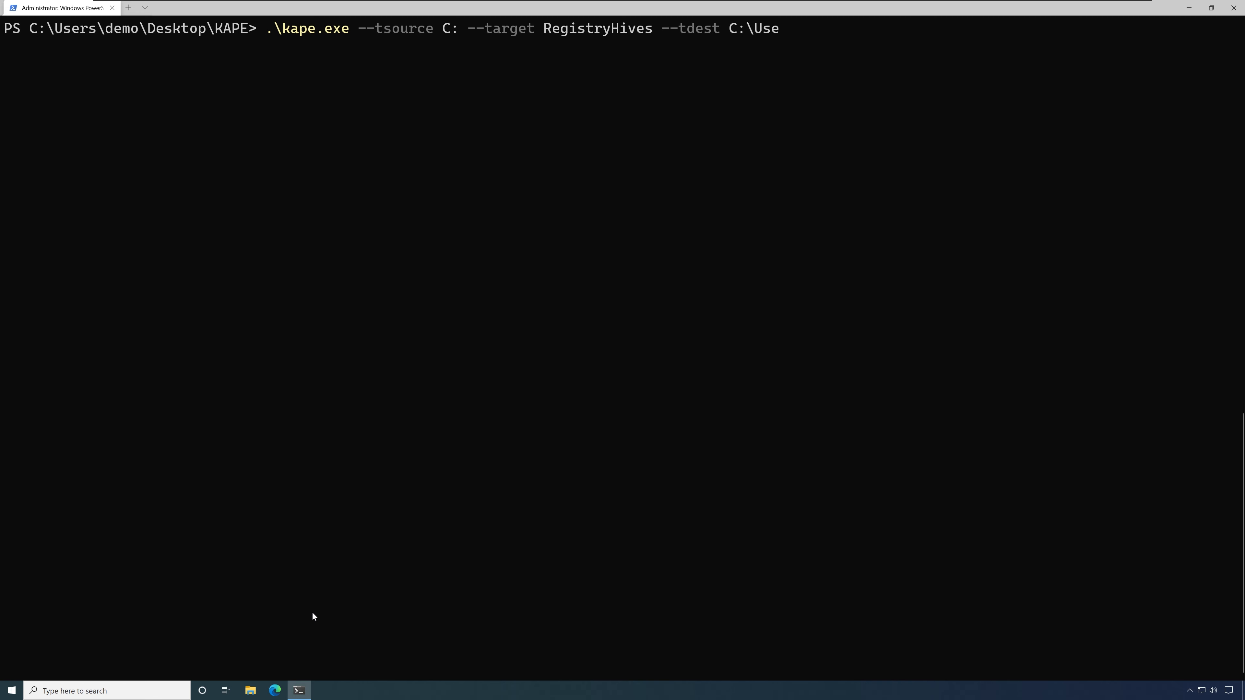
{"action": "type", "text": "rs\\demo\\Desktop\\ --"}
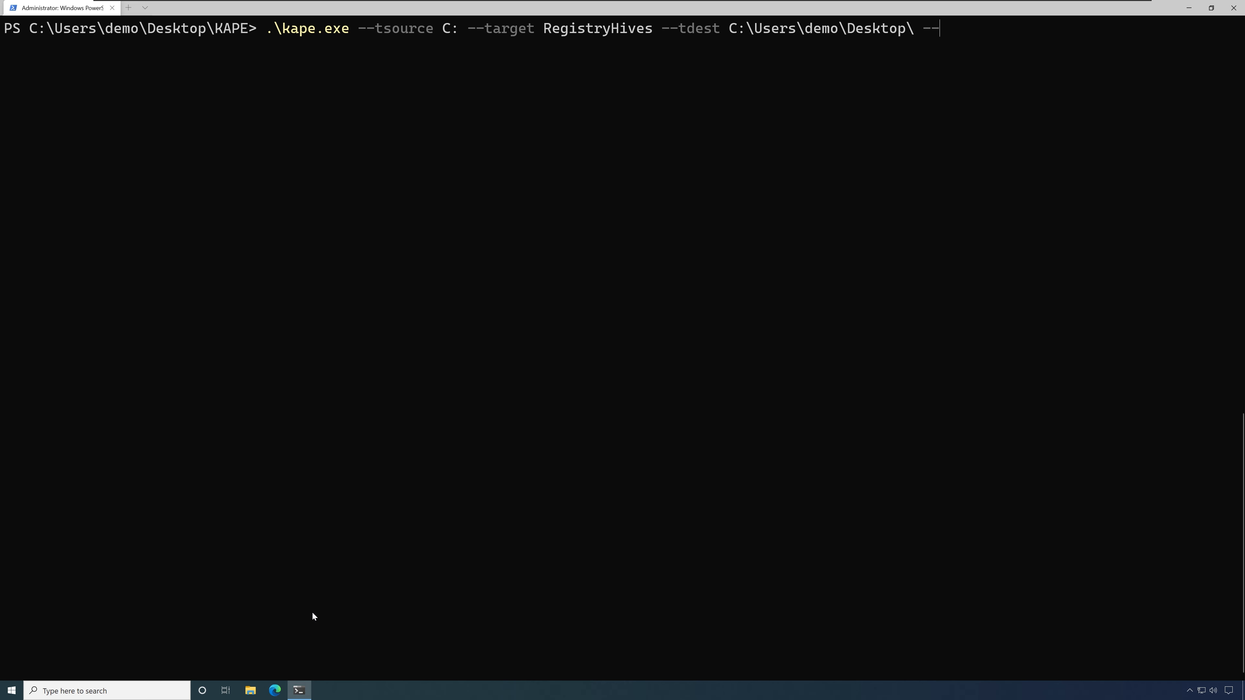
{"action": "type", "text": "vhdx"}
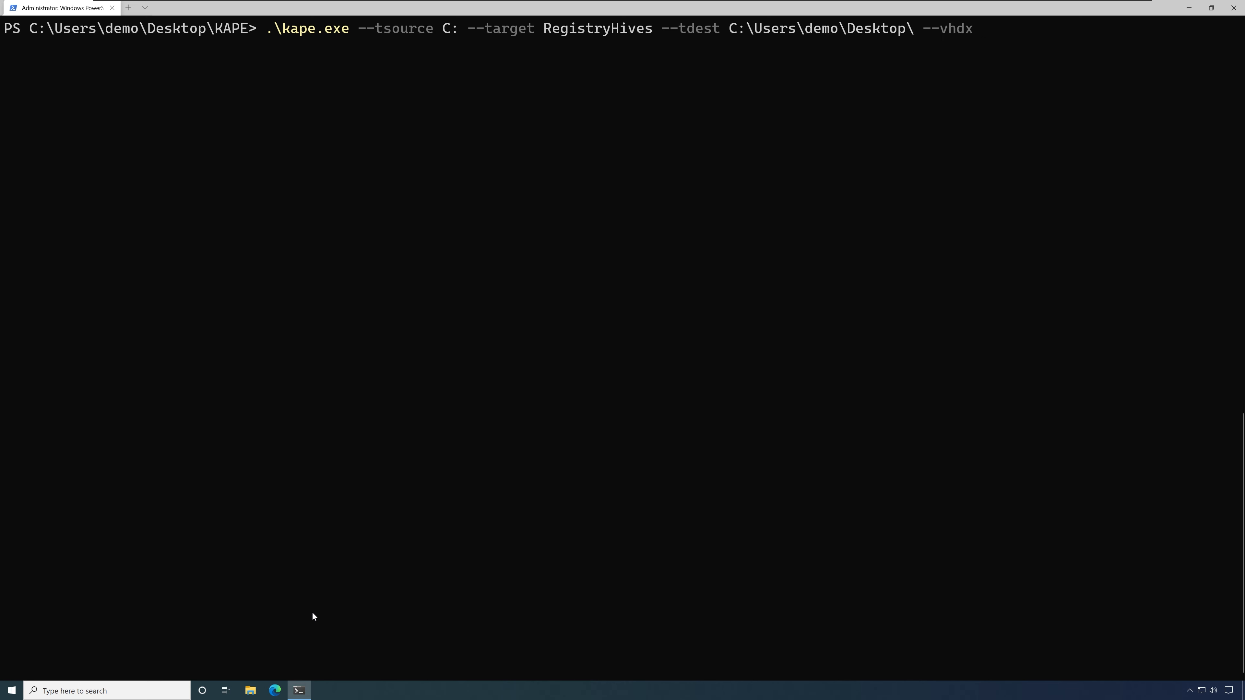
{"action": "type", "text": "hash"}
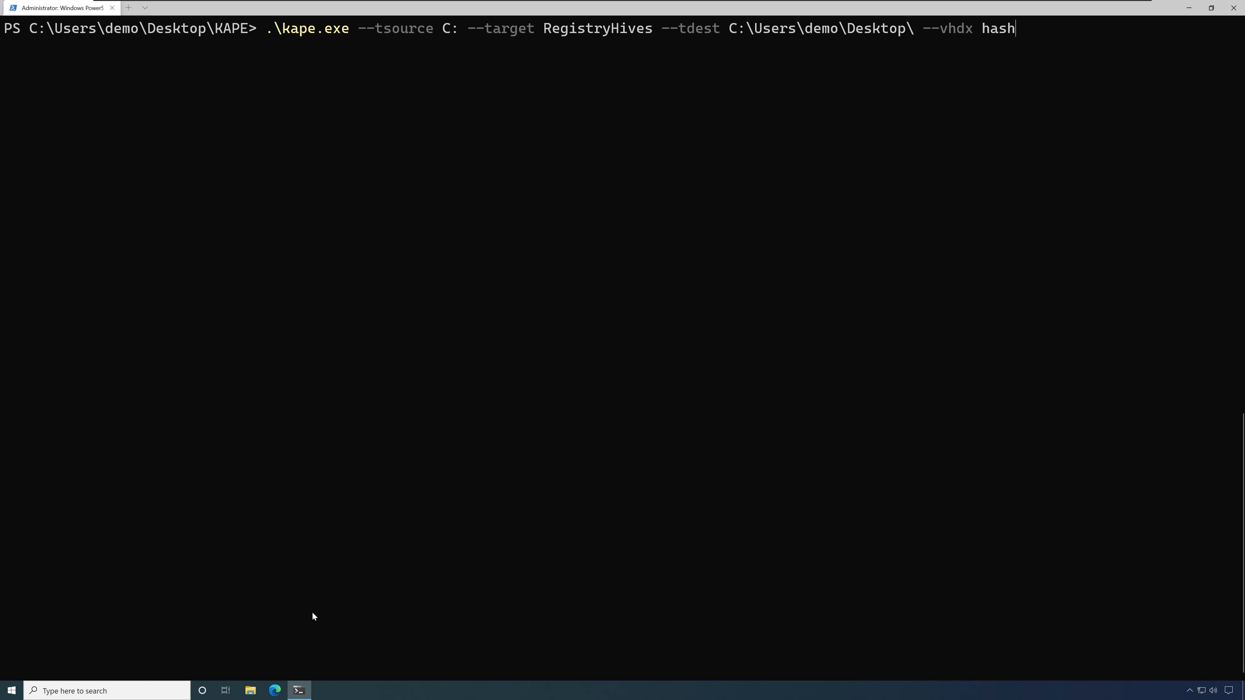
{"action": "type", "text": "cat"}
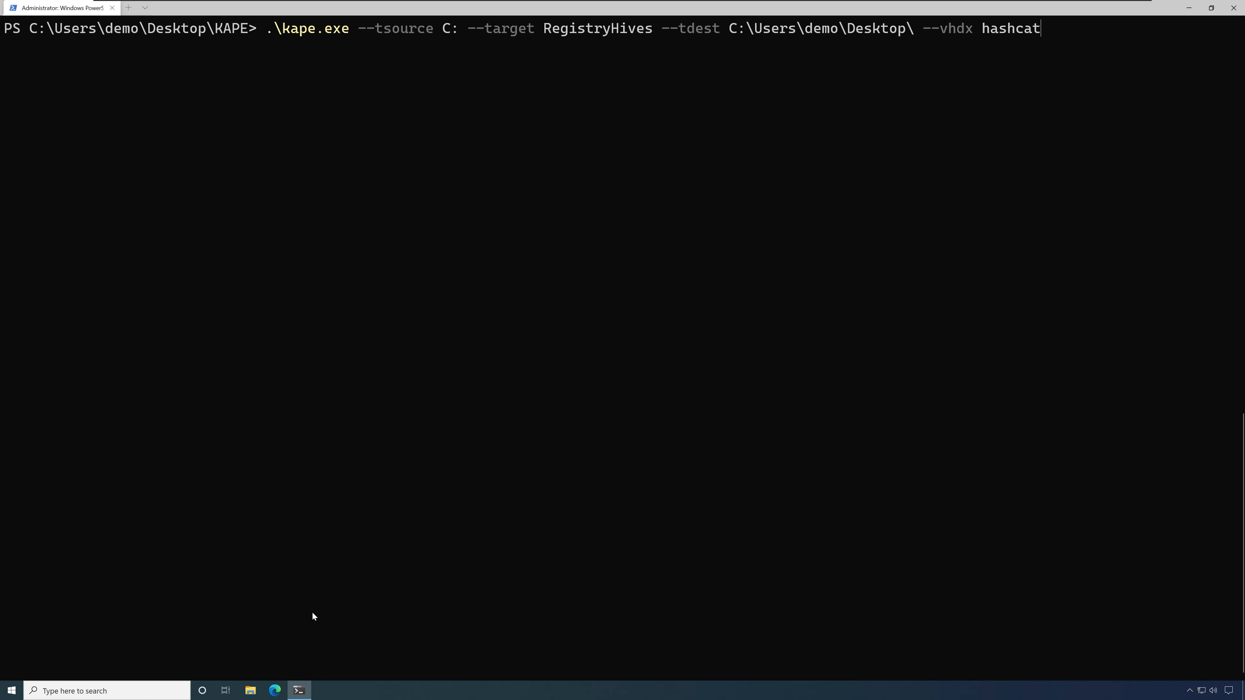
Run the KAPE collection, copying the registry hives into the hashcat VHDX zipped on the Desktop
{"action": "key", "text": "Return"}
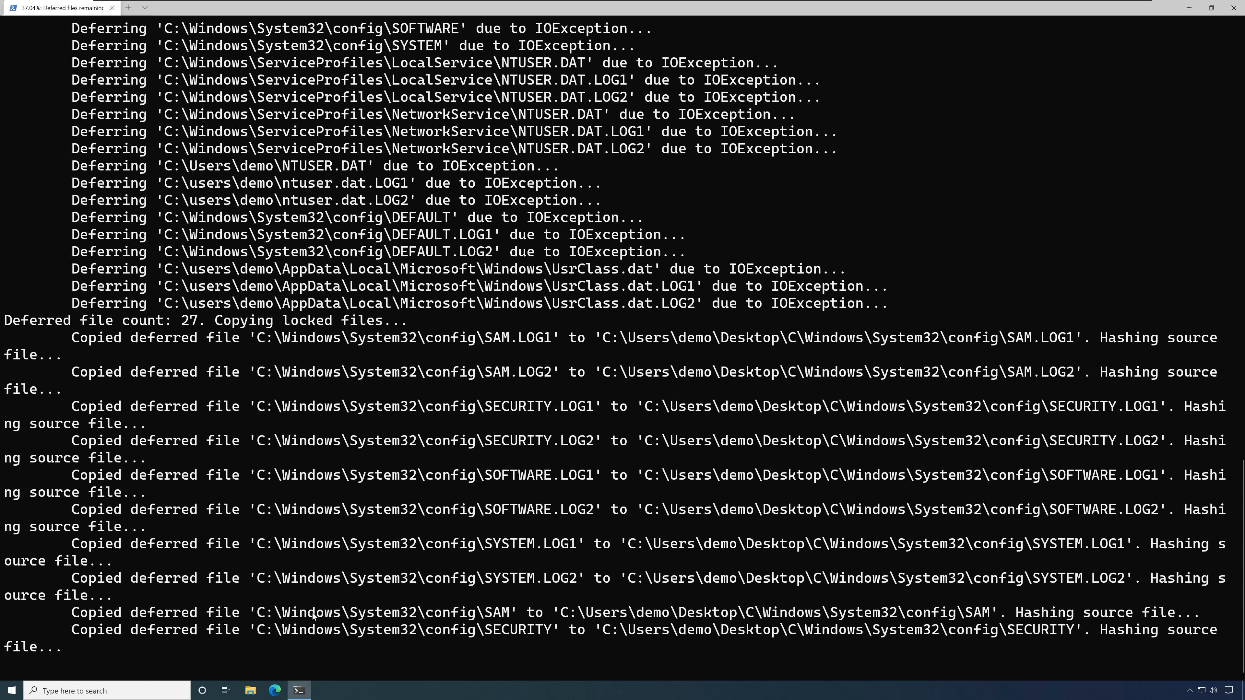
{"action": "scroll", "scroll_direction": "down", "scroll_amount": 3}
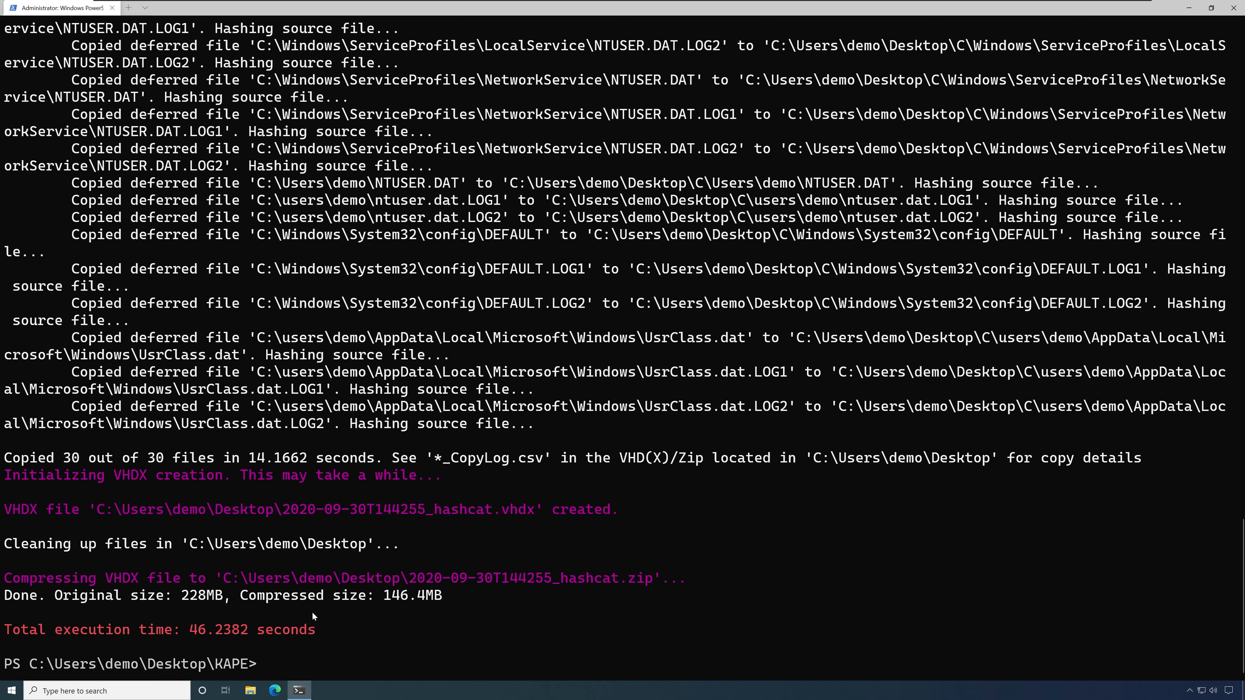
{"action": "double_click", "coordinate": [278, 577]}
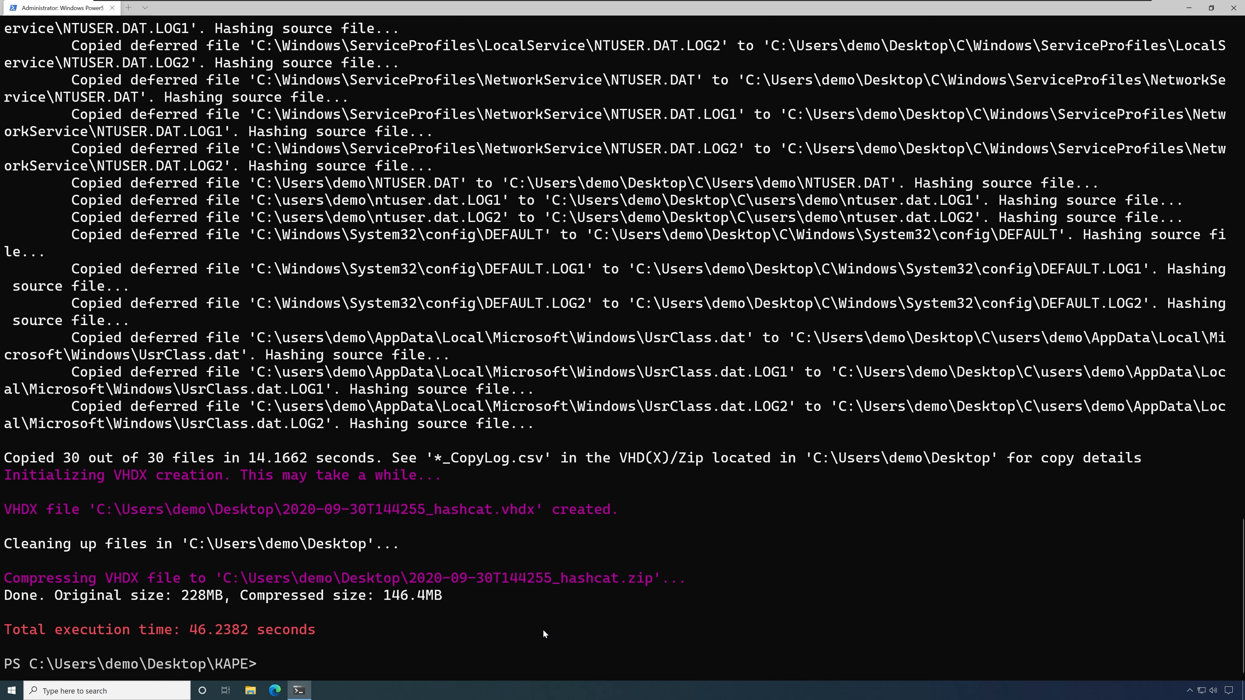
{"action": "mouse_move", "coordinate": [339, 655]}
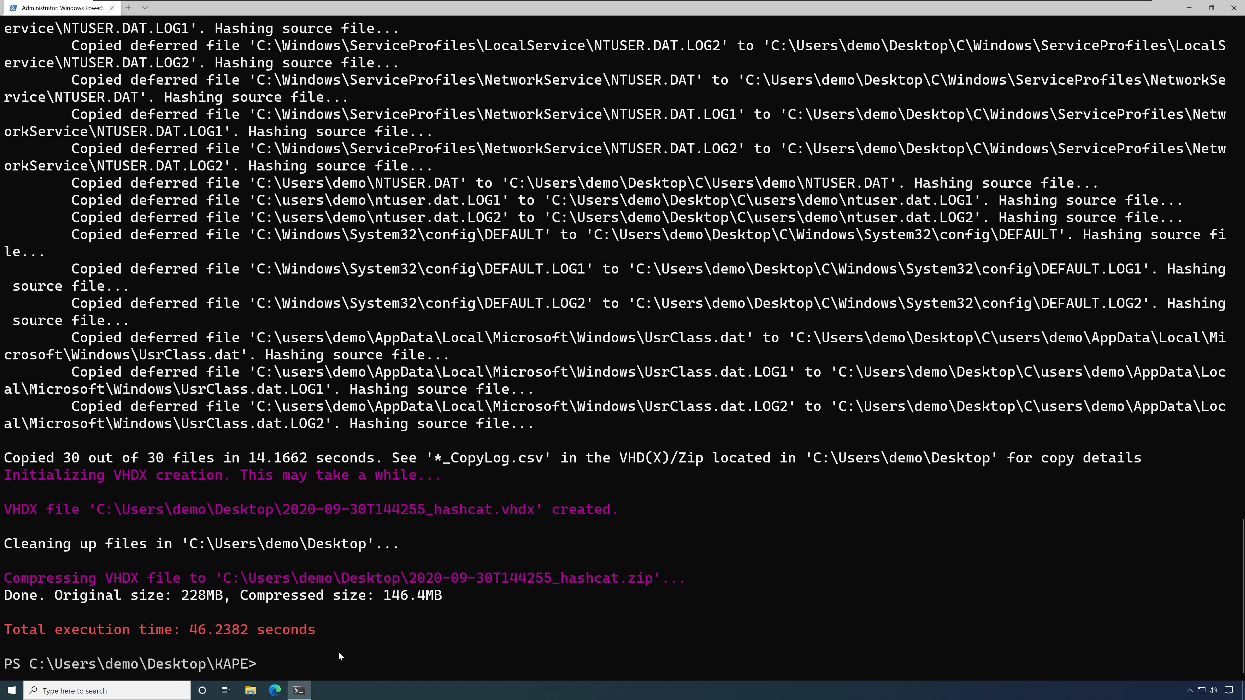
{"action": "type", "text": "e"}
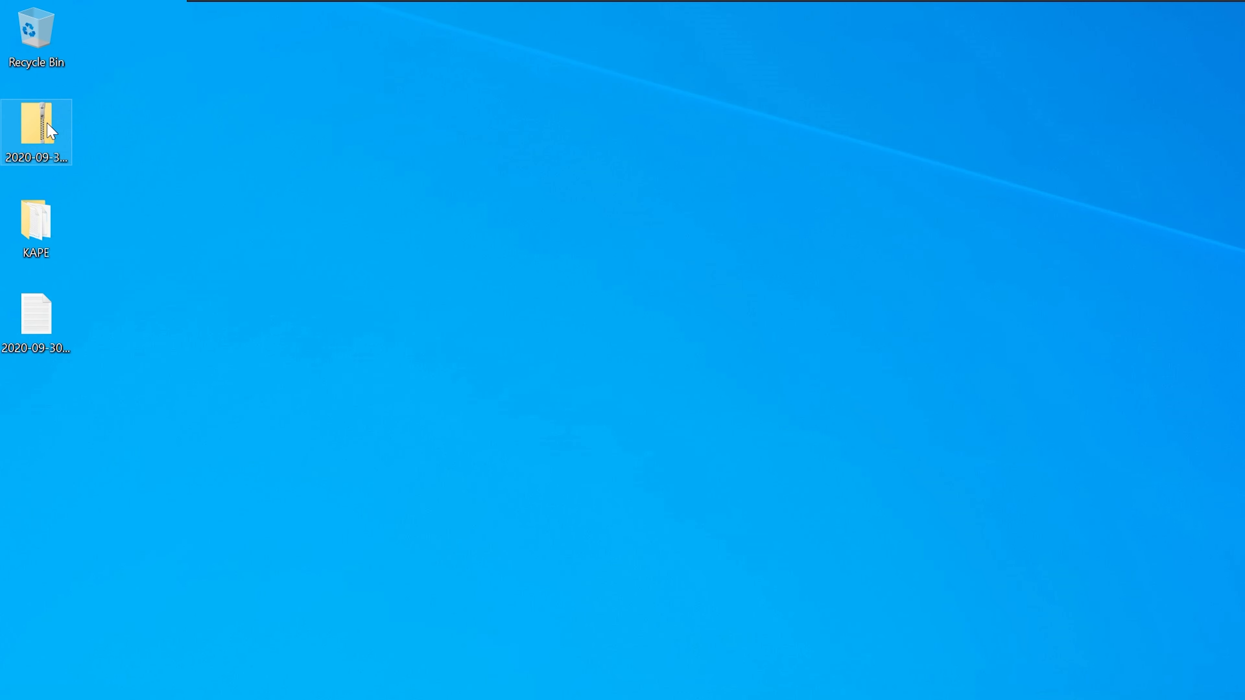
Move the hashcat zip and ConsoleLog.txt to mid-desktop and select both
{"action": "left_click_drag", "start_coordinate": [36, 131], "coordinate": [325, 409]}
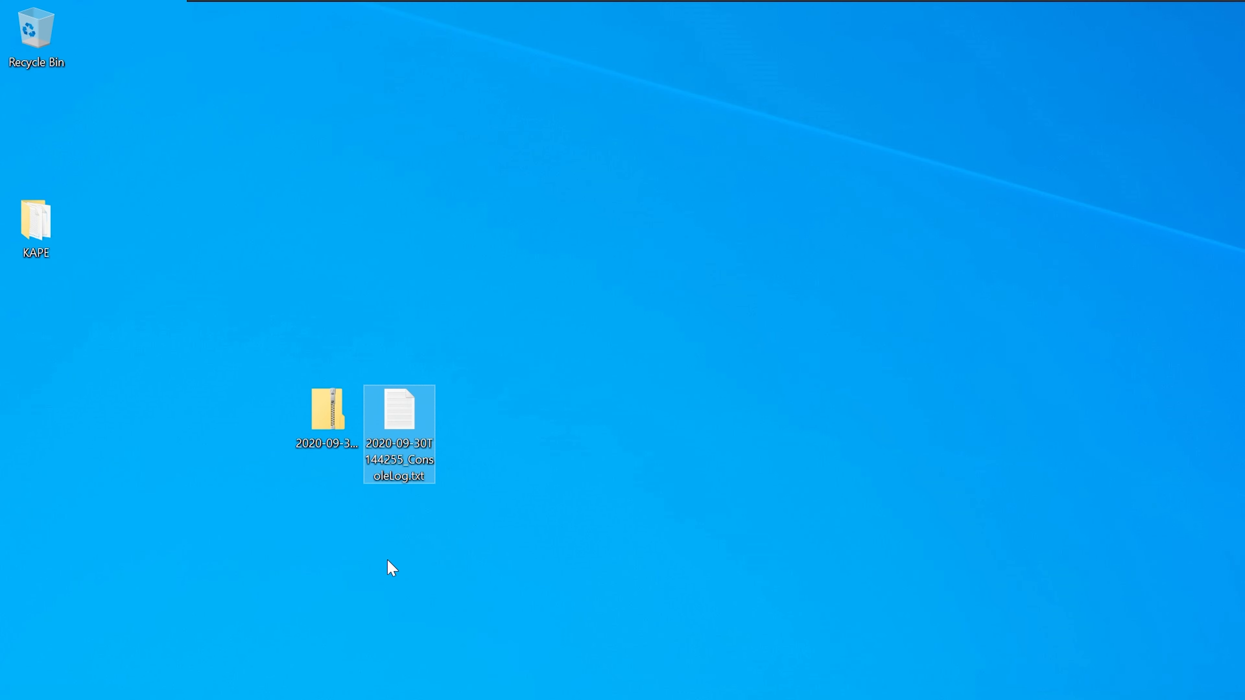
{"action": "left_click", "coordinate": [326, 409]}
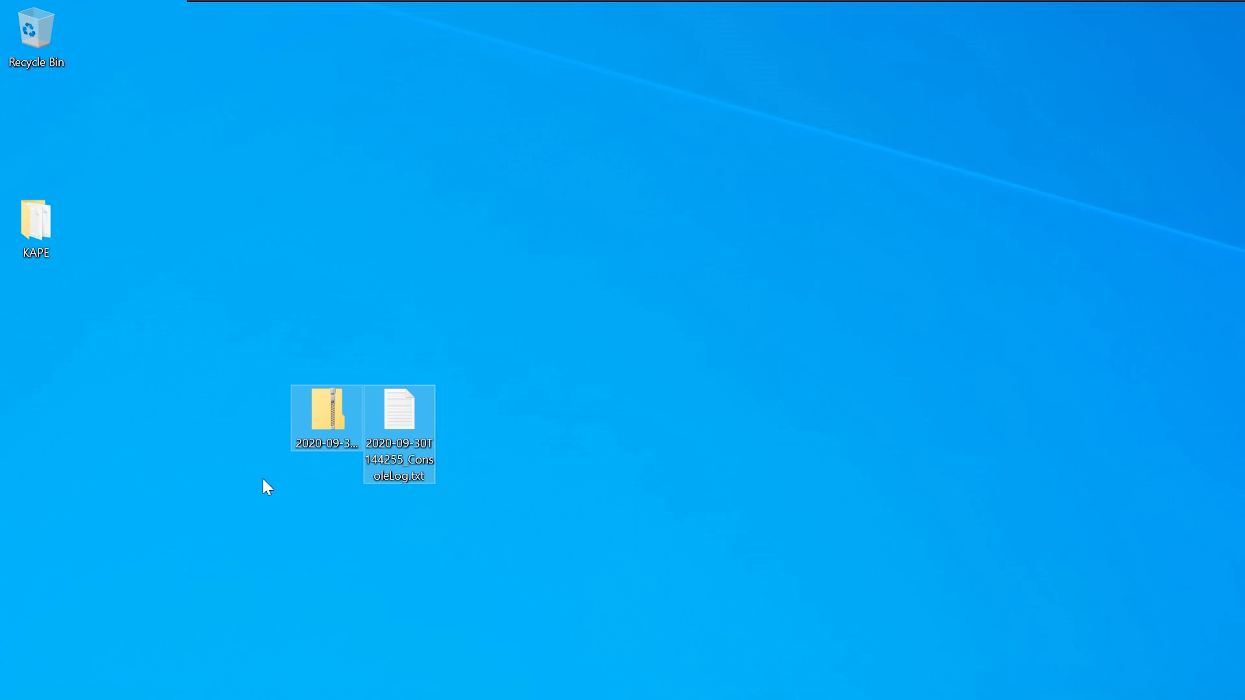
{"action": "mouse_move", "coordinate": [240, 528]}
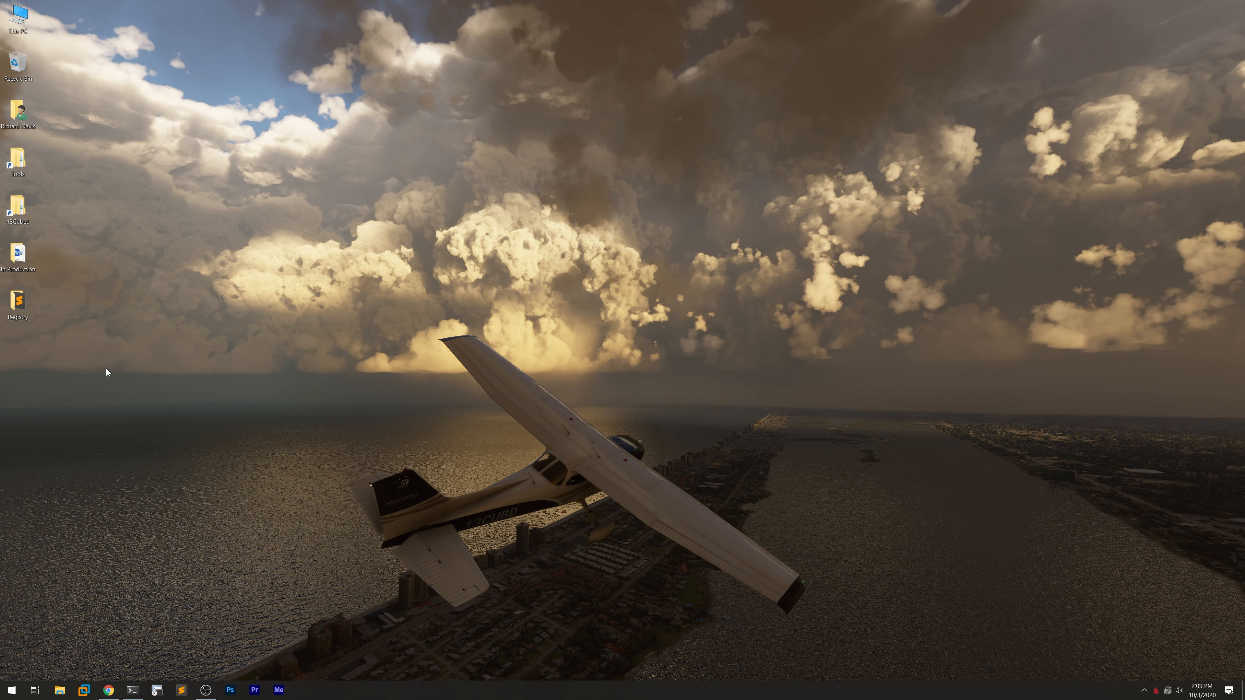
In the Registry folder, extract the hashcat zip to get the VHDX image and KAPE folder
{"action": "double_click", "coordinate": [17, 301]}
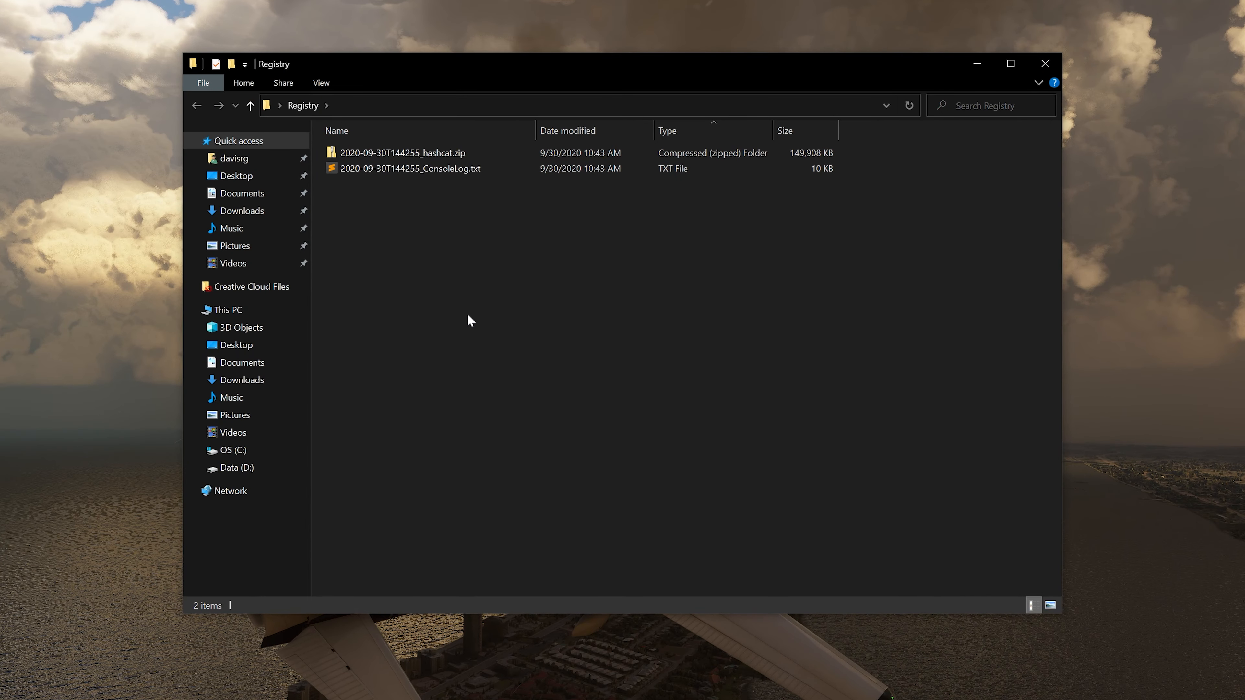
{"action": "key", "text": "ctrl+a"}
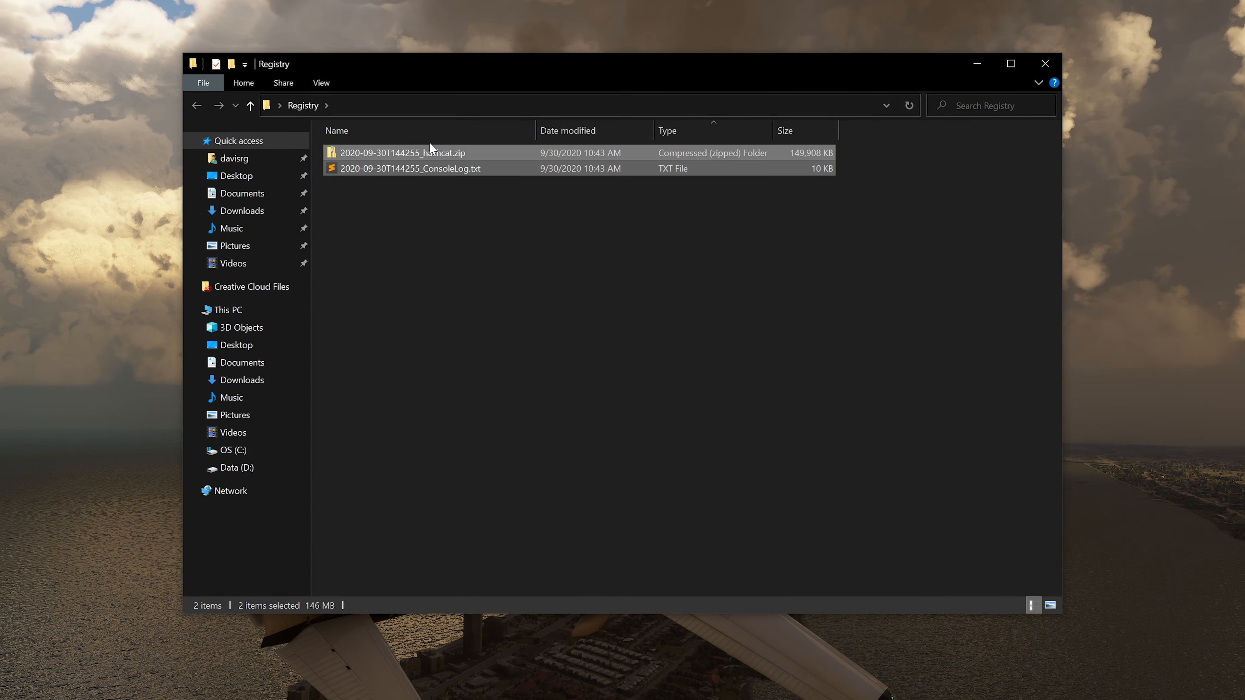
{"action": "mouse_move", "coordinate": [434, 226]}
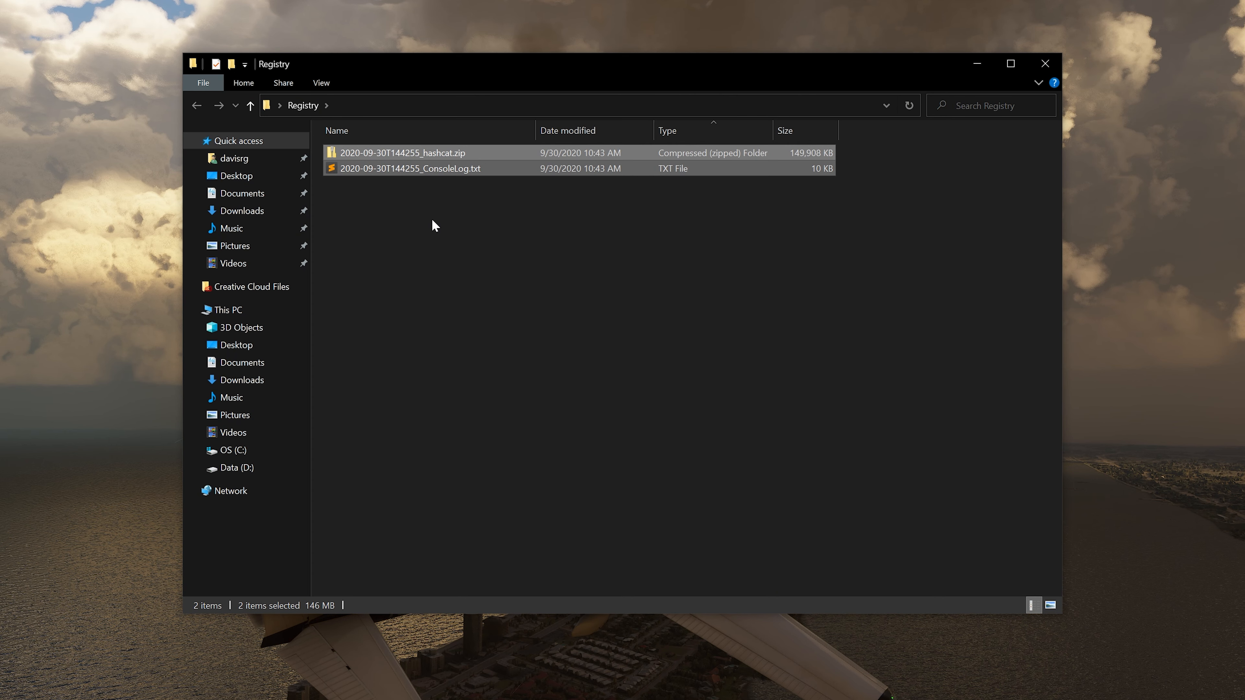
{"action": "right_click", "coordinate": [404, 152]}
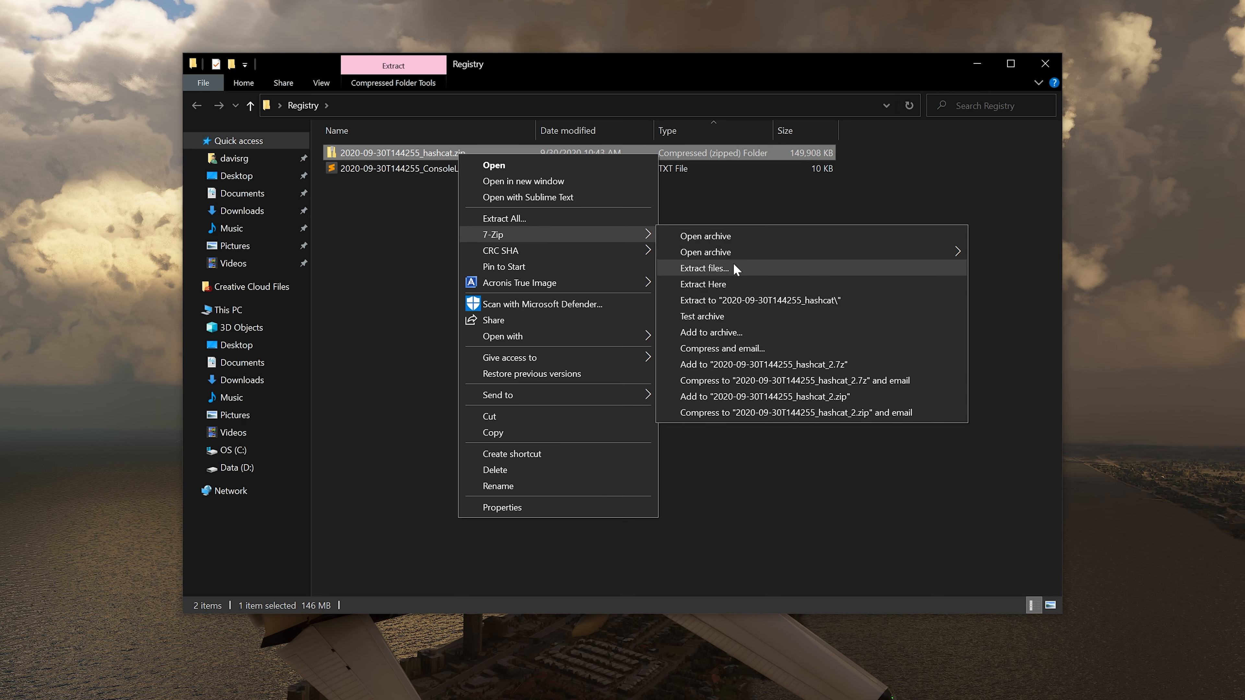
{"action": "left_click", "coordinate": [704, 268]}
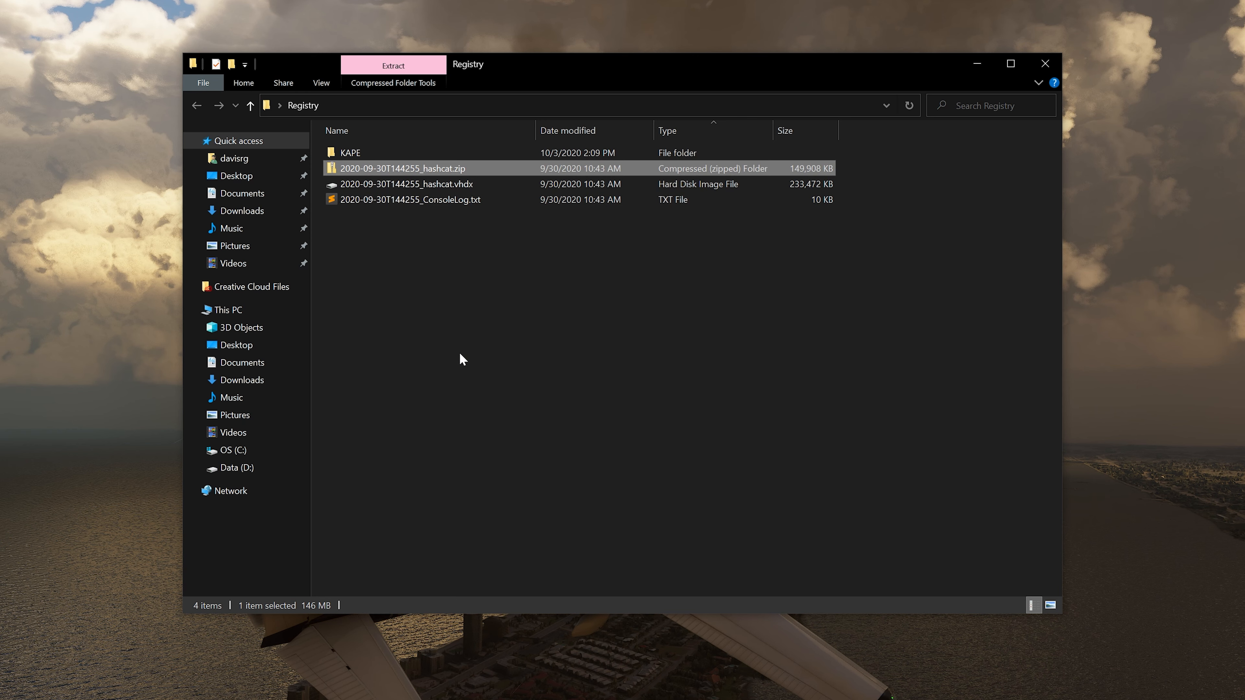
{"action": "left_click", "coordinate": [407, 184]}
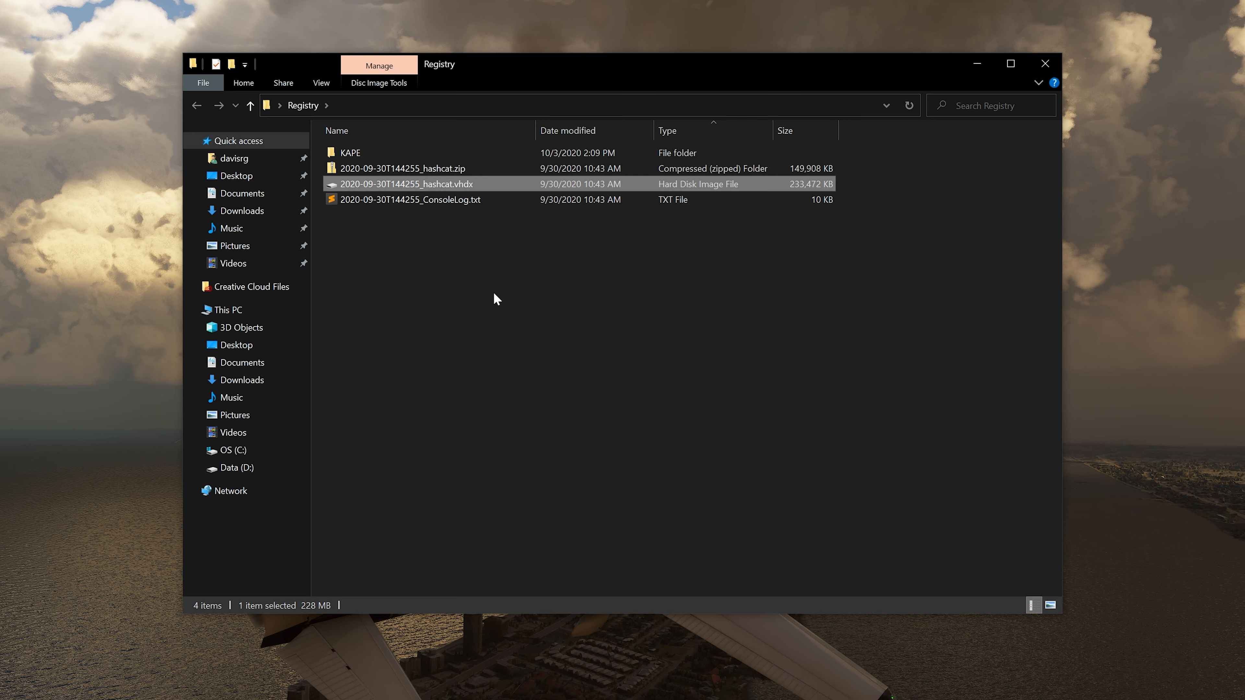
{"action": "mouse_move", "coordinate": [513, 203]}
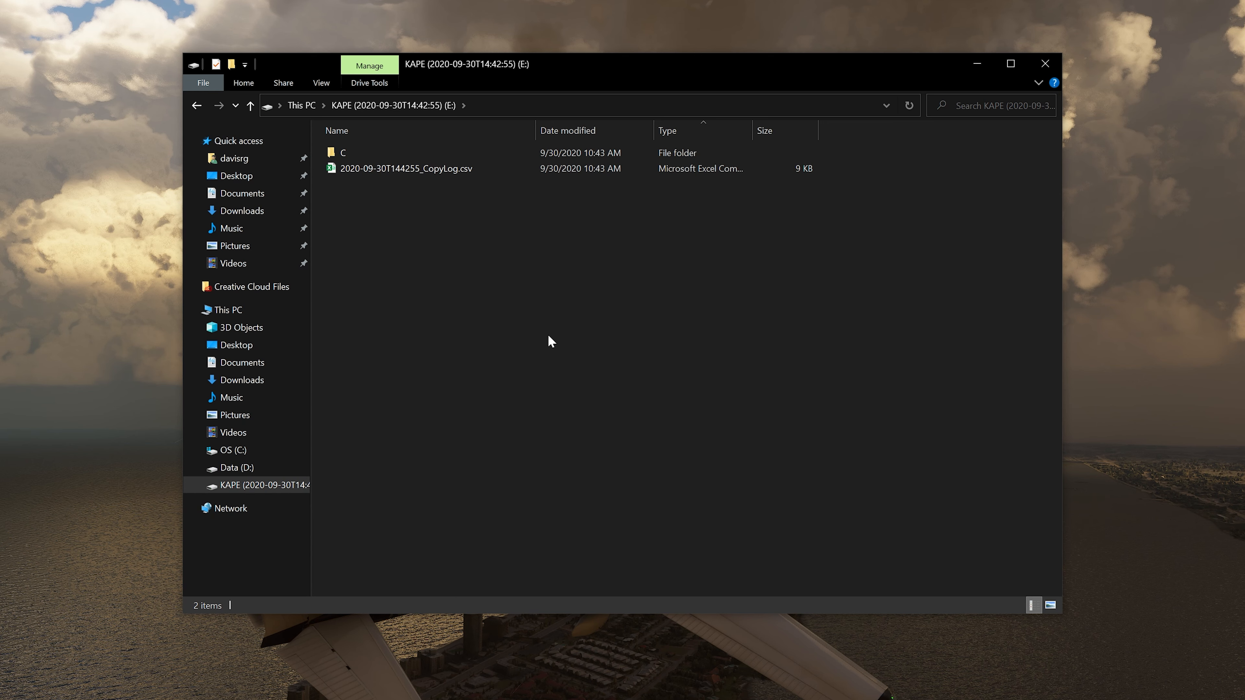
Mount the VHDX and browse C > Windows > System32 > config to select the SAM and SYSTEM hives
{"action": "left_click", "coordinate": [406, 168]}
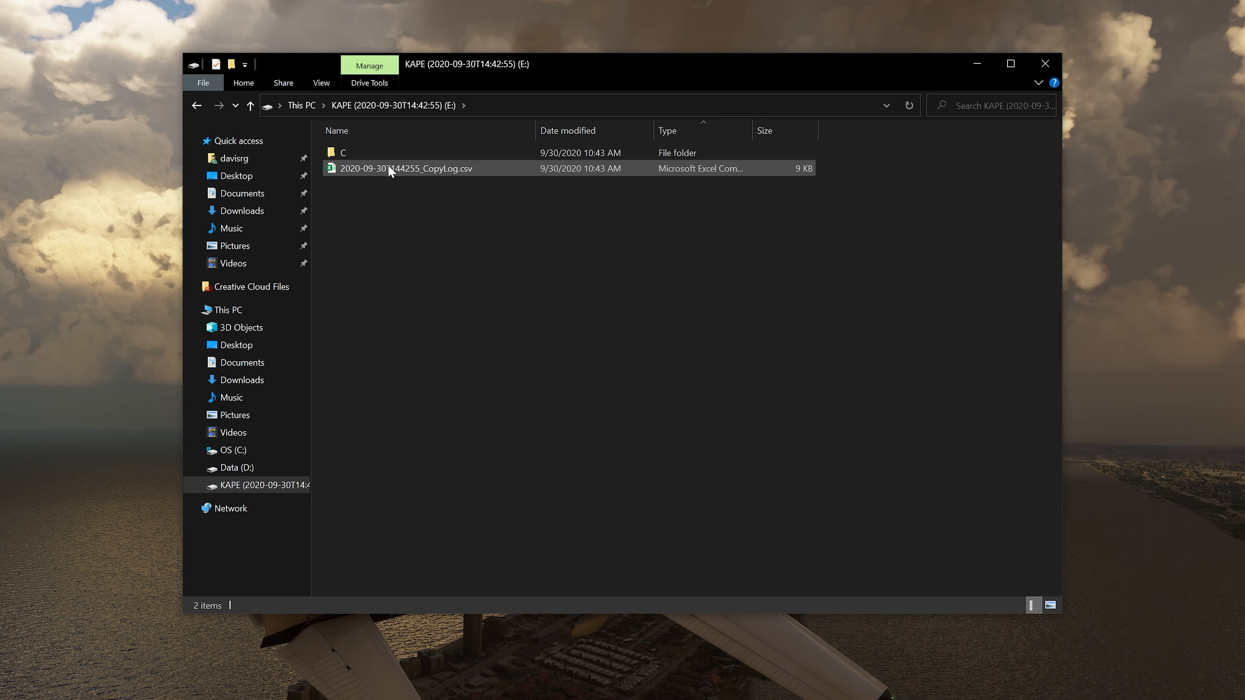
{"action": "double_click", "coordinate": [342, 152]}
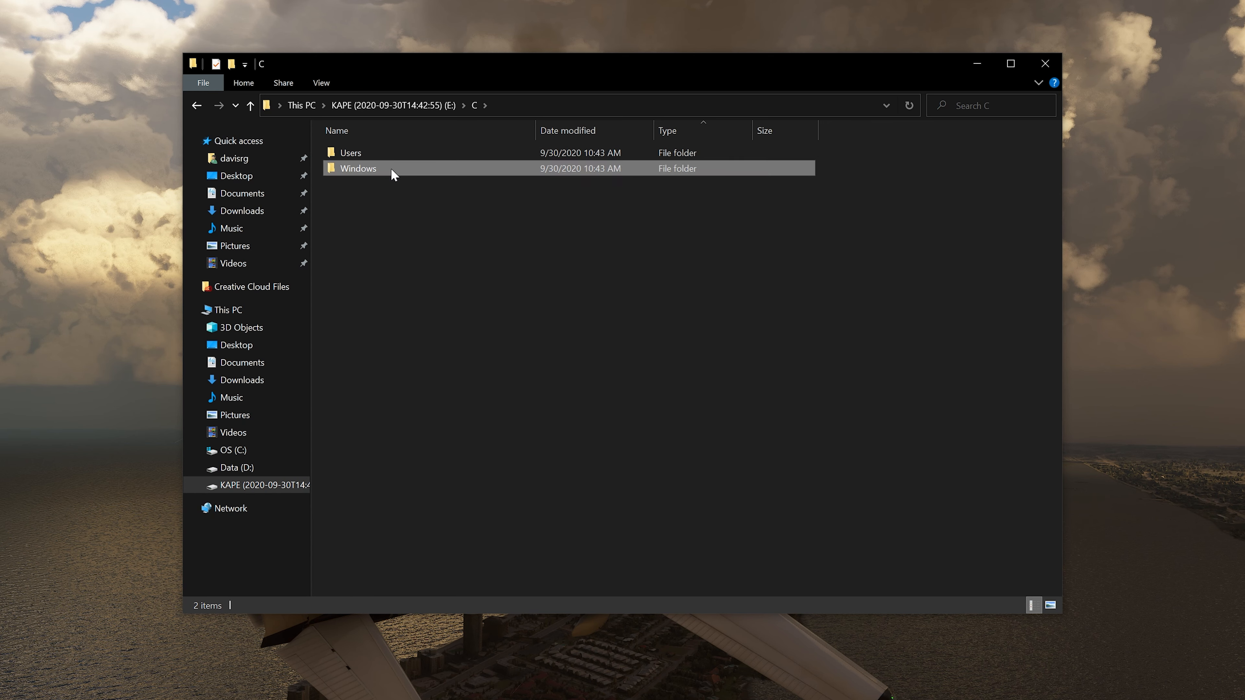
{"action": "double_click", "coordinate": [358, 167]}
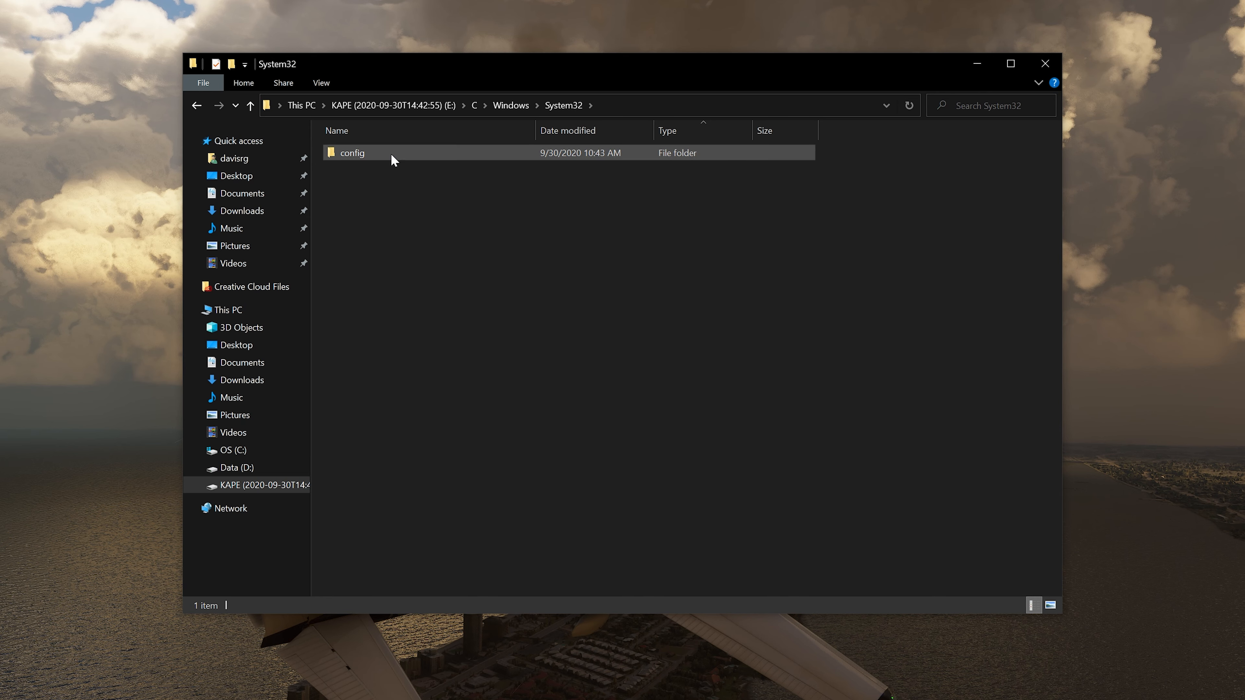
{"action": "double_click", "coordinate": [351, 153]}
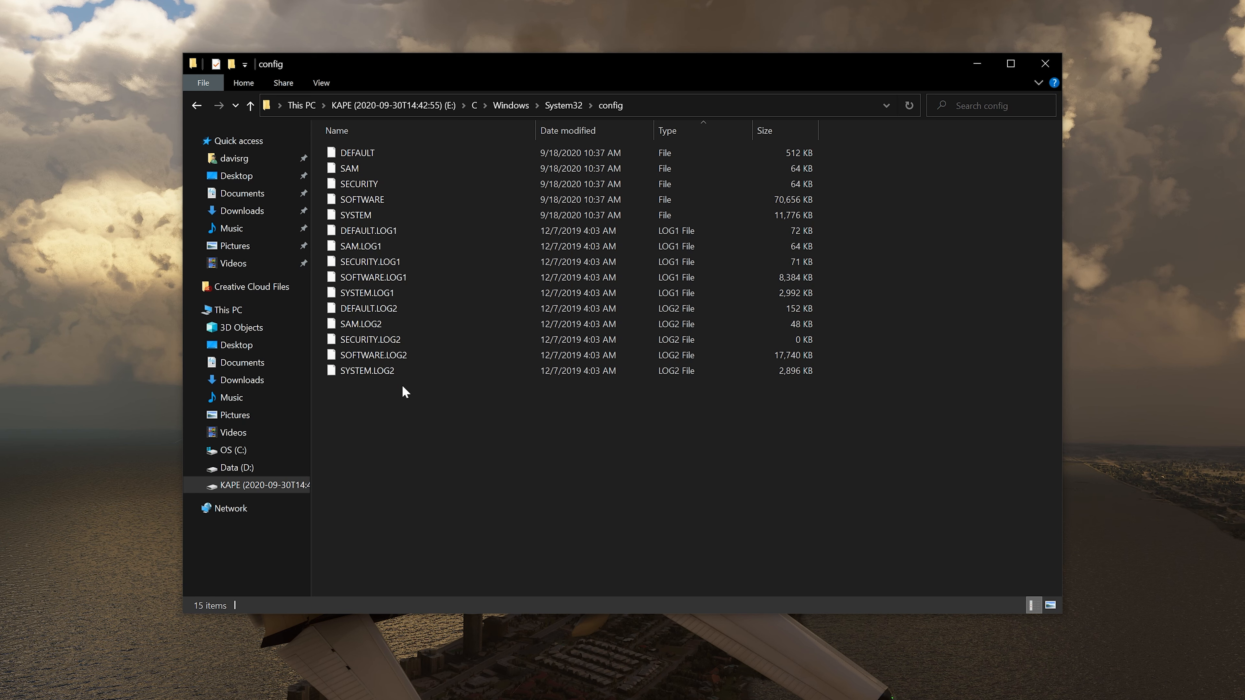
{"action": "left_click", "coordinate": [349, 169]}
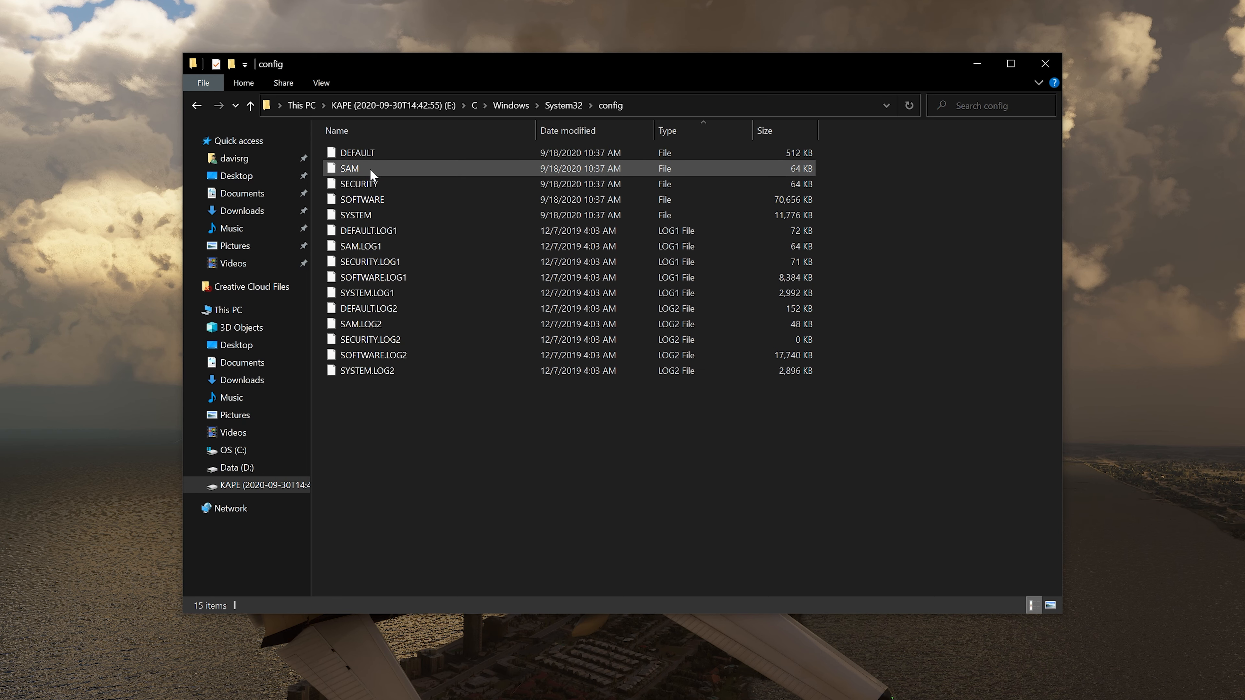
{"action": "left_click", "coordinate": [350, 168]}
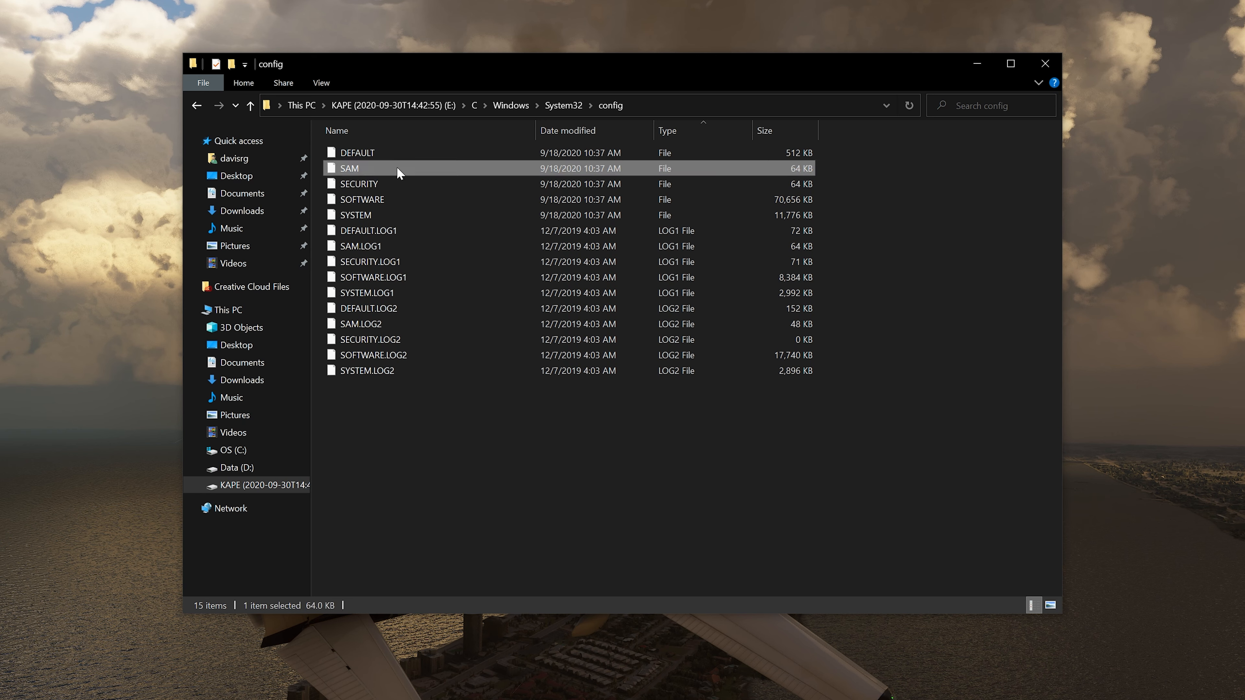
{"action": "left_click", "coordinate": [355, 215]}
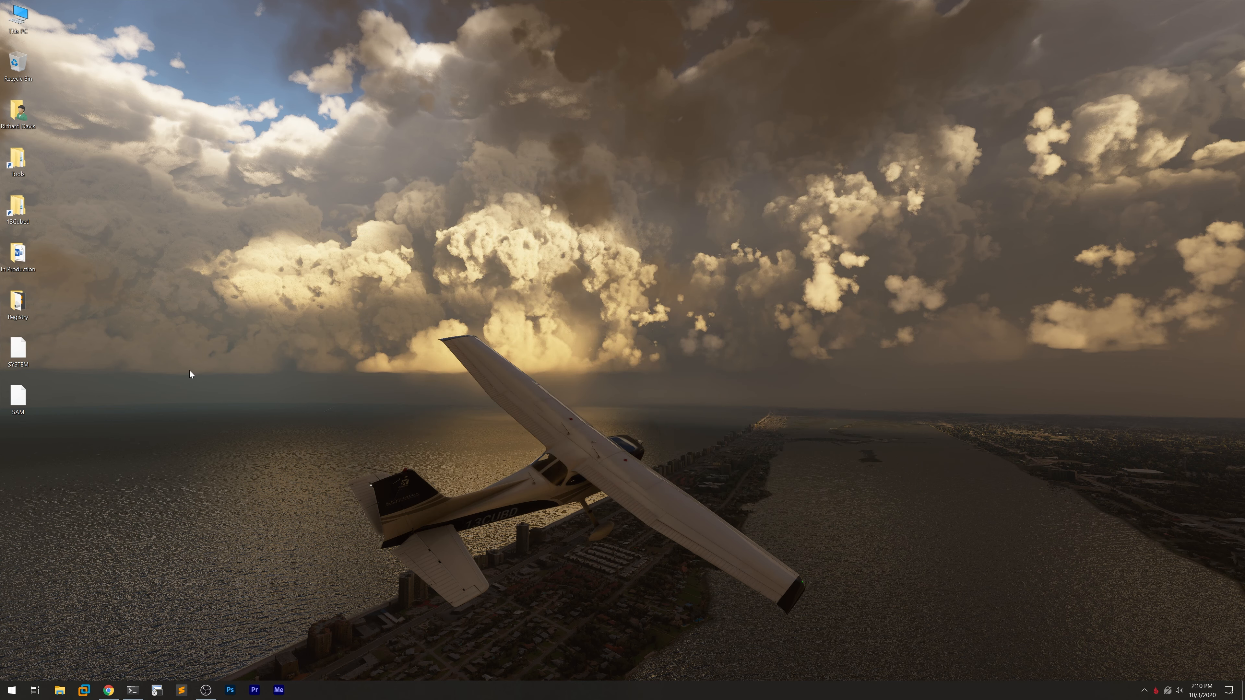
{"action": "mouse_move", "coordinate": [159, 385]}
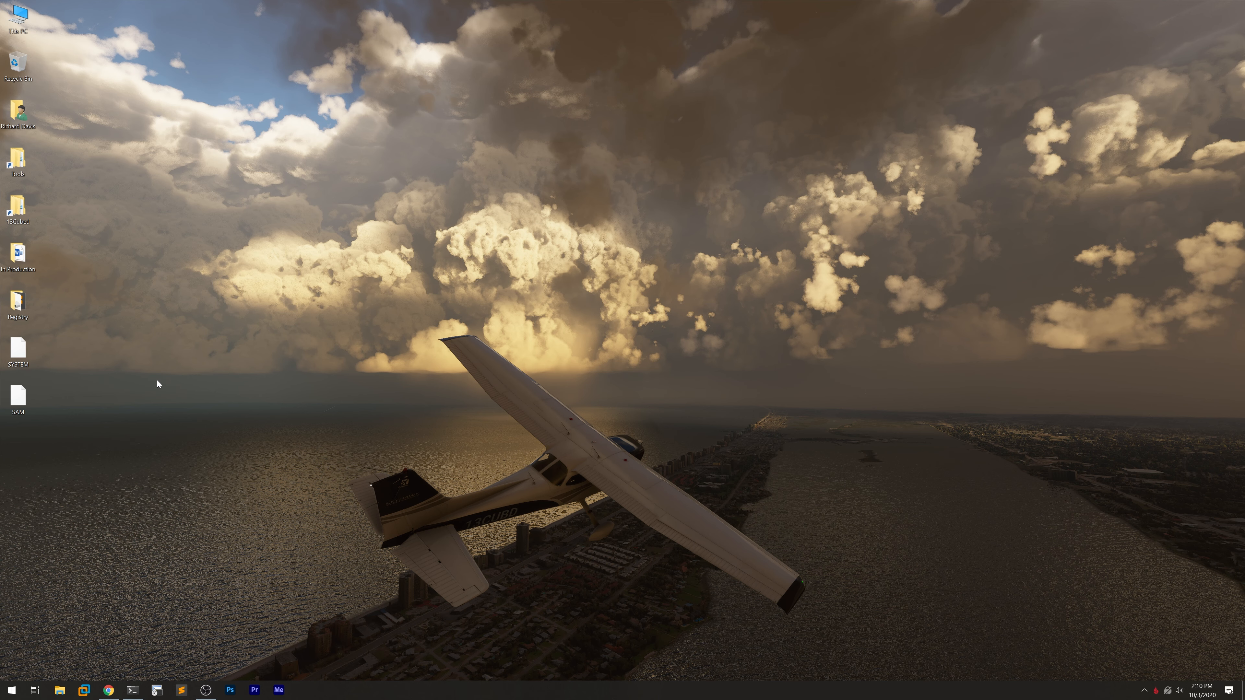
{"action": "mouse_move", "coordinate": [121, 669]}
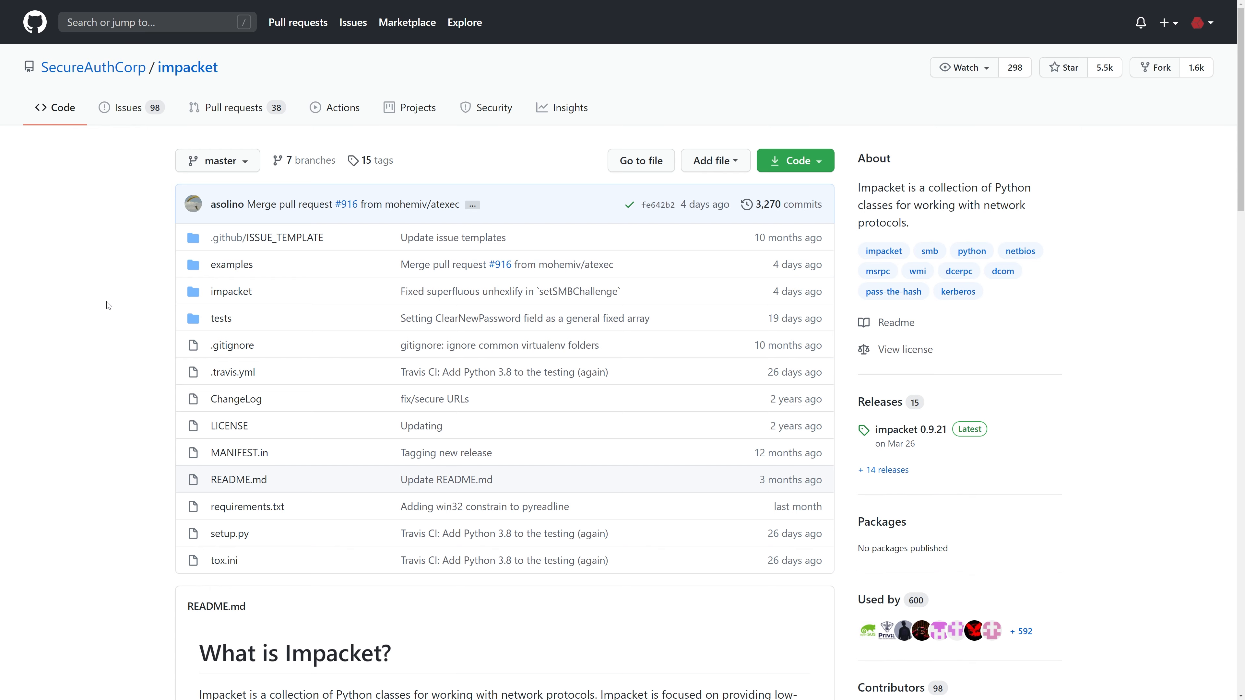
{"action": "scroll", "scroll_direction": "down", "scroll_amount": 3}
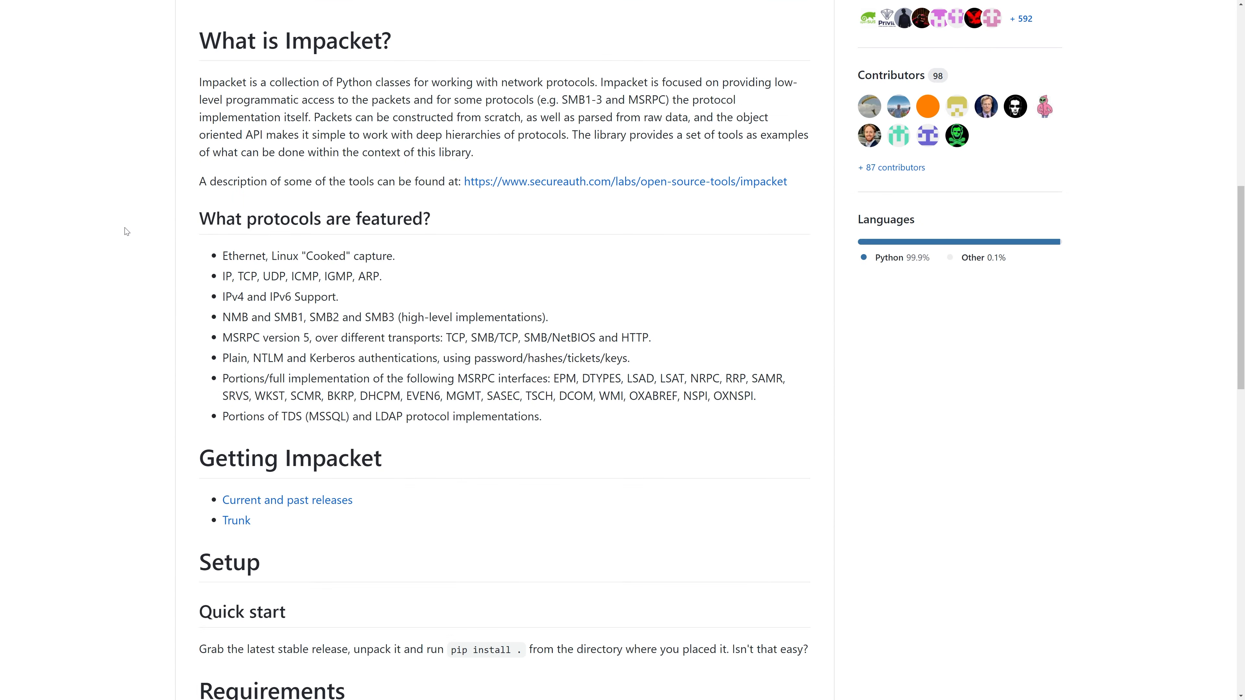
{"action": "left_click_drag", "start_coordinate": [199, 82], "coordinate": [473, 152]}
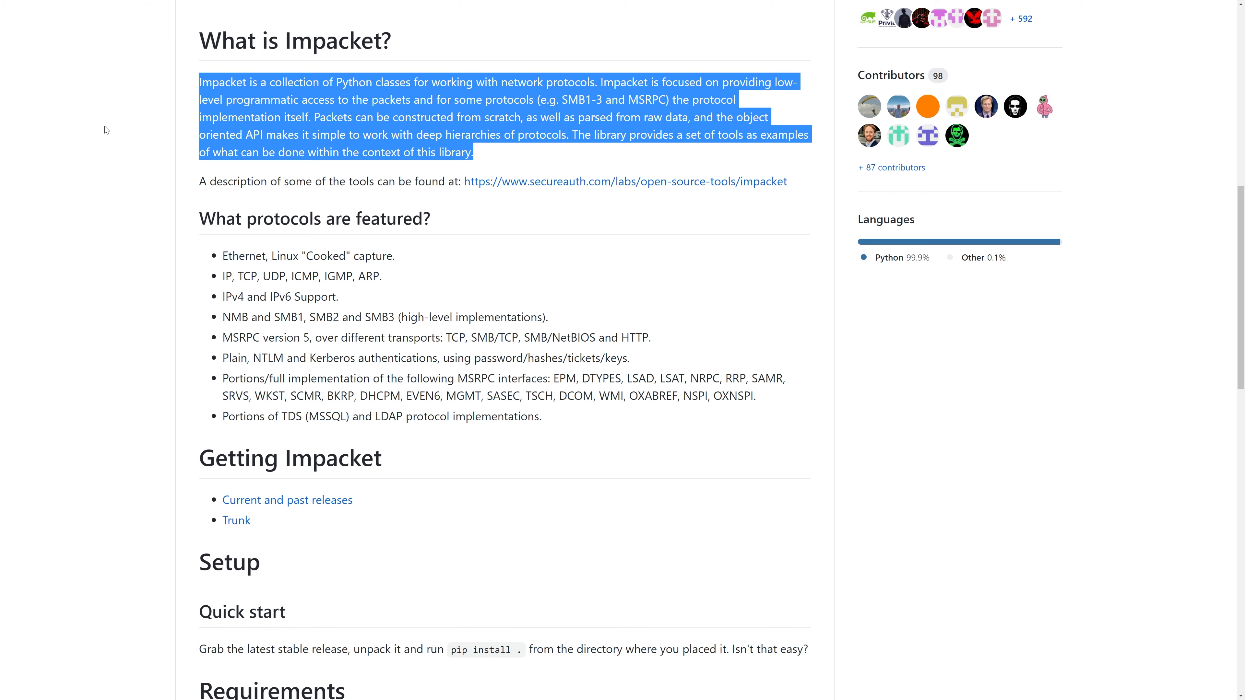
{"action": "scroll", "scroll_direction": "up", "scroll_amount": 3}
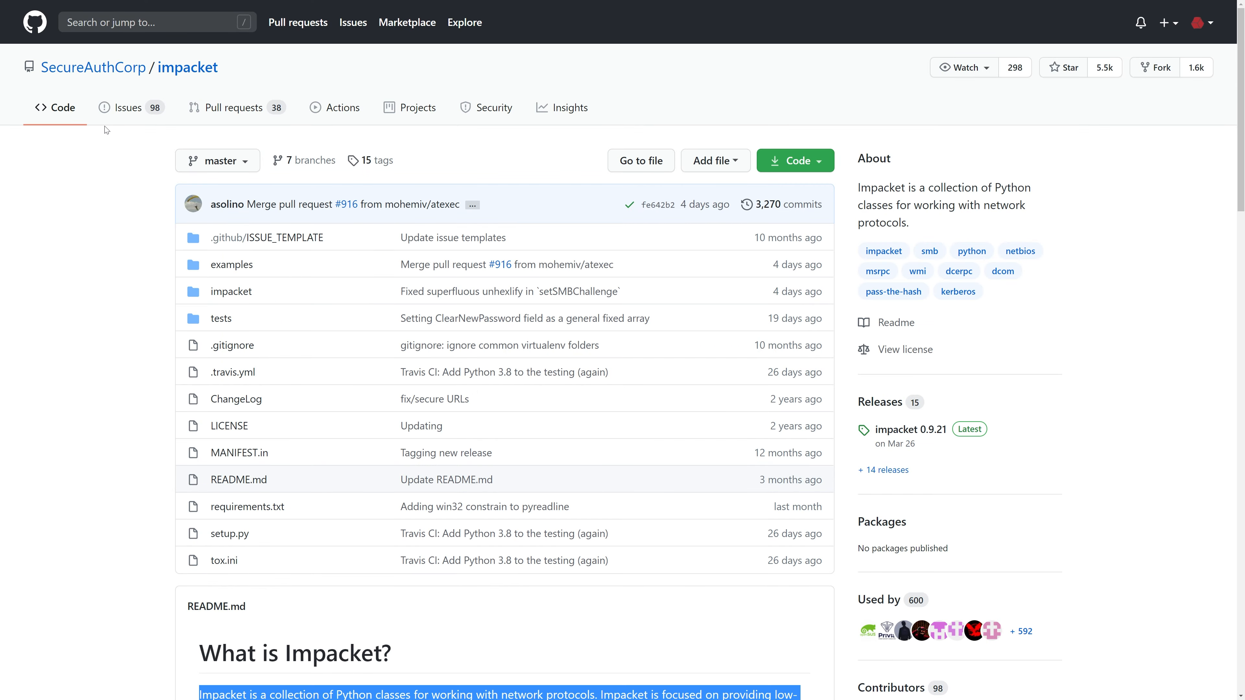
{"action": "mouse_move", "coordinate": [794, 160]}
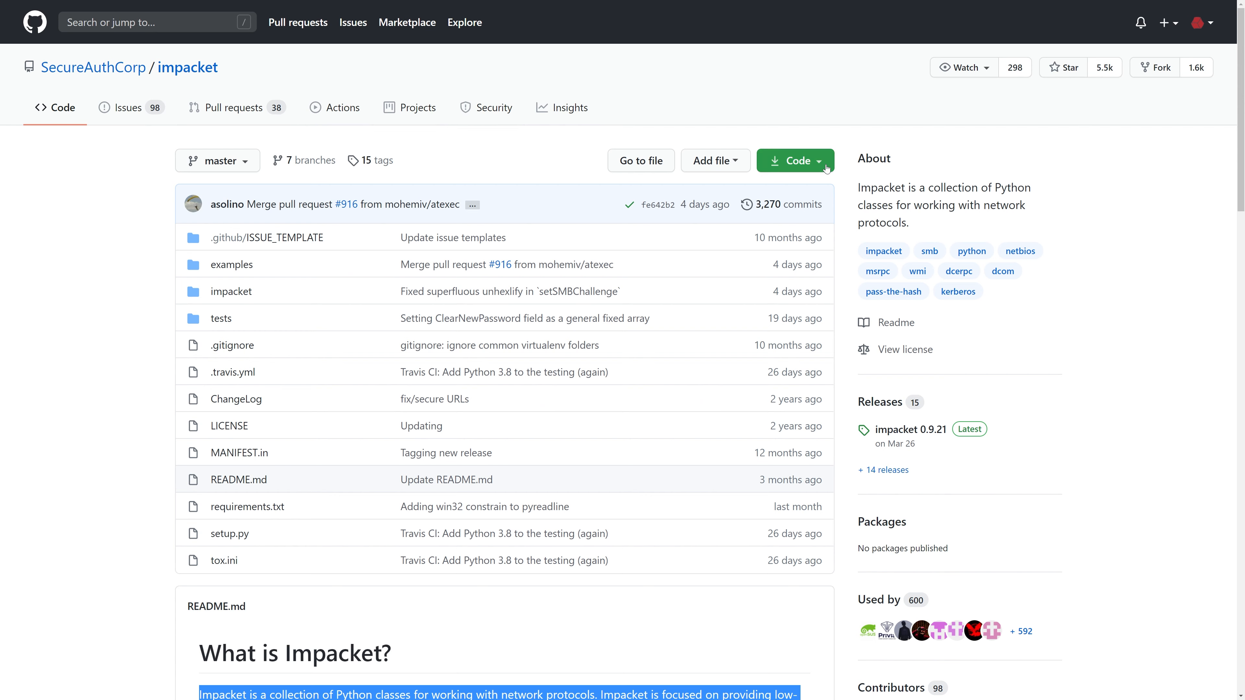
{"action": "left_click", "coordinate": [789, 161]}
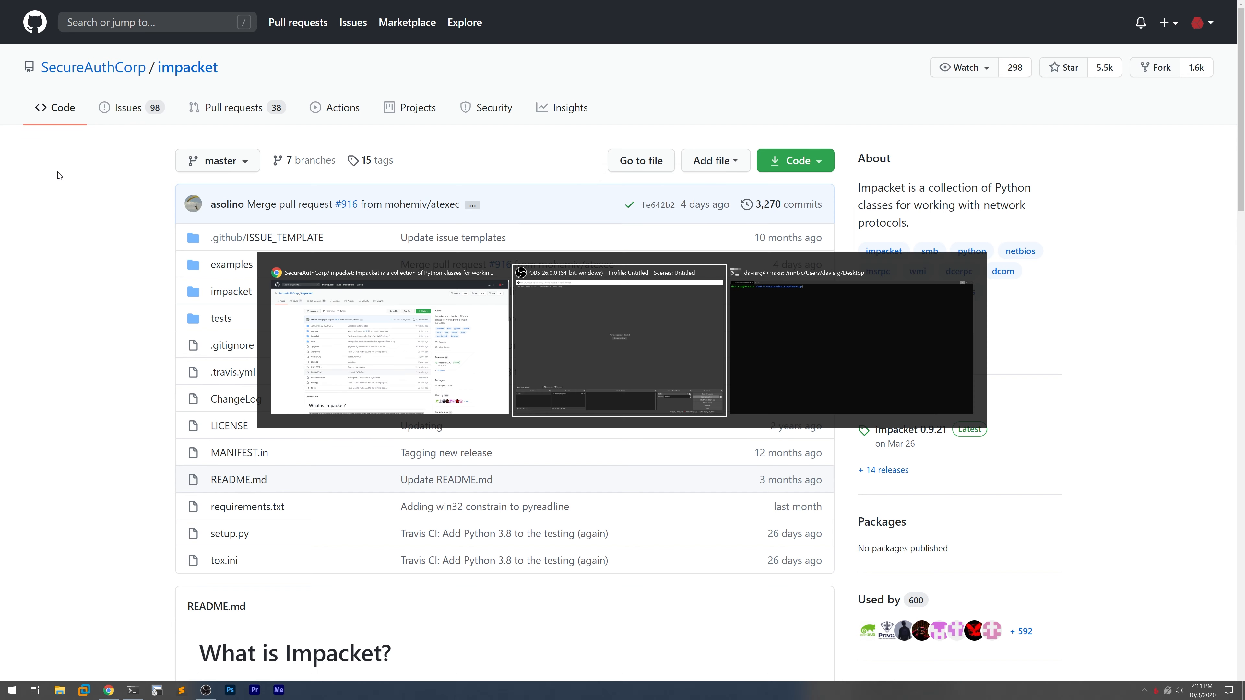
{"action": "left_click", "coordinate": [851, 342]}
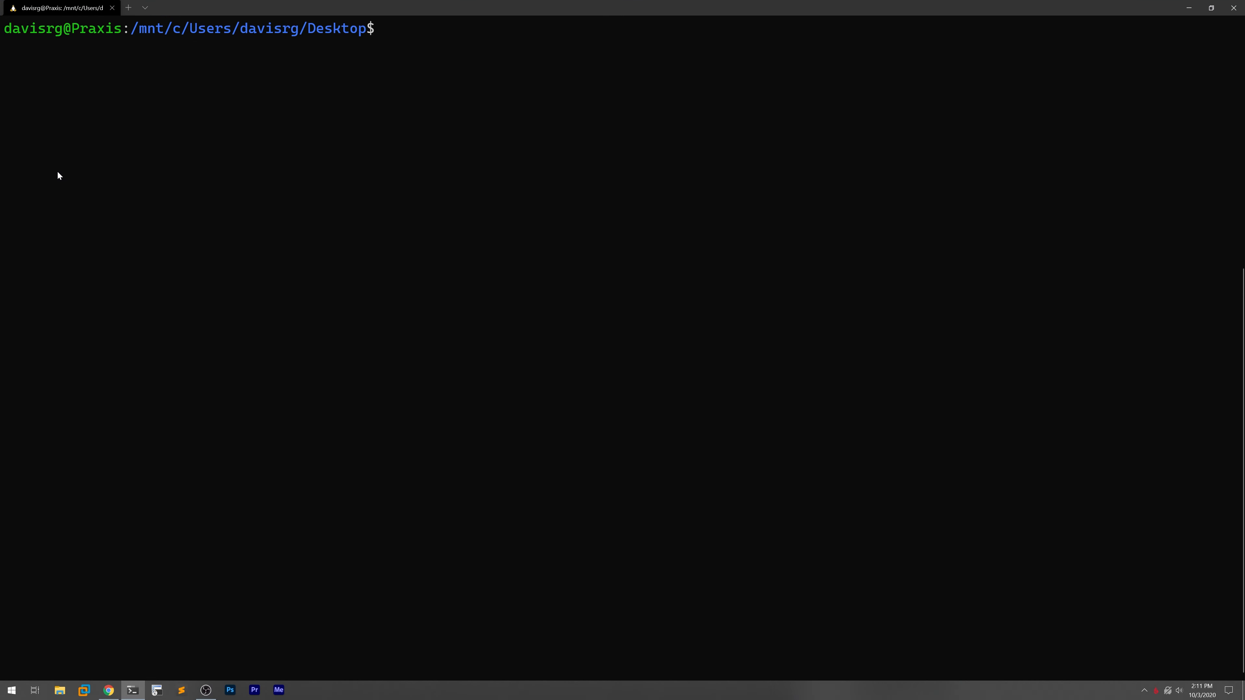
{"action": "type", "text": "git clone"}
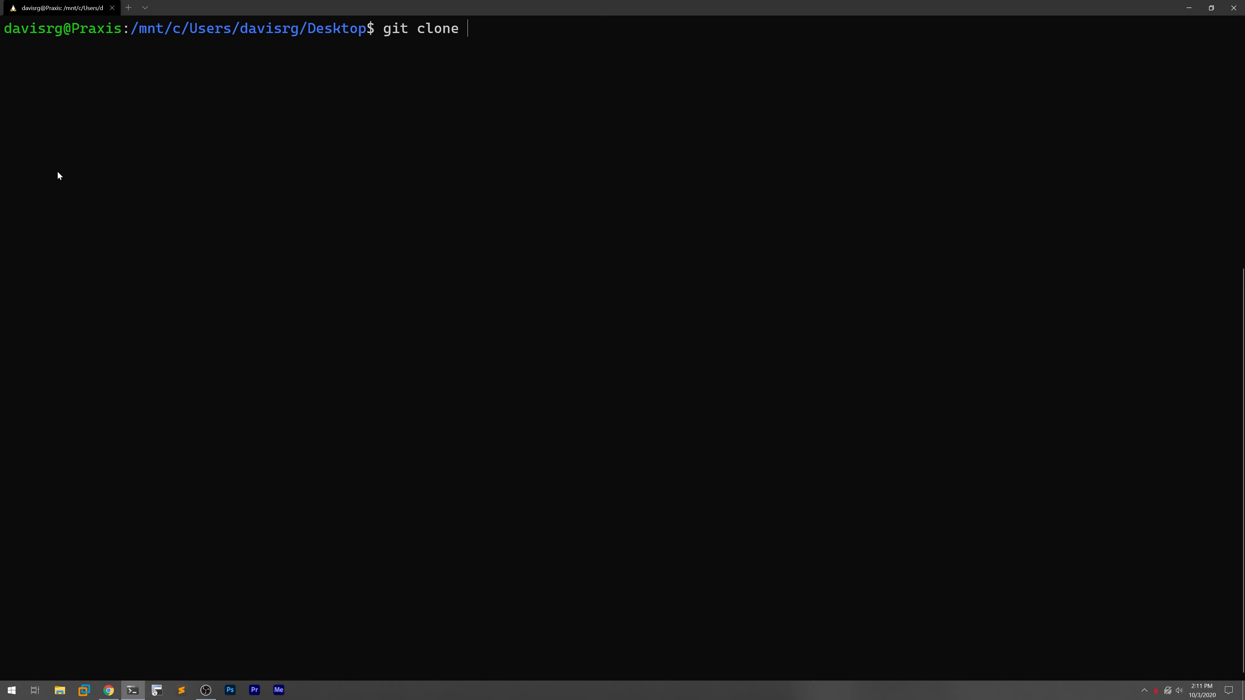
{"action": "type", "text": "https://github.com/SecureAuthCorp/impacket.git"}
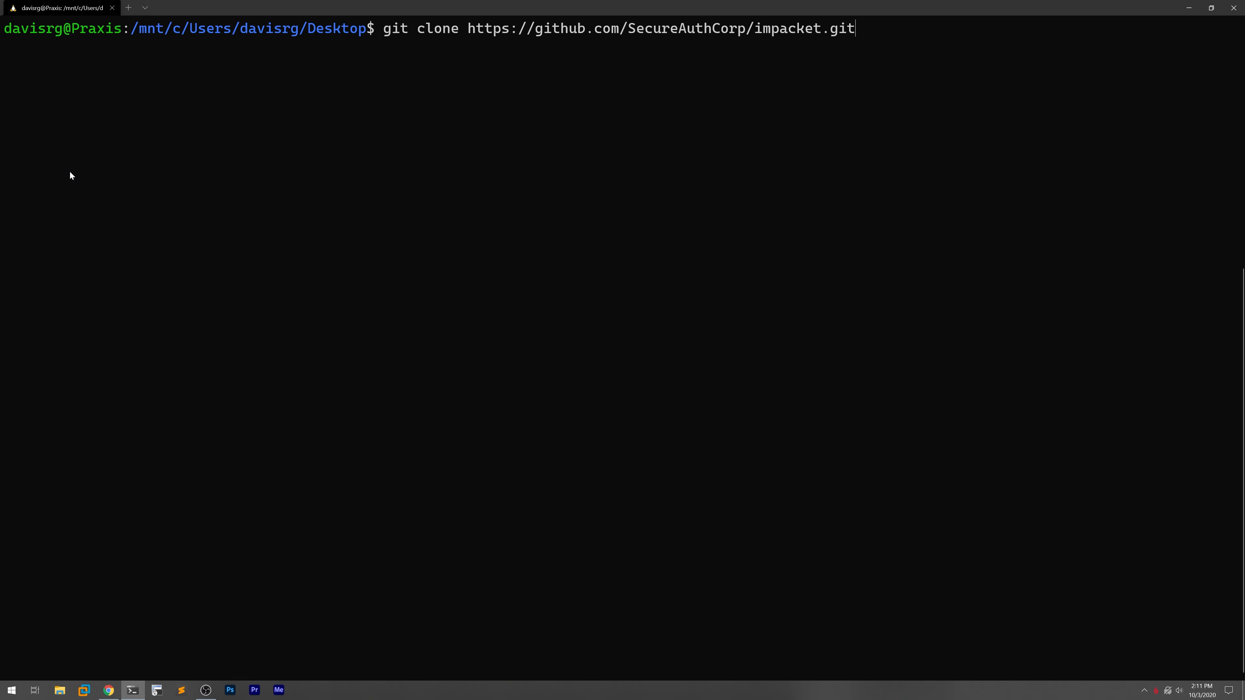
{"action": "key", "text": "Return"}
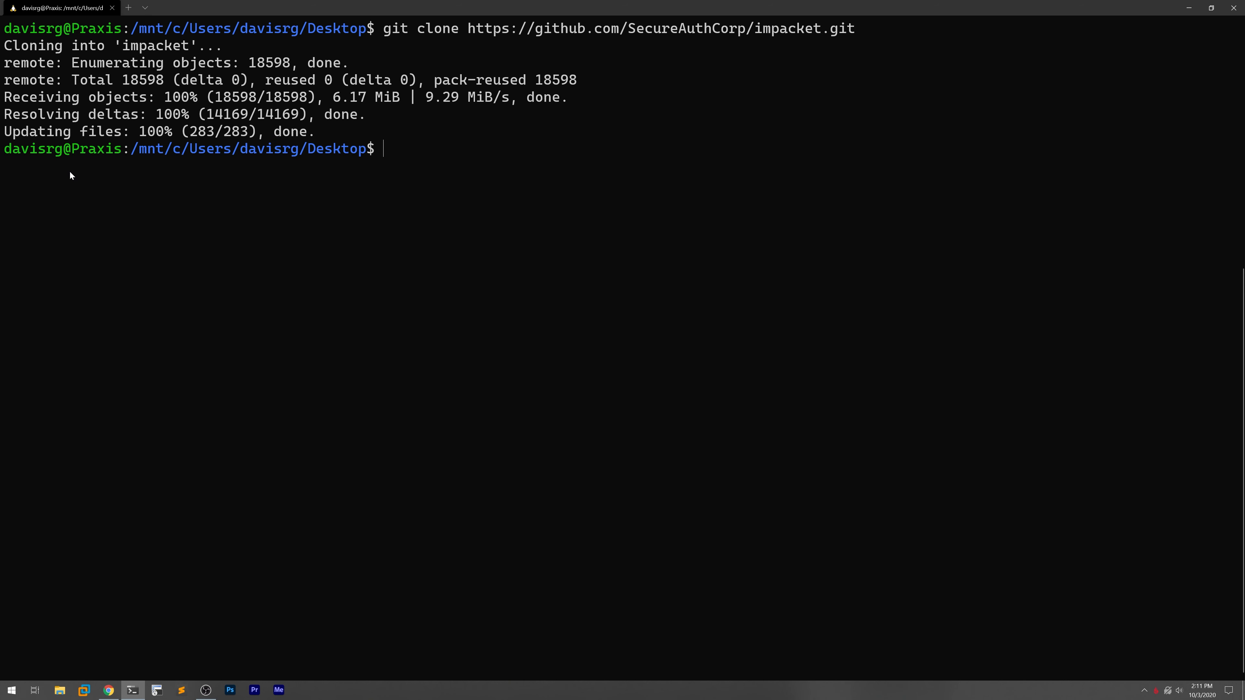
List the Desktop with ll and cd into the new impacket folder
{"action": "type", "text": "ll"}
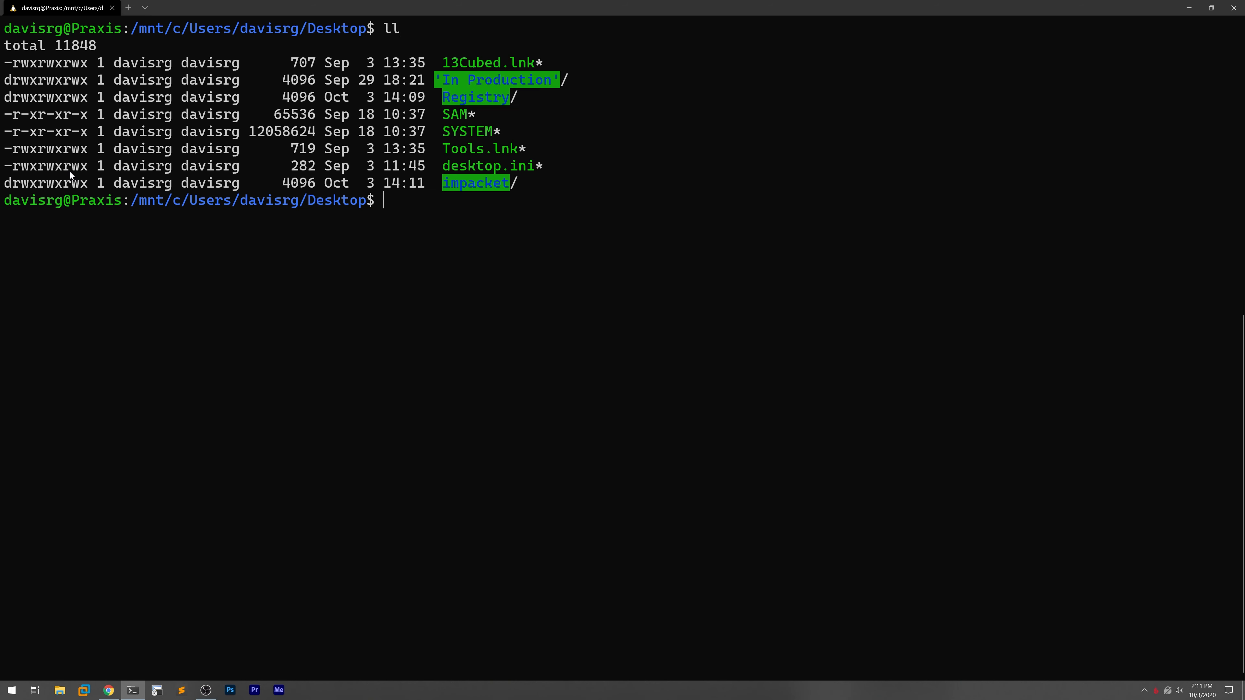
{"action": "type", "text": "cd impacket/"}
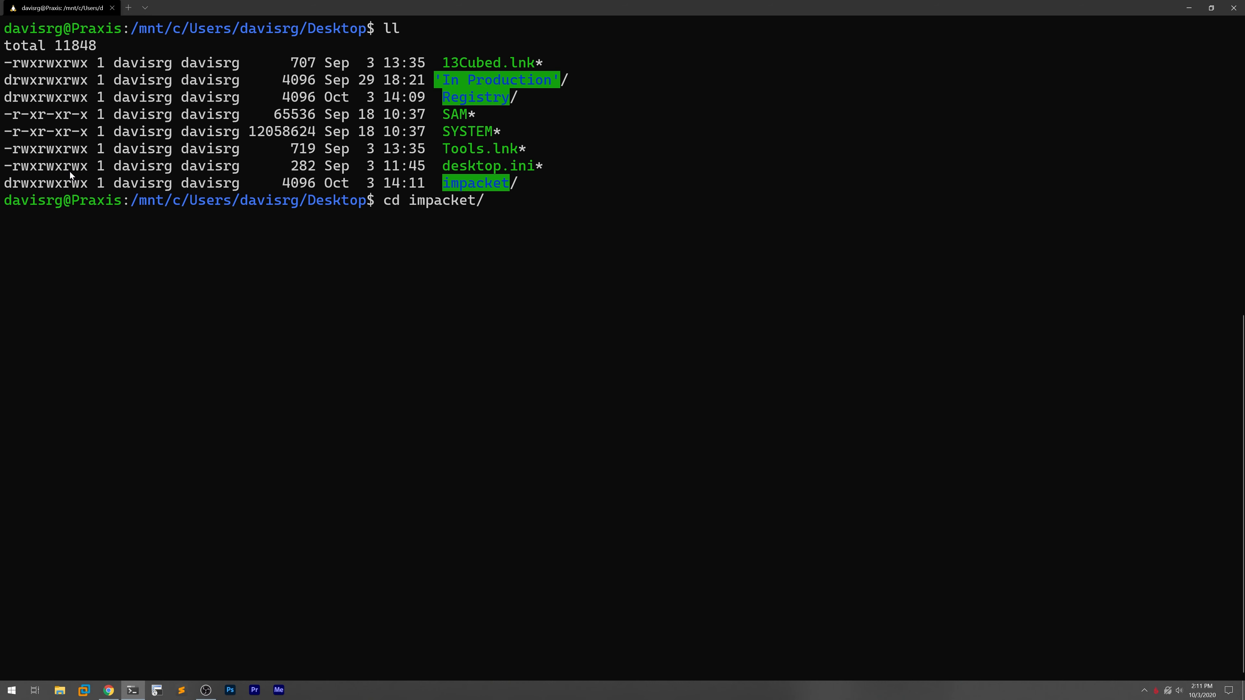
{"action": "key", "text": "Return"}
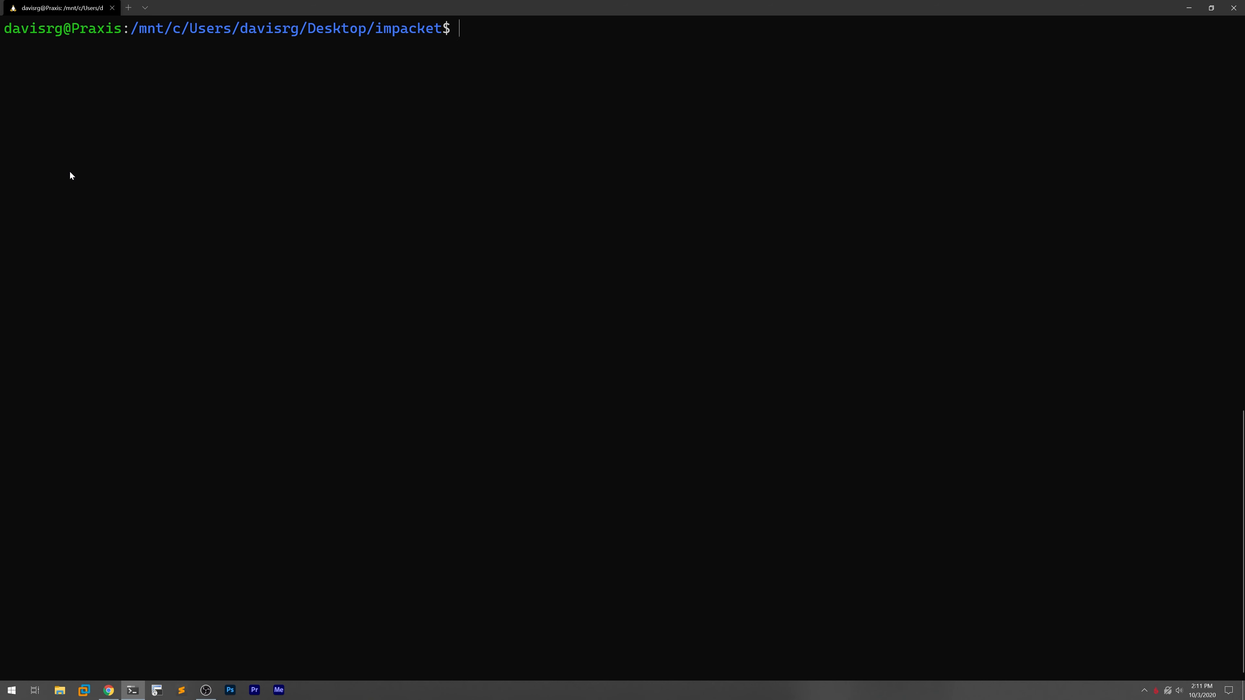
Run 'sudo apt install python3-pip' and submit the sudo password
{"action": "type", "text": "sudo apt inst"}
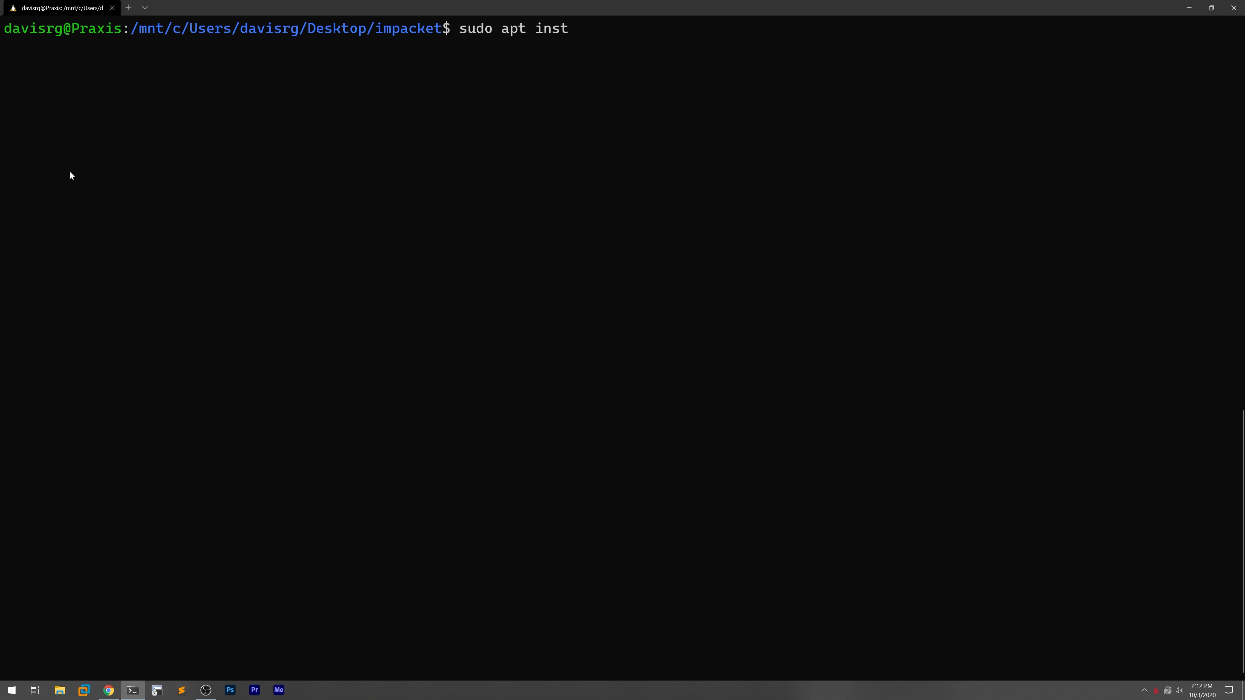
{"action": "type", "text": "all"}
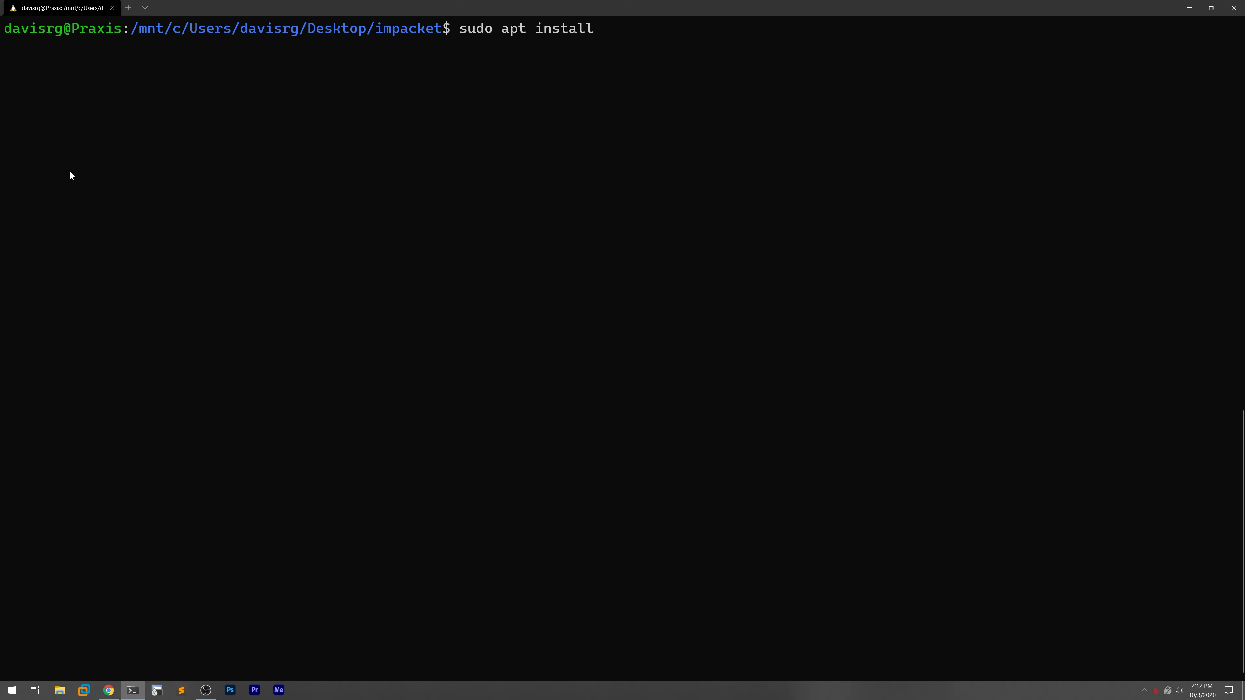
{"action": "type", "text": "py"}
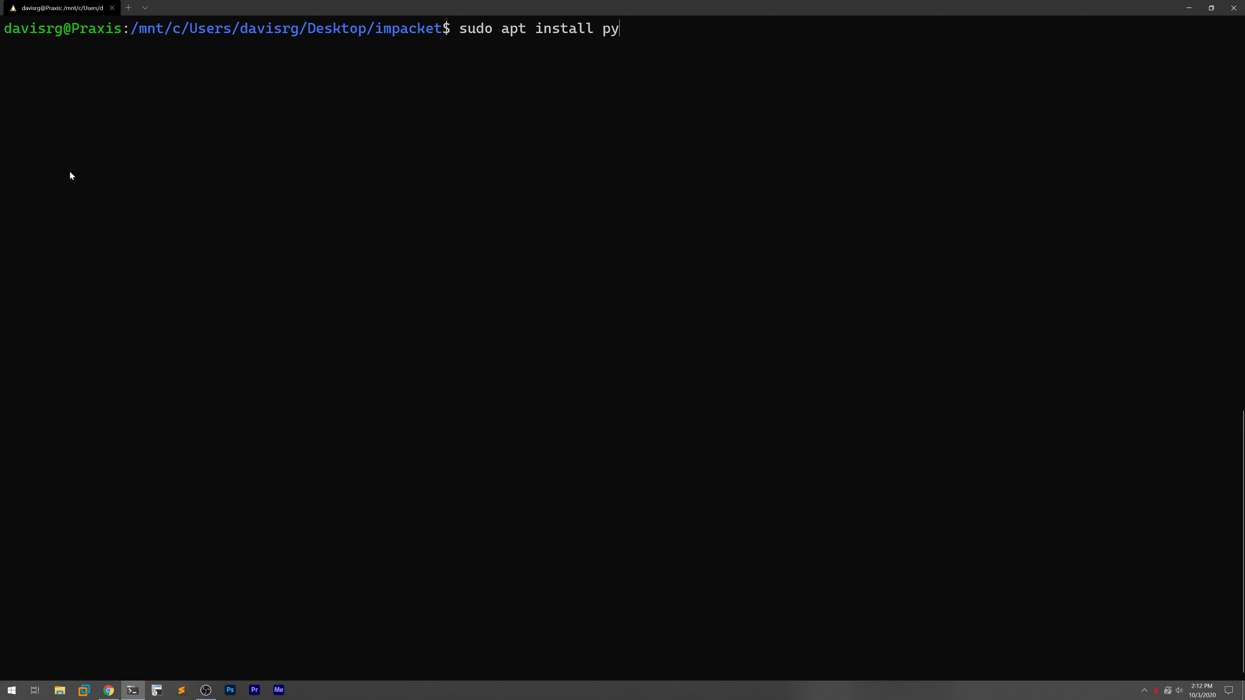
{"action": "key", "text": "Return"}
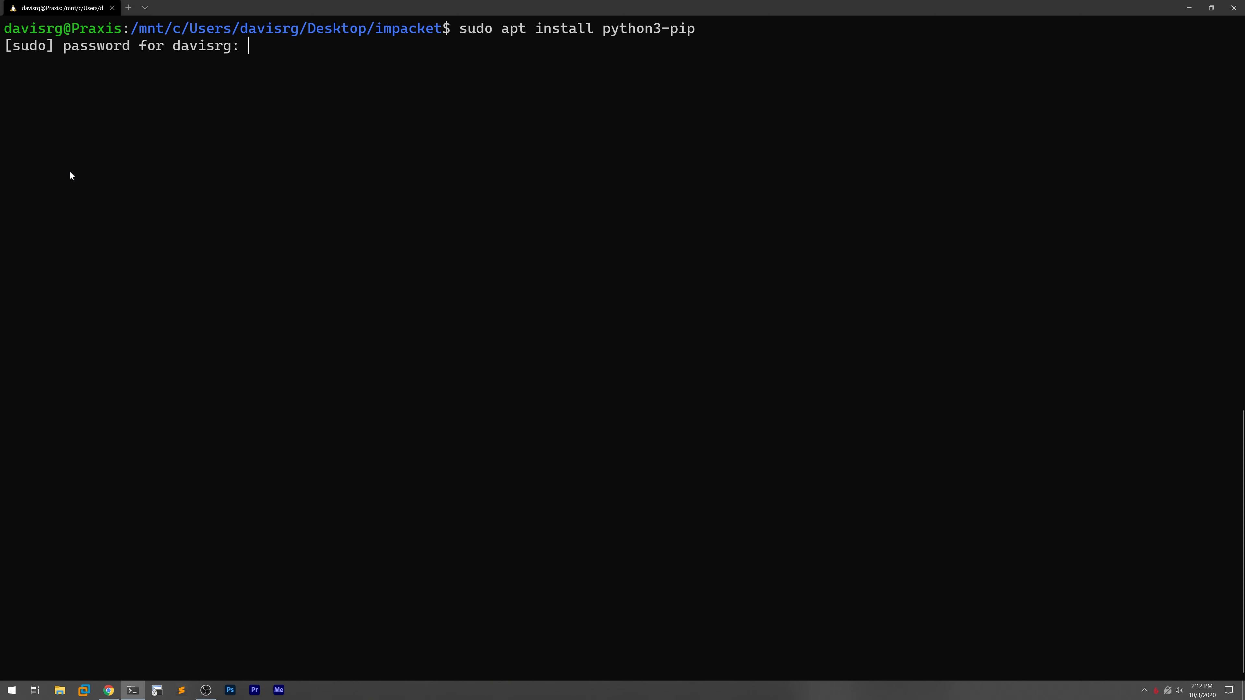
{"action": "key", "text": "Return"}
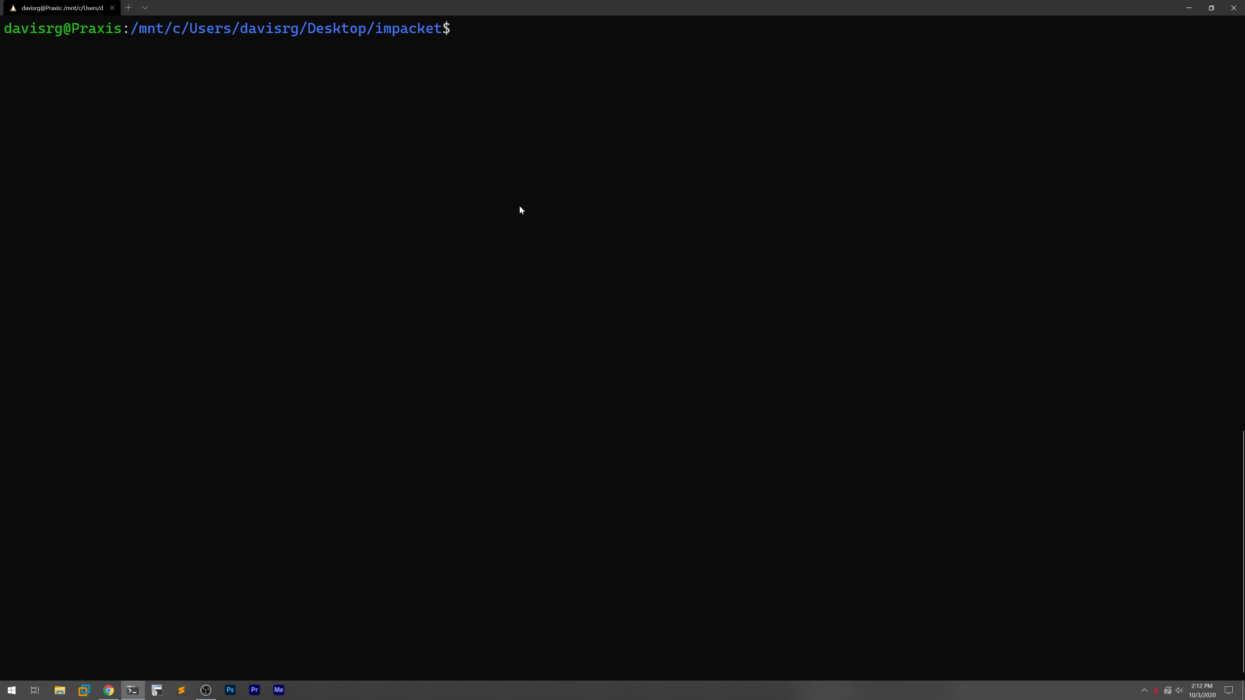
Install impacket with 'sudo pip3 install .' and list the impacket folder with ll
{"action": "type", "text": "sudo"}
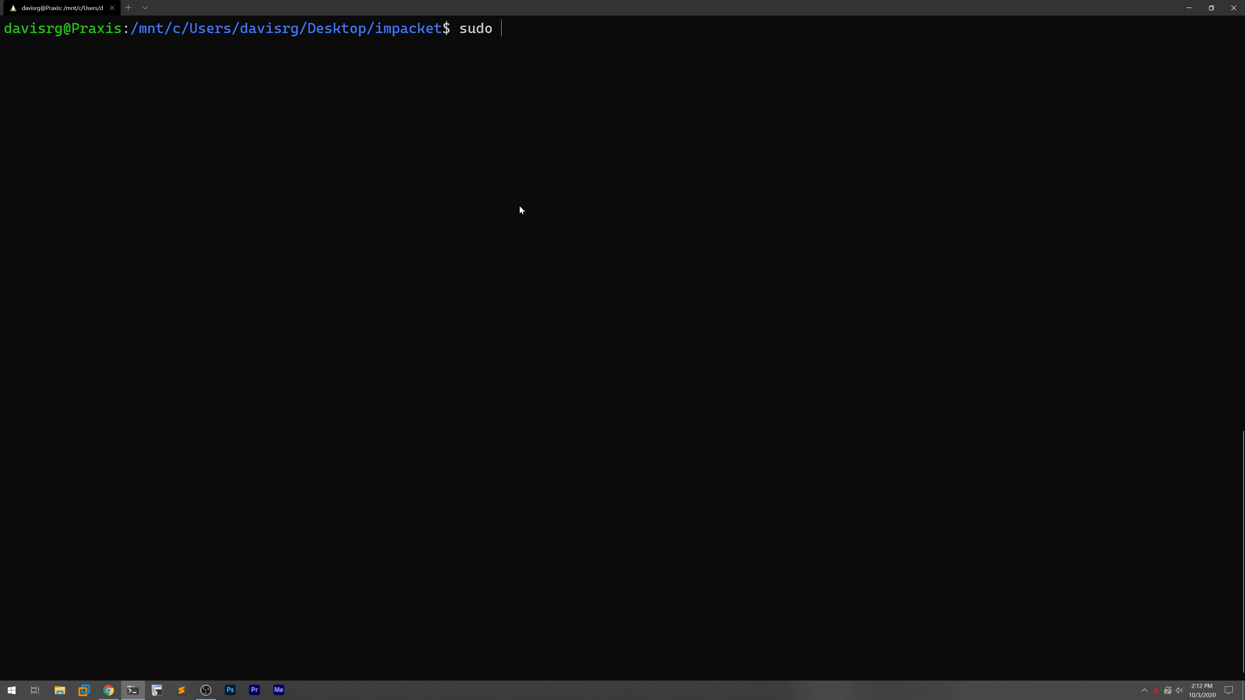
{"action": "type", "text": "pip3"}
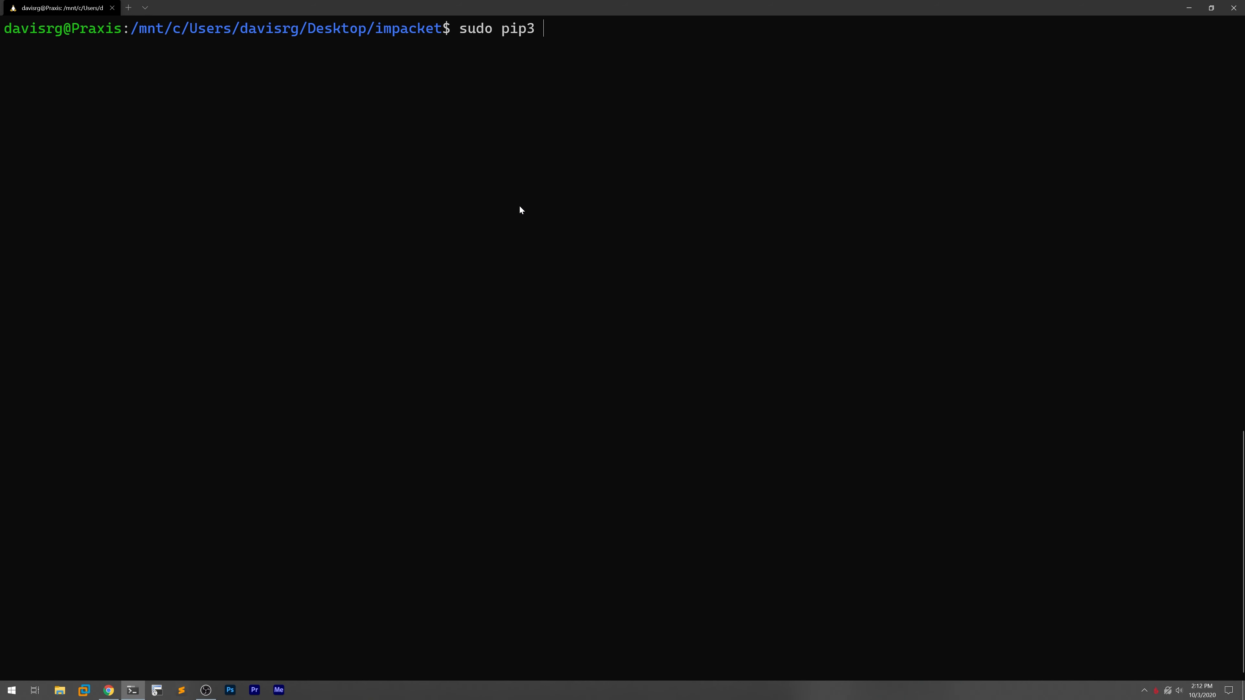
{"action": "type", "text": "install ."}
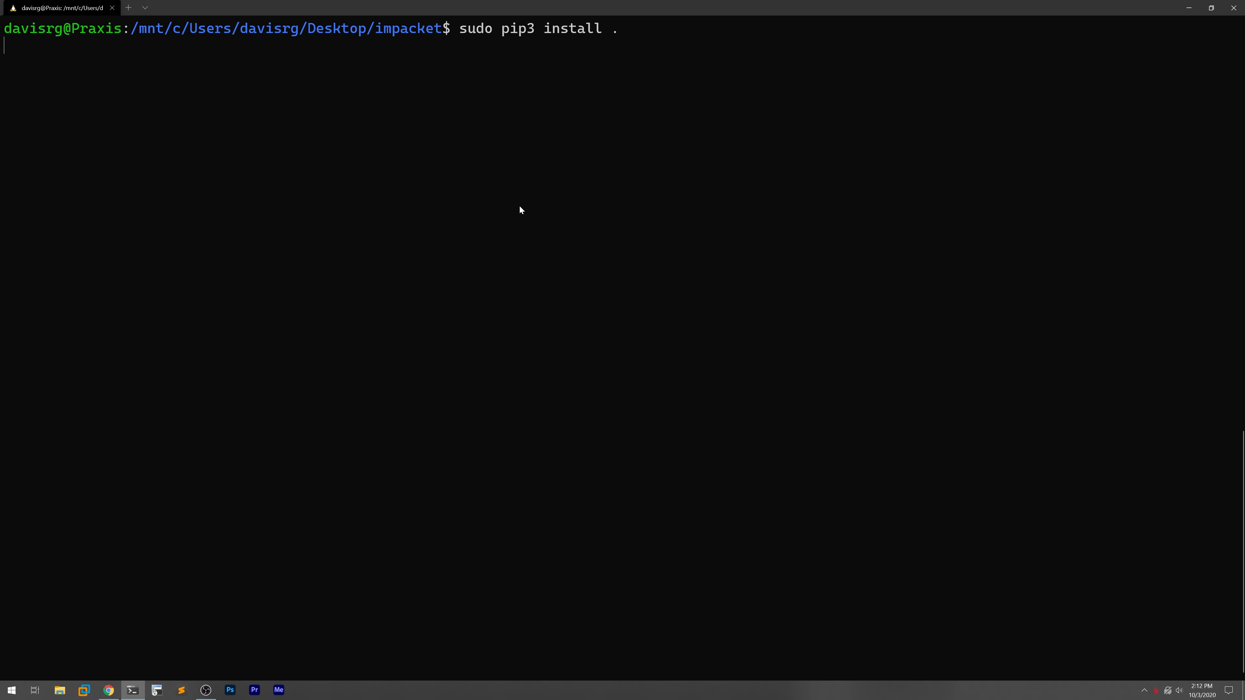
{"action": "key", "text": "Return"}
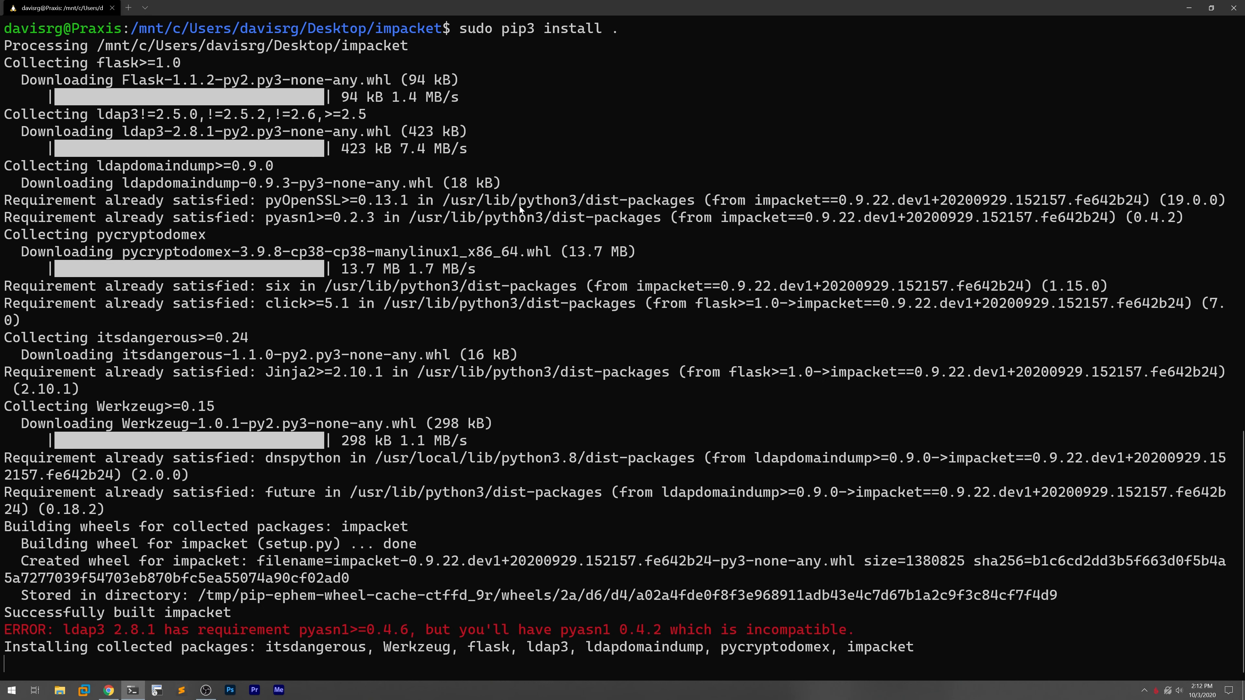
{"action": "scroll", "scroll_direction": "down", "scroll_amount": 3}
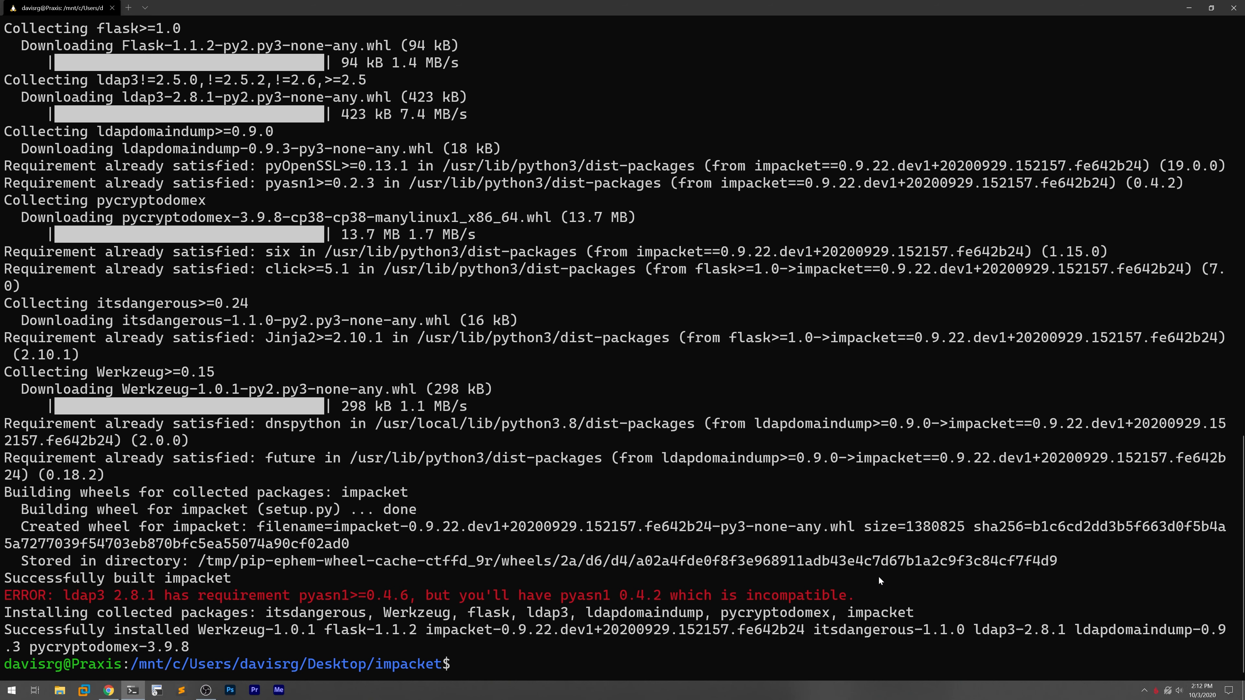
{"action": "type", "text": "ll"}
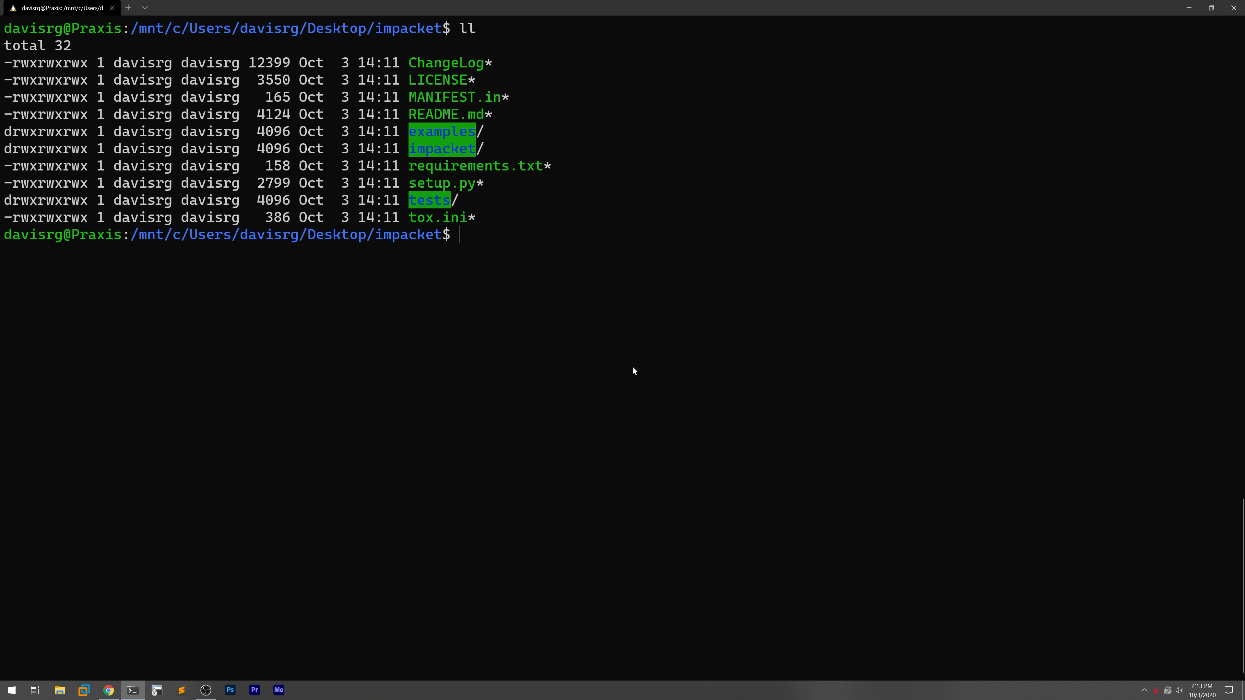
cd into examples/ to reach the scripts including secretsdump.py
{"action": "type", "text": "cd examples/"}
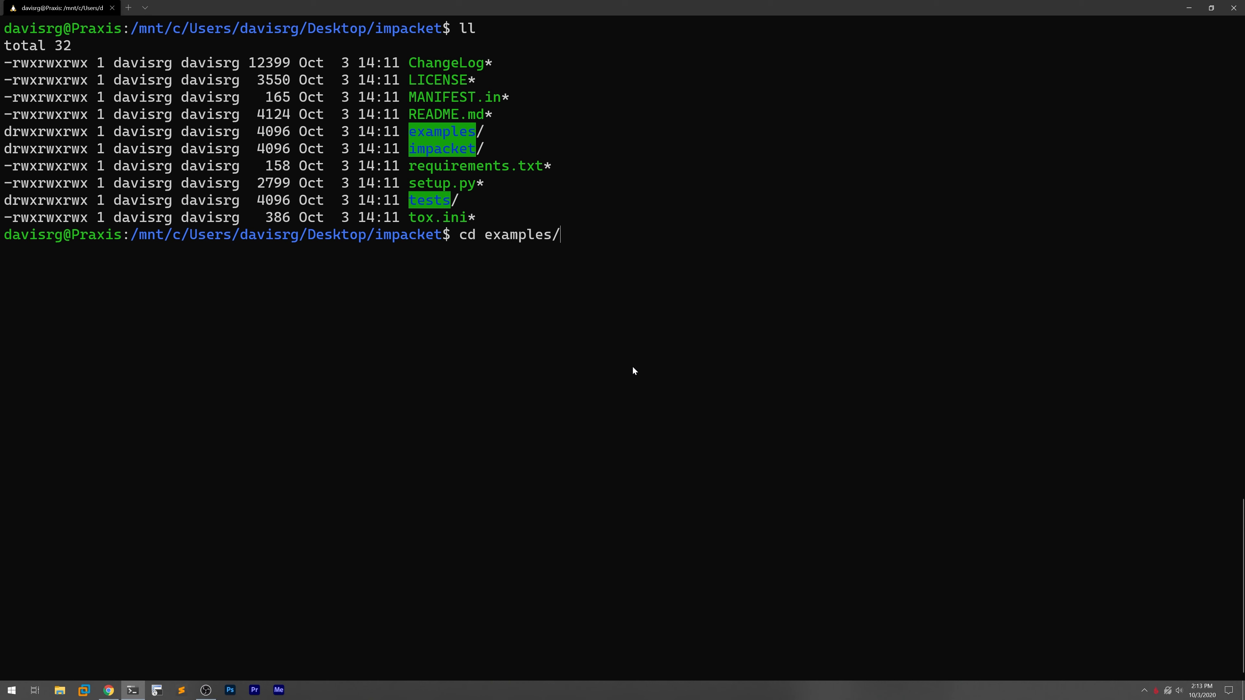
{"action": "key", "text": "Return"}
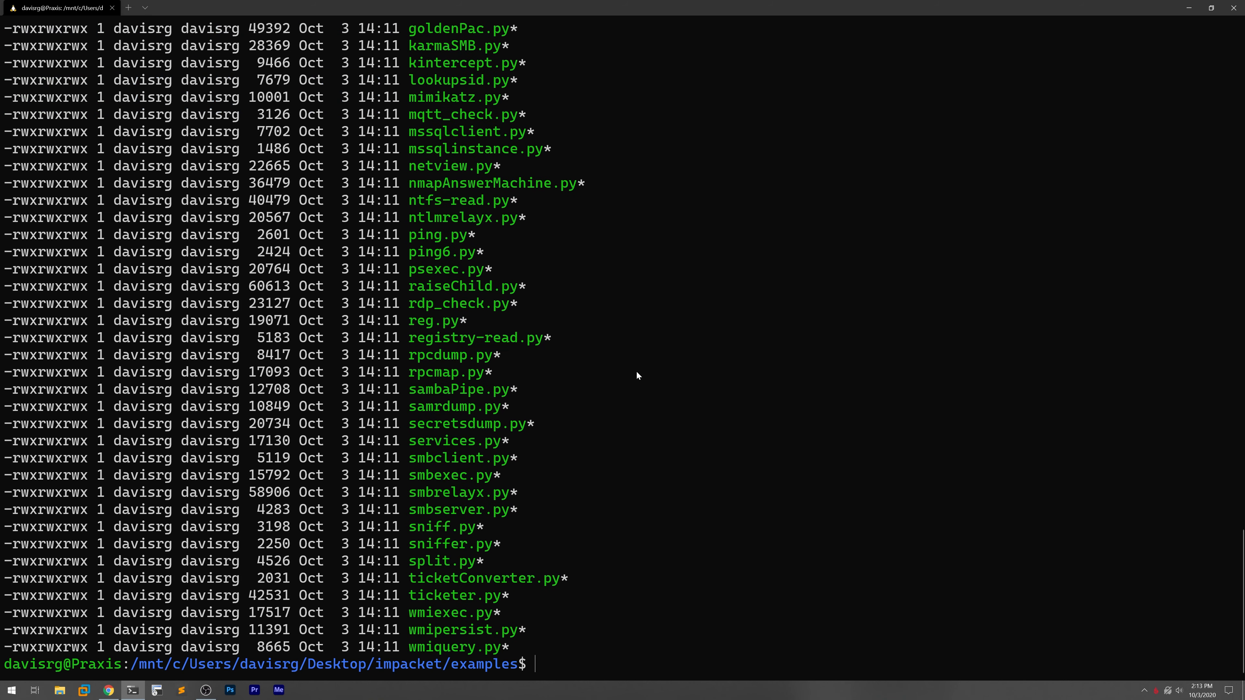
{"action": "mouse_move", "coordinate": [640, 394]}
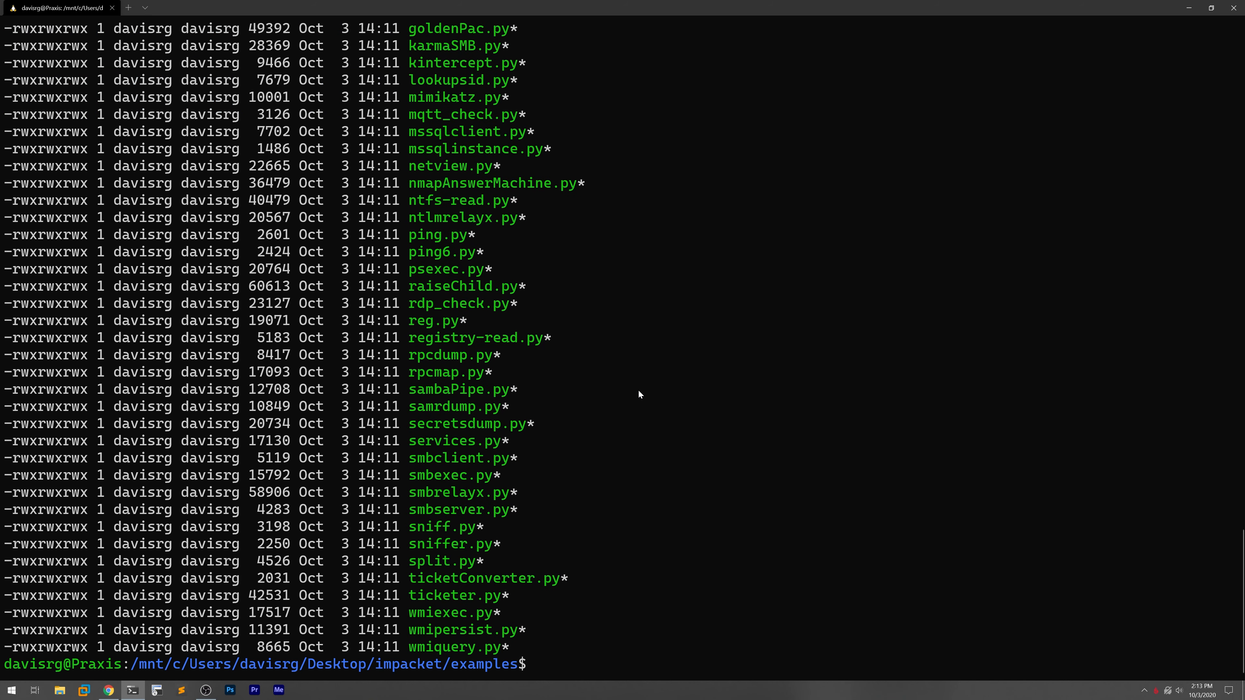
{"action": "mouse_move", "coordinate": [548, 425]}
{"action": "type", "text": "pyth"}
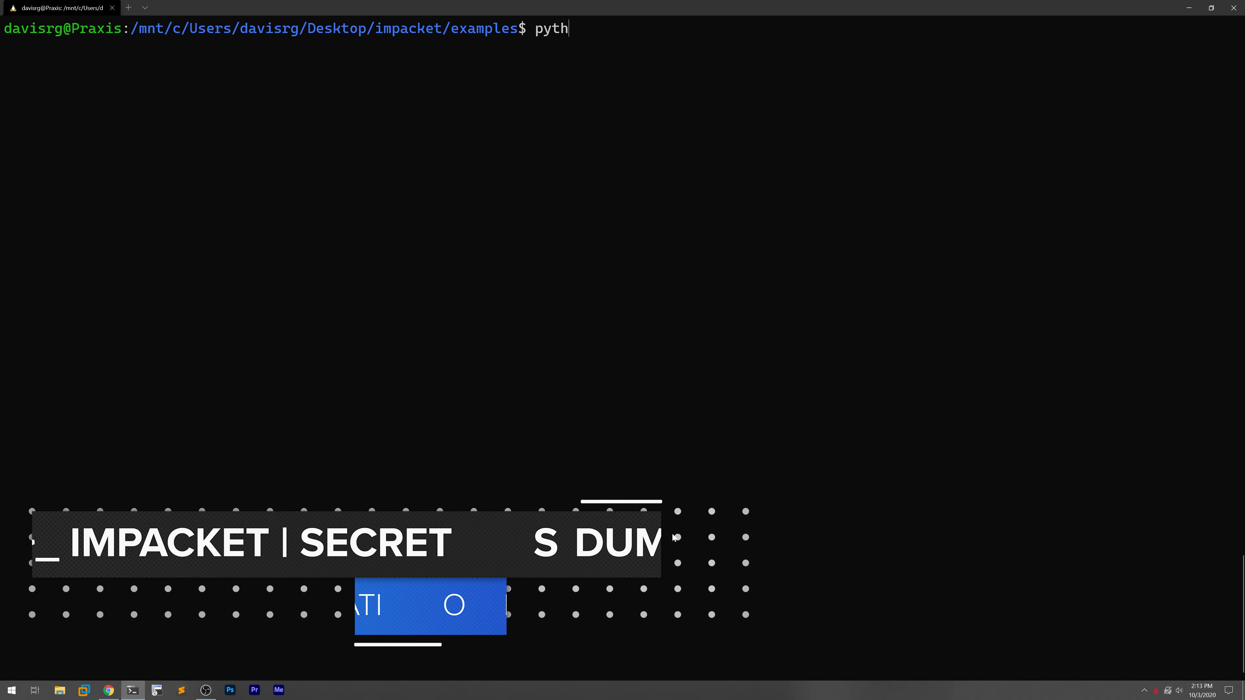
{"action": "type", "text": "on3 secretsdump.py"}
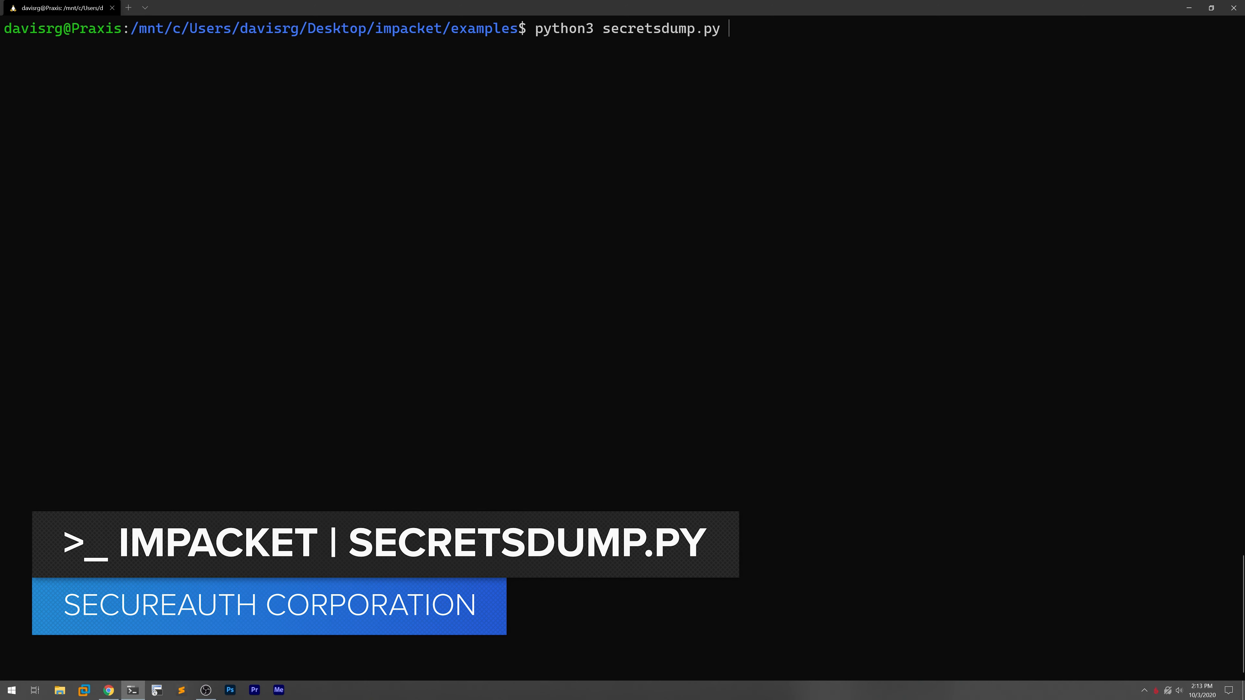
{"action": "key", "text": "Return"}
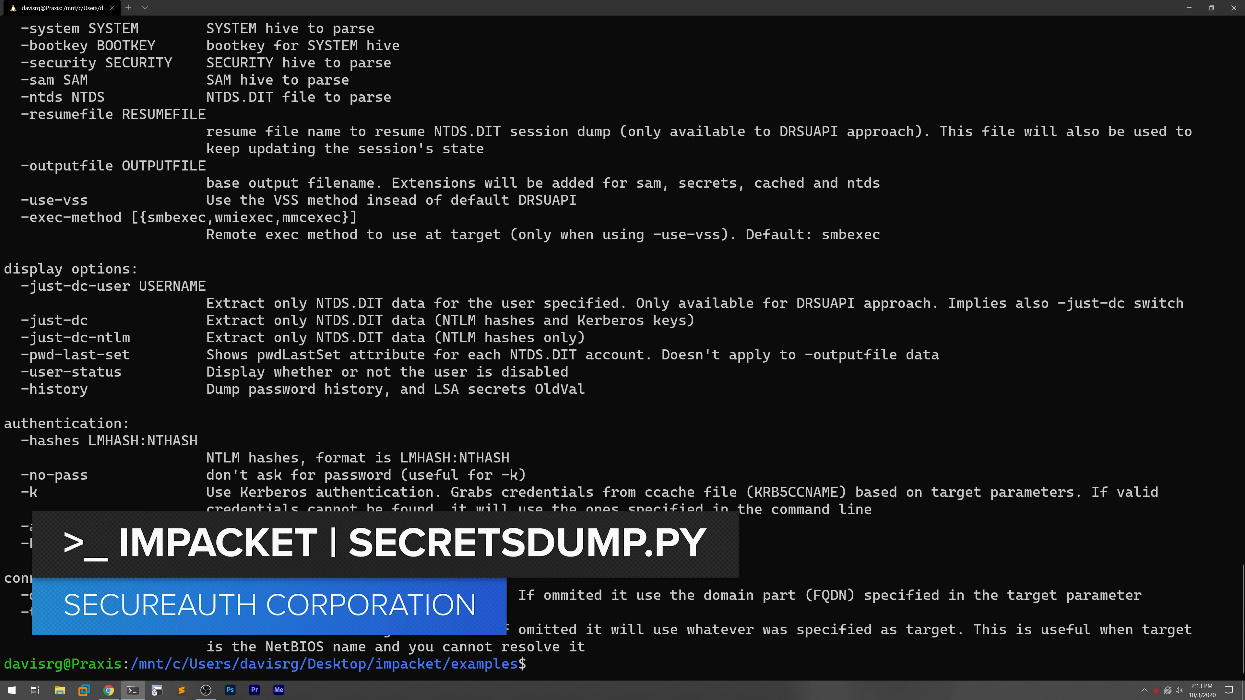
{"action": "scroll", "scroll_direction": "up", "scroll_amount": 3}
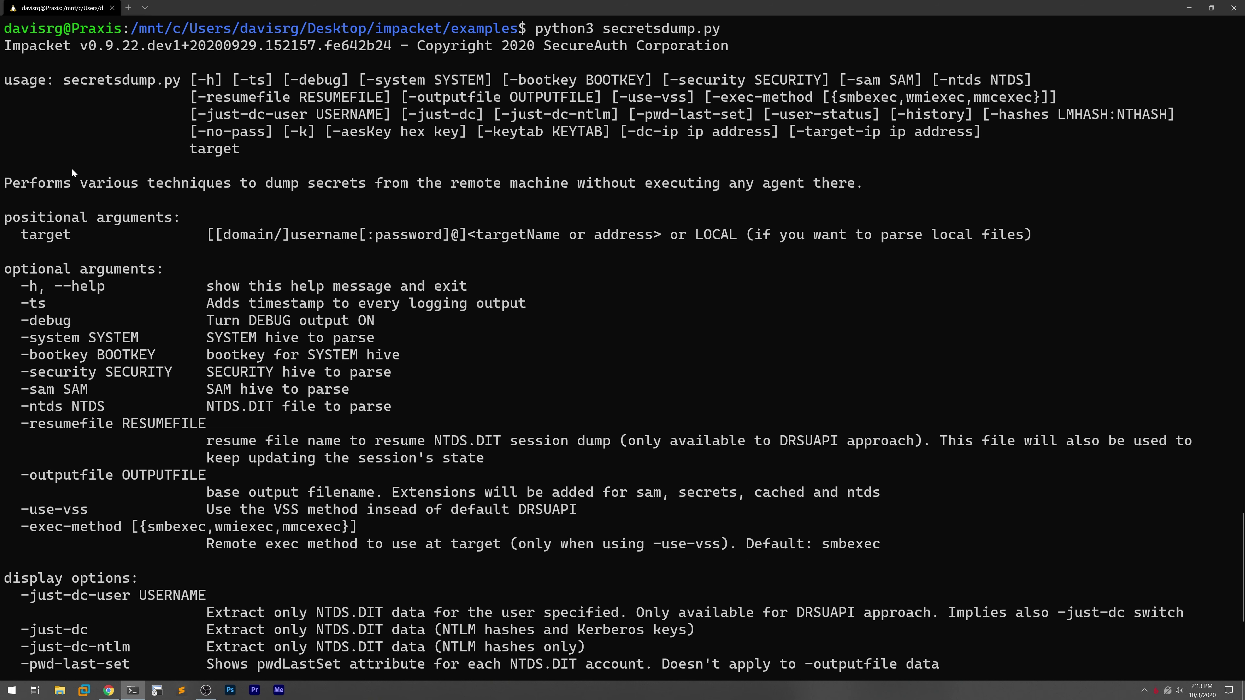
{"action": "mouse_move", "coordinate": [456, 354]}
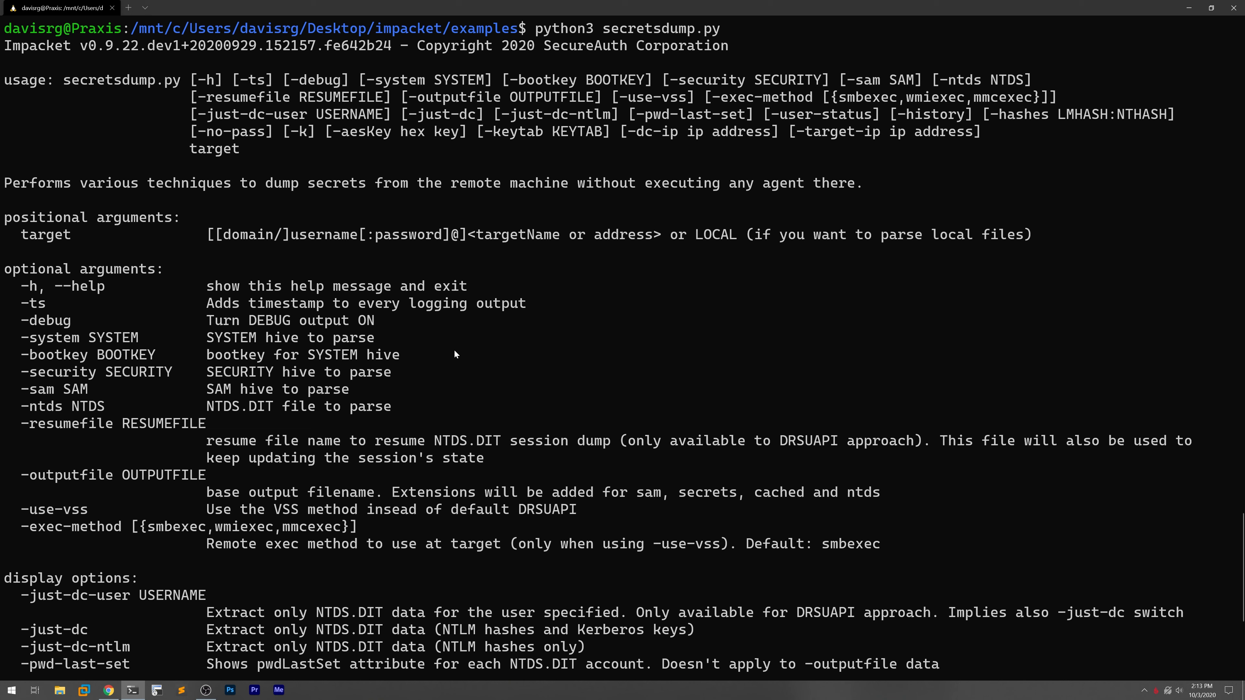
{"action": "mouse_move", "coordinate": [457, 403]}
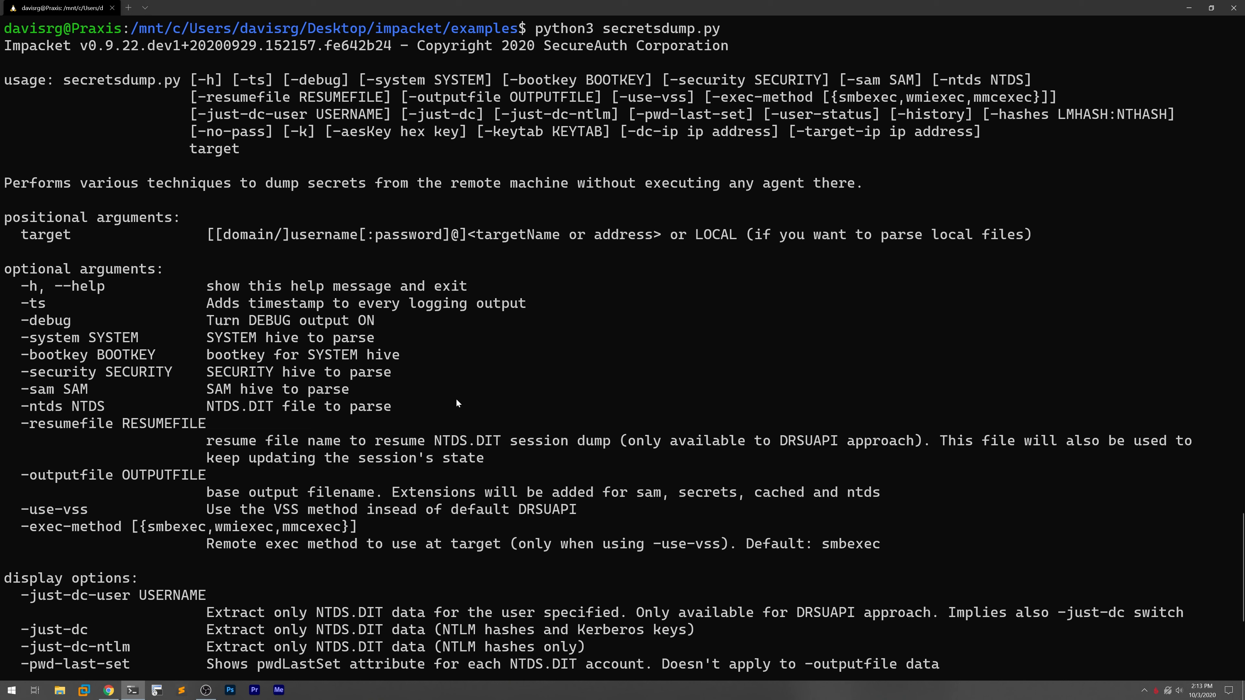
{"action": "scroll", "scroll_direction": "down", "scroll_amount": 3}
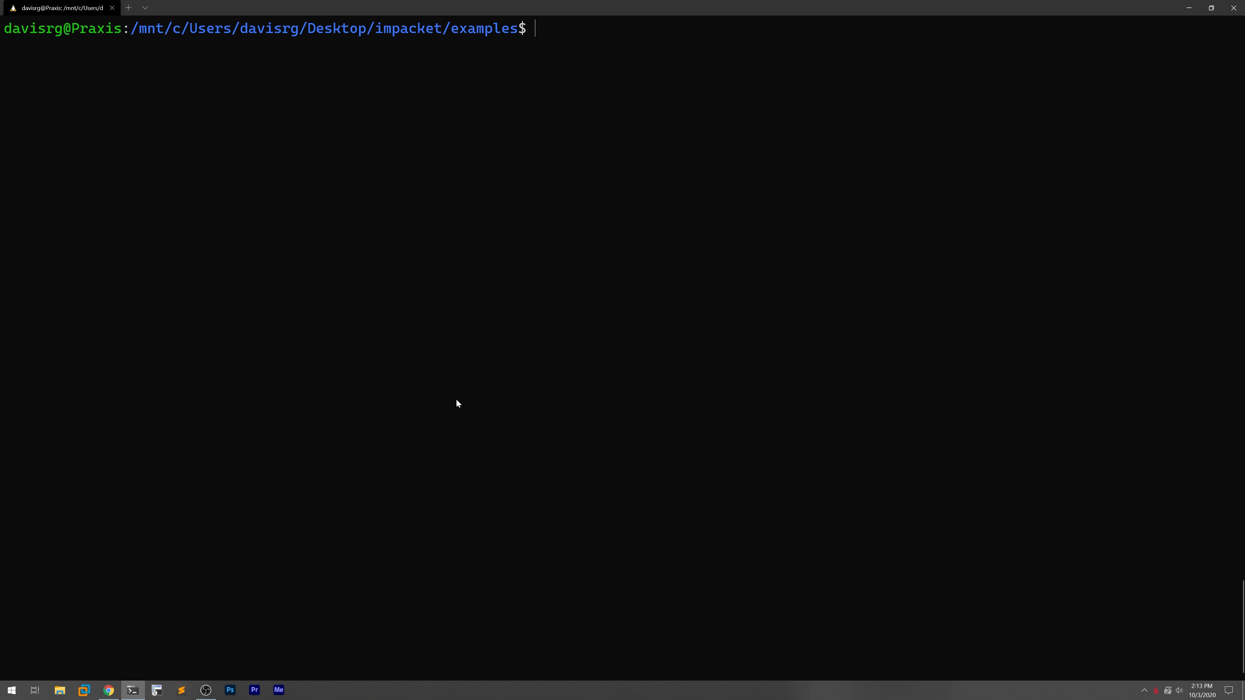
{"action": "type", "text": "python3 secretsdump.py"}
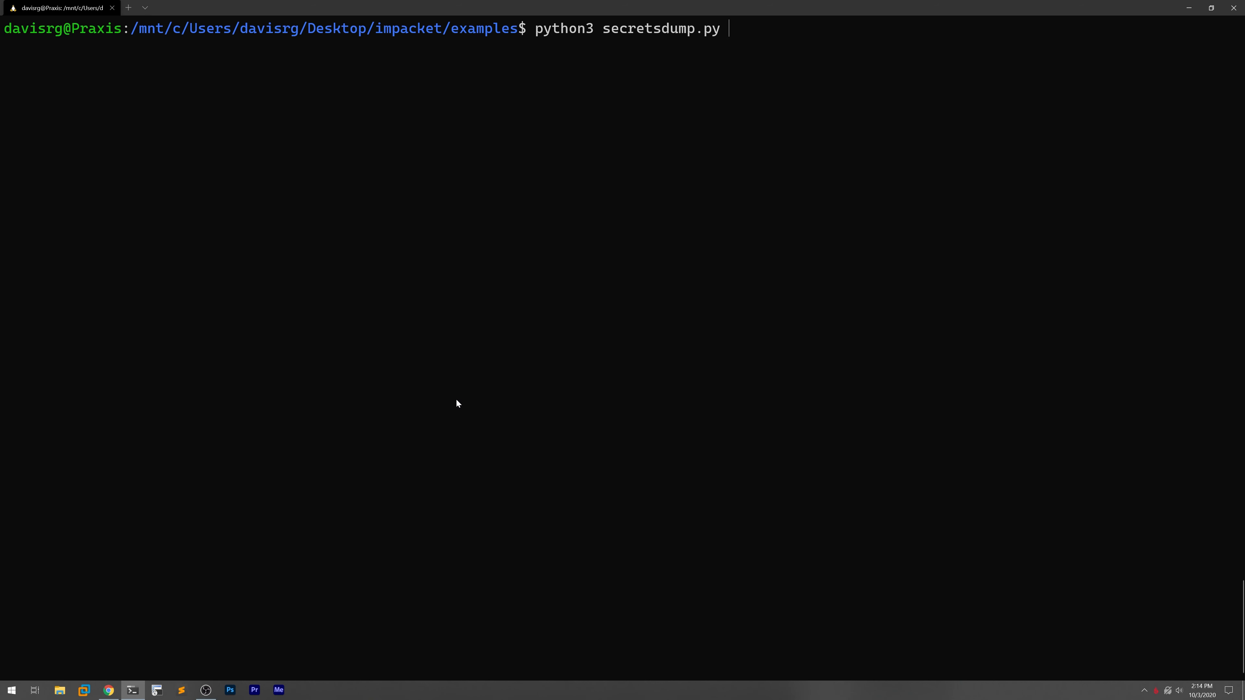
{"action": "type", "text": "-"}
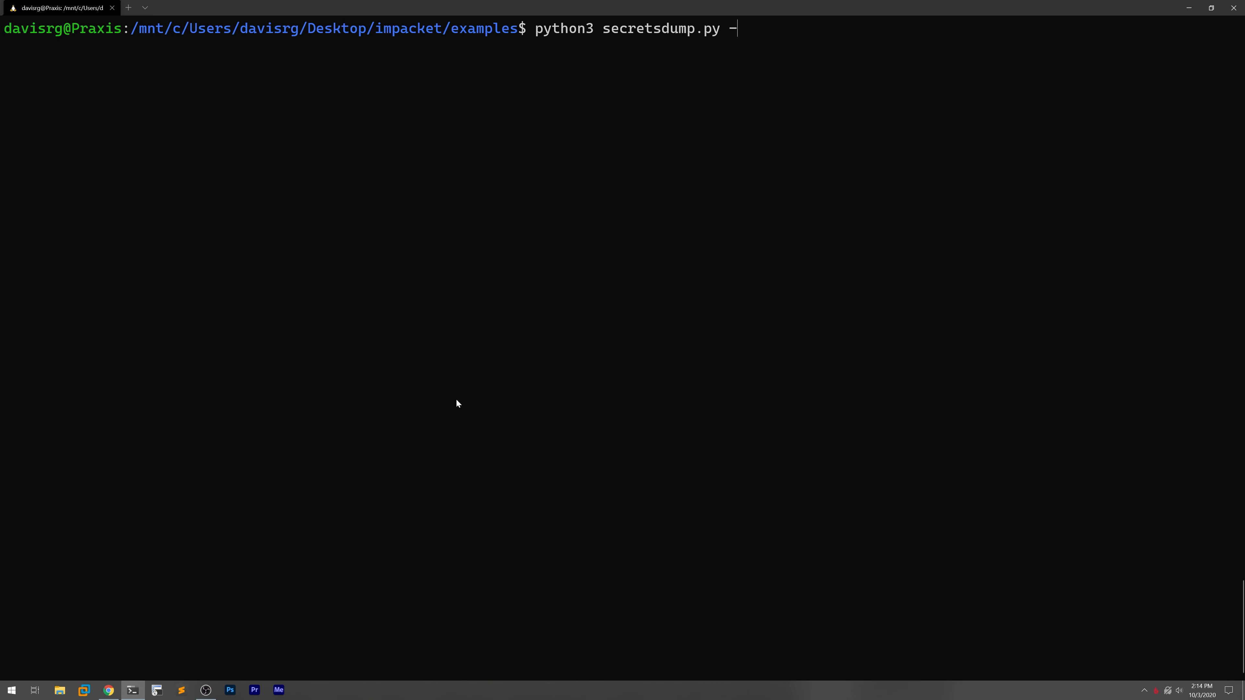
{"action": "type", "text": "sam"}
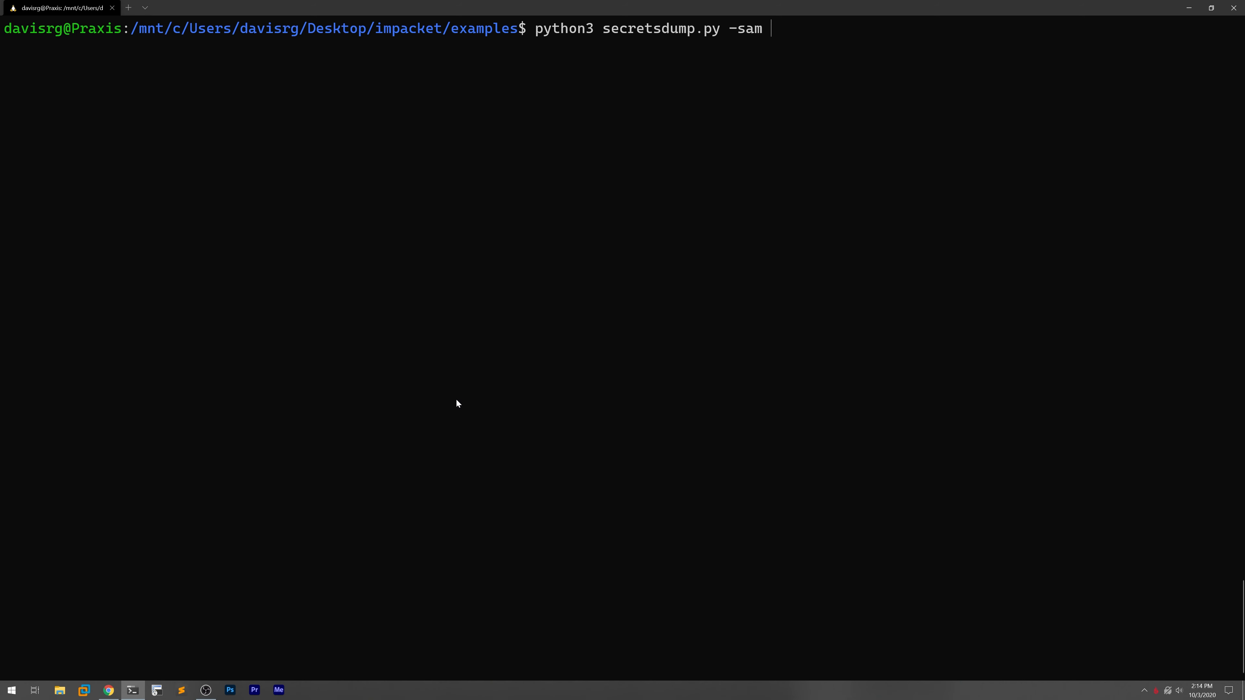
{"action": "type", "text": "/"}
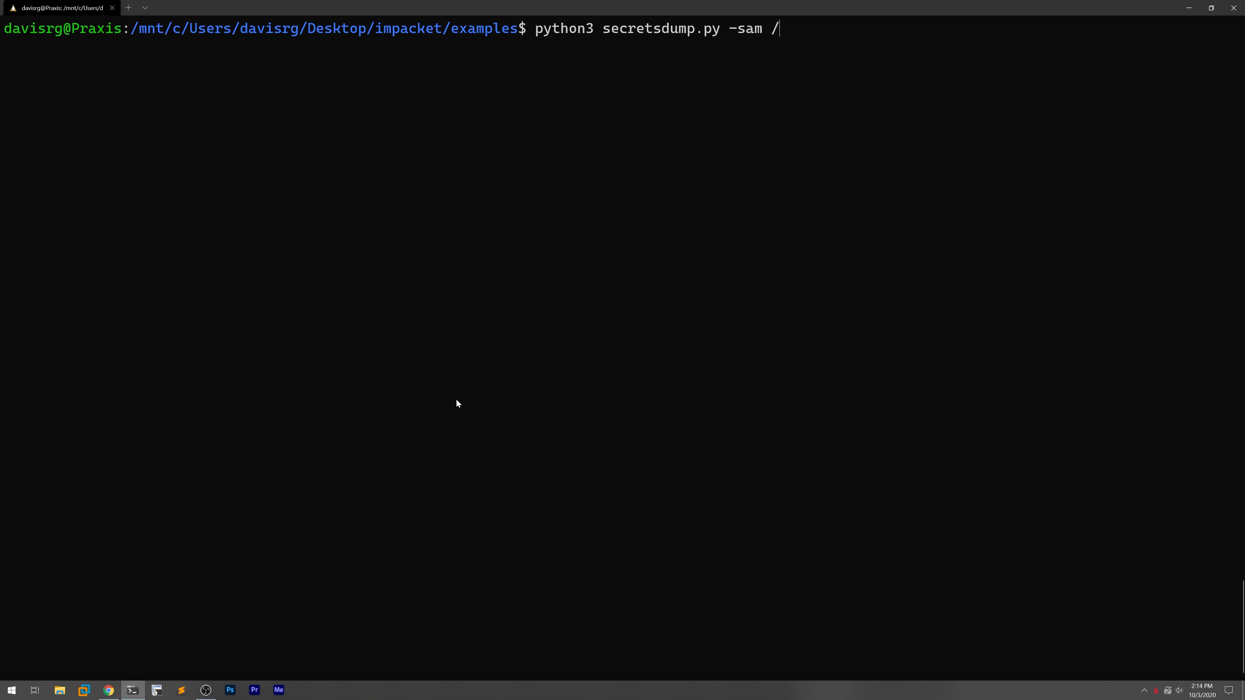
{"action": "type", "text": "mnt/c/Us"}
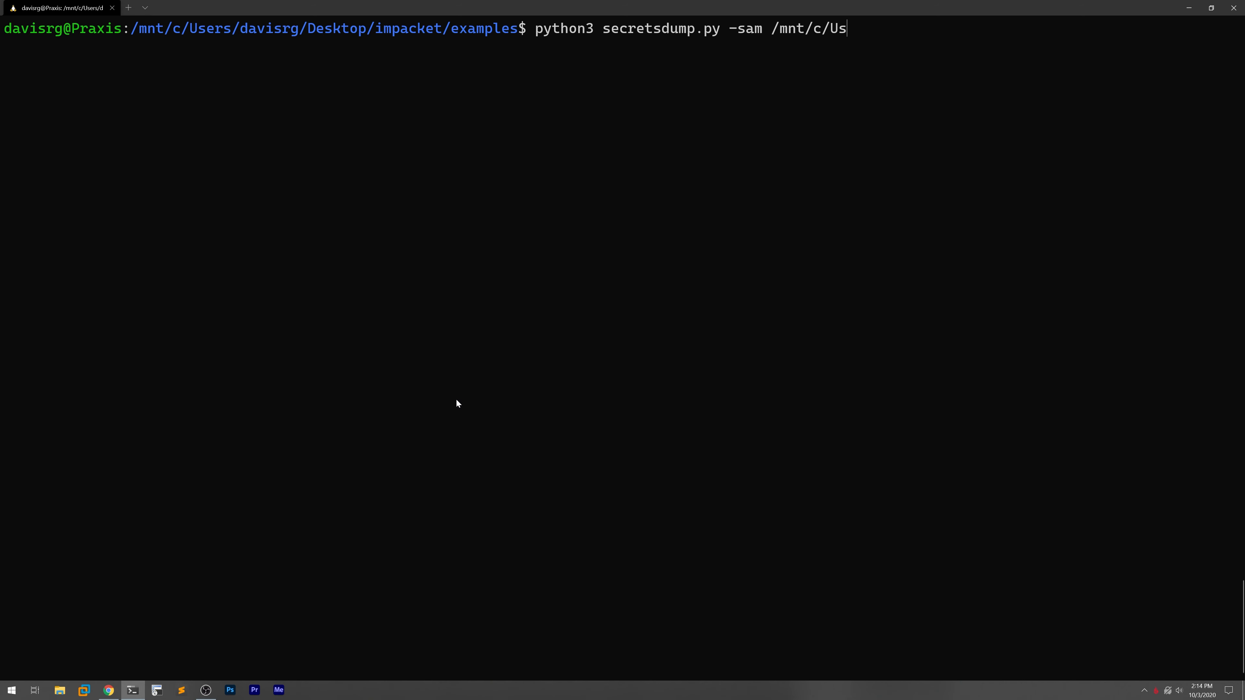
{"action": "type", "text": "ers"}
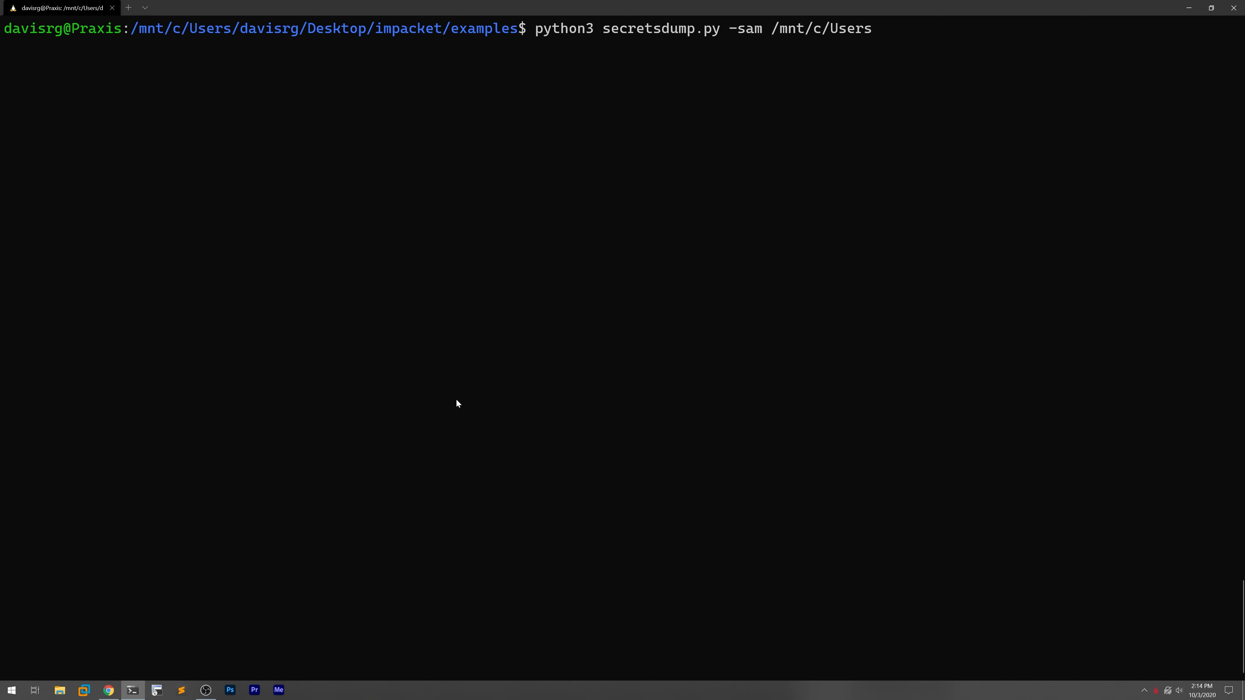
{"action": "type", "text": "davi"}
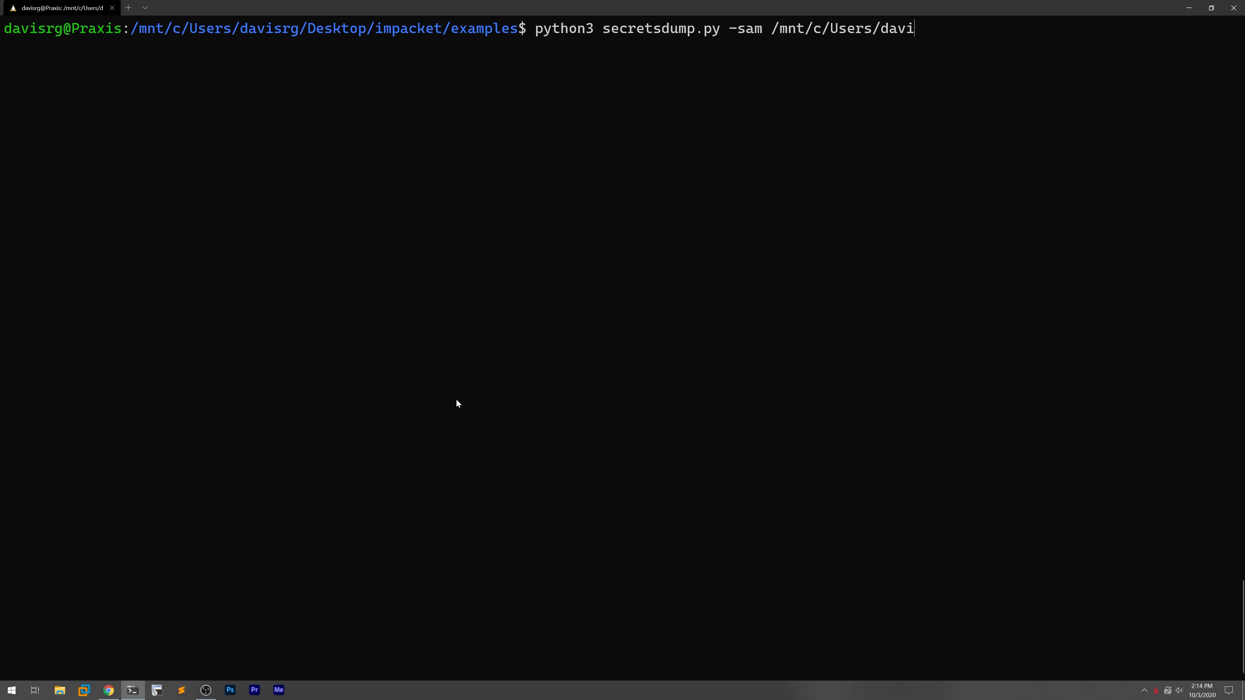
{"action": "type", "text": "srg/"}
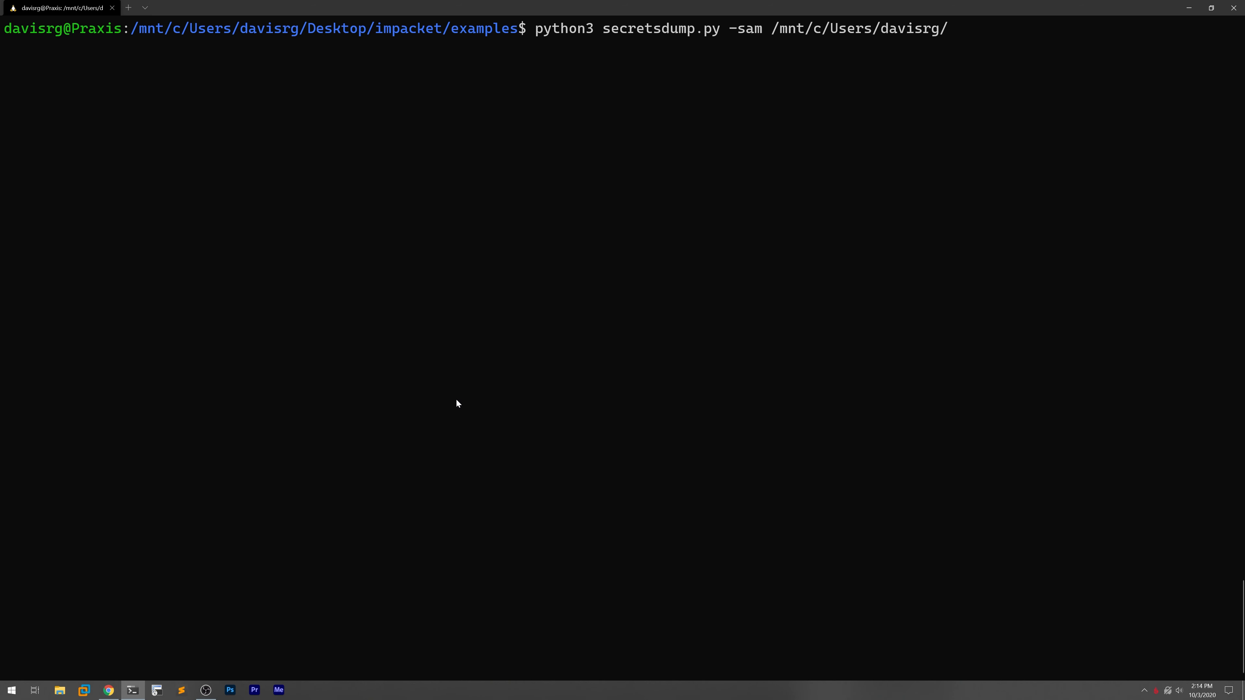
{"action": "type", "text": "Desktop"}
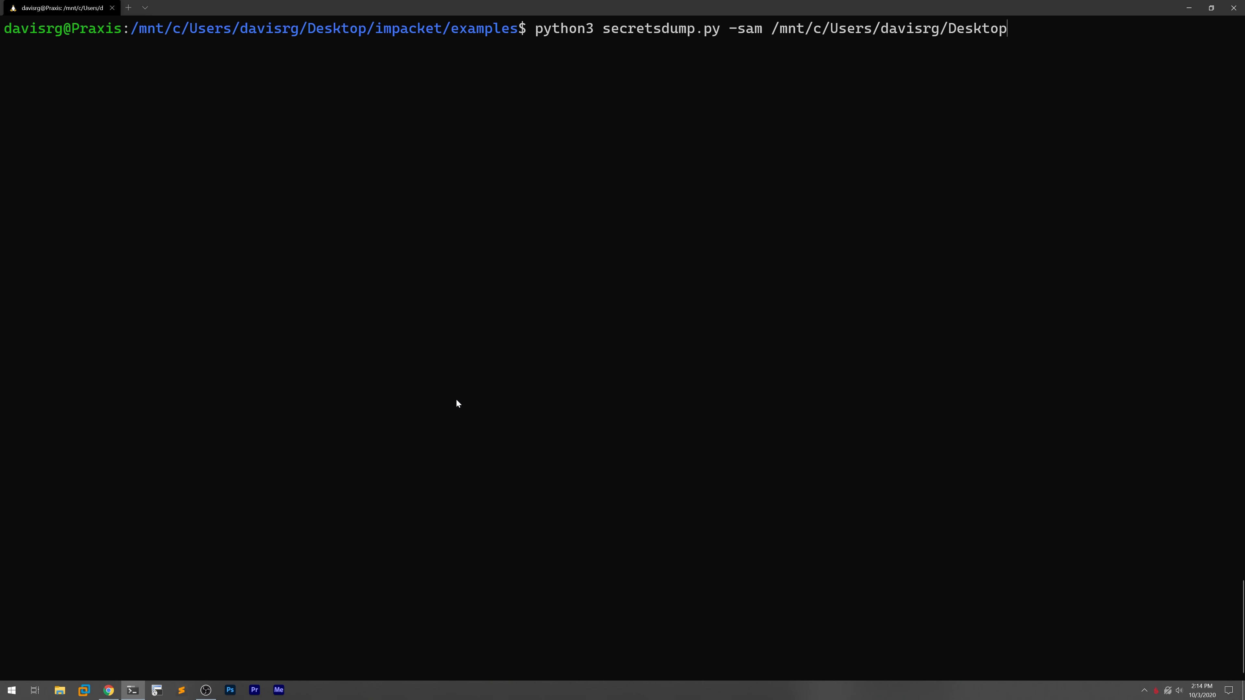
{"action": "type", "text": "/"}
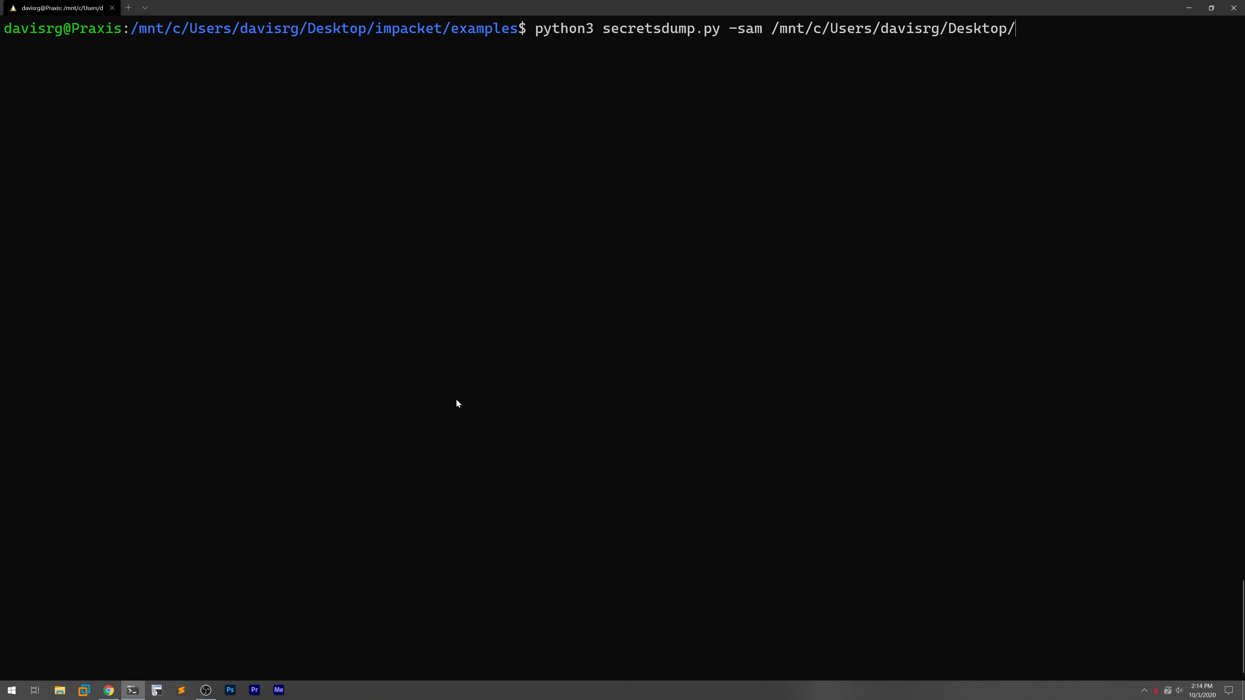
{"action": "type", "text": "SAM"}
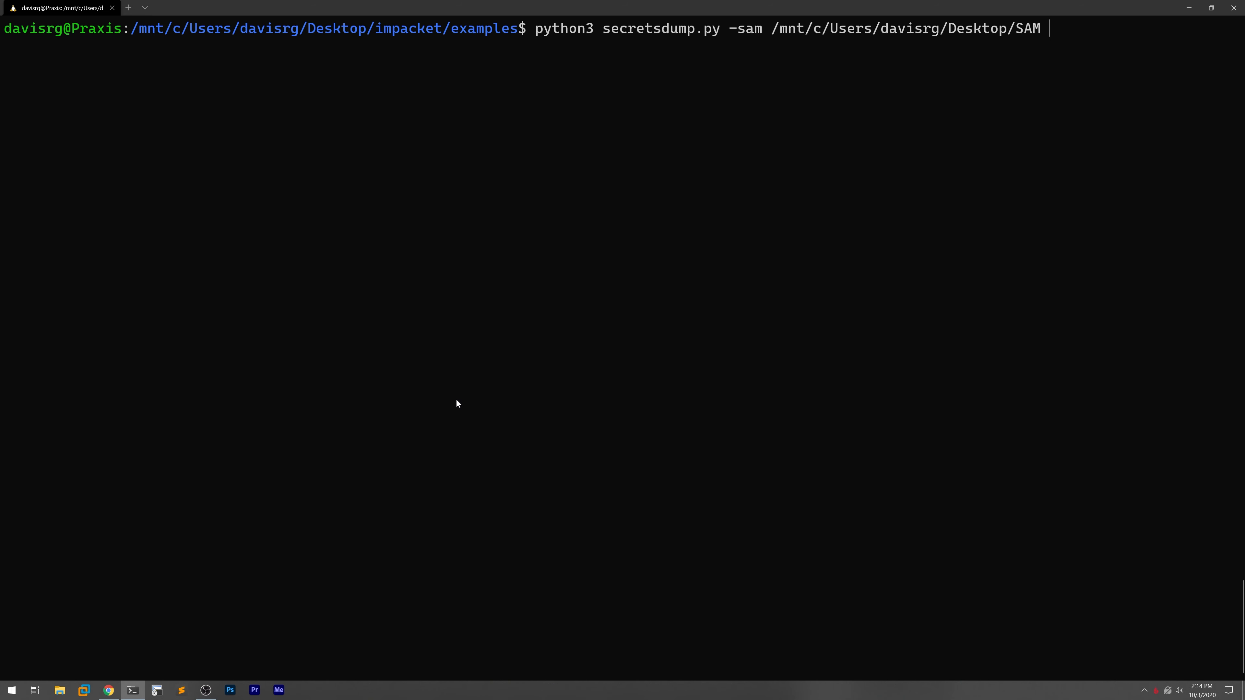
Add -system /mnt/c/Users/davisrg/Desktop/SYSTEM and the local target, leaving the command unrun
{"action": "type", "text": "-system"}
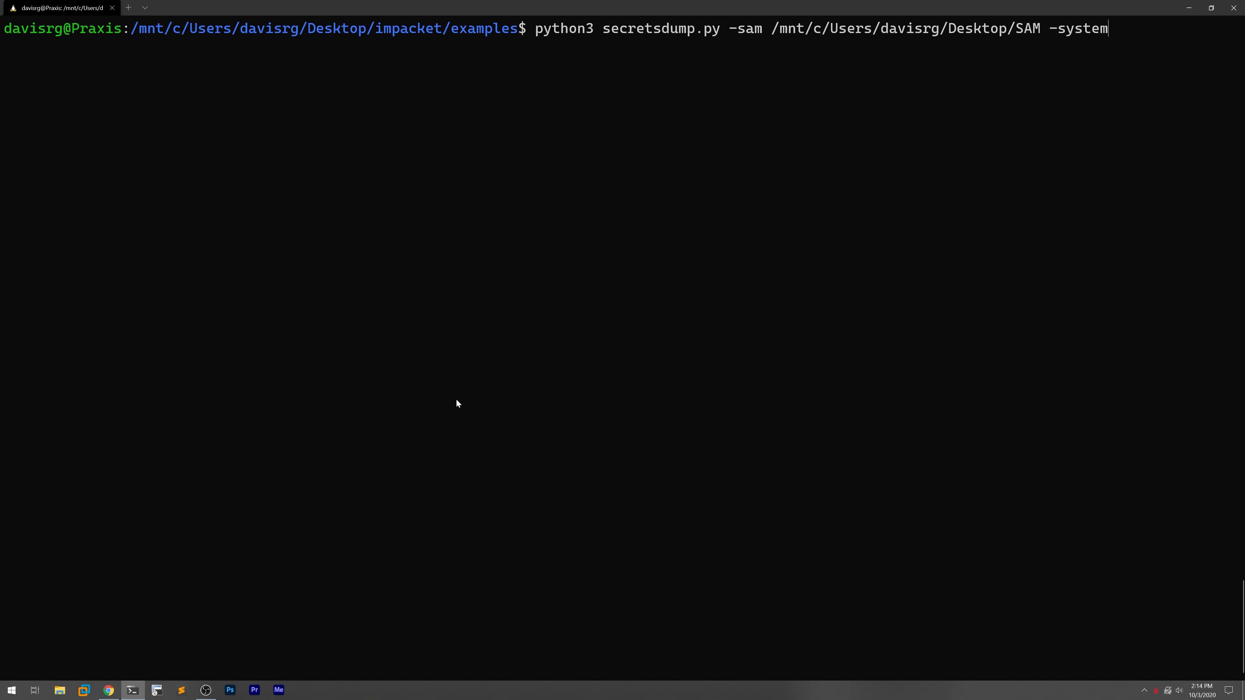
{"action": "type", "text": "/"}
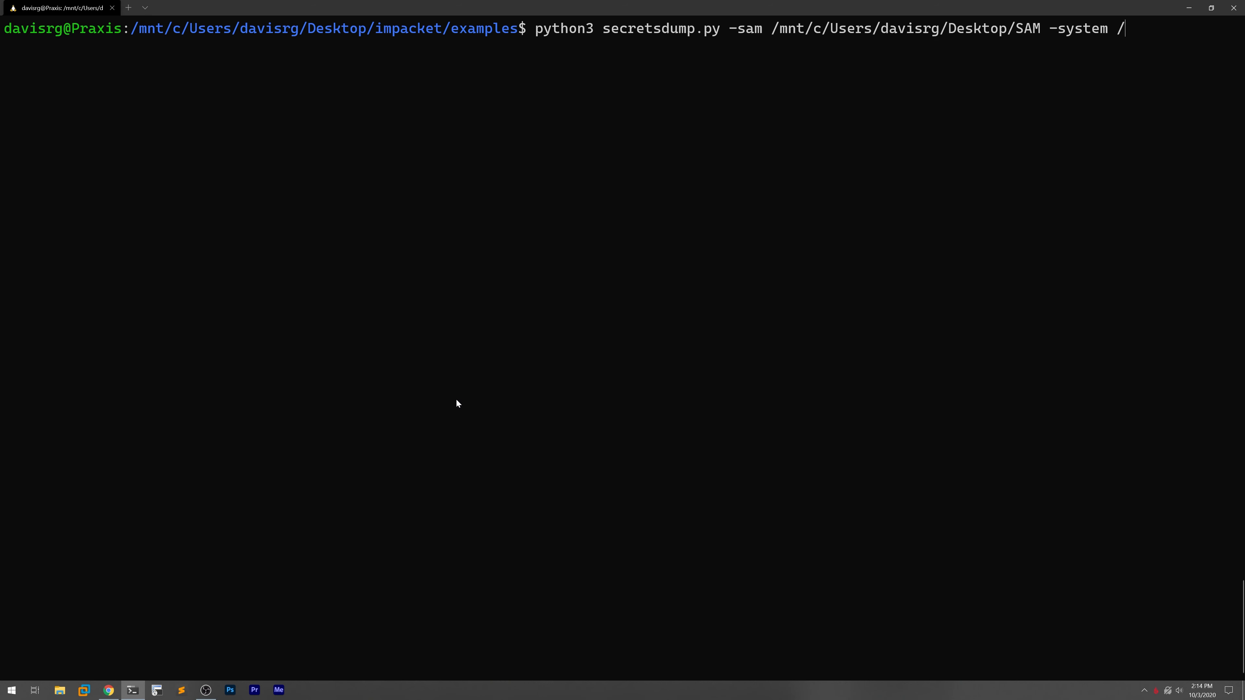
{"action": "type", "text": "mnt/c/"}
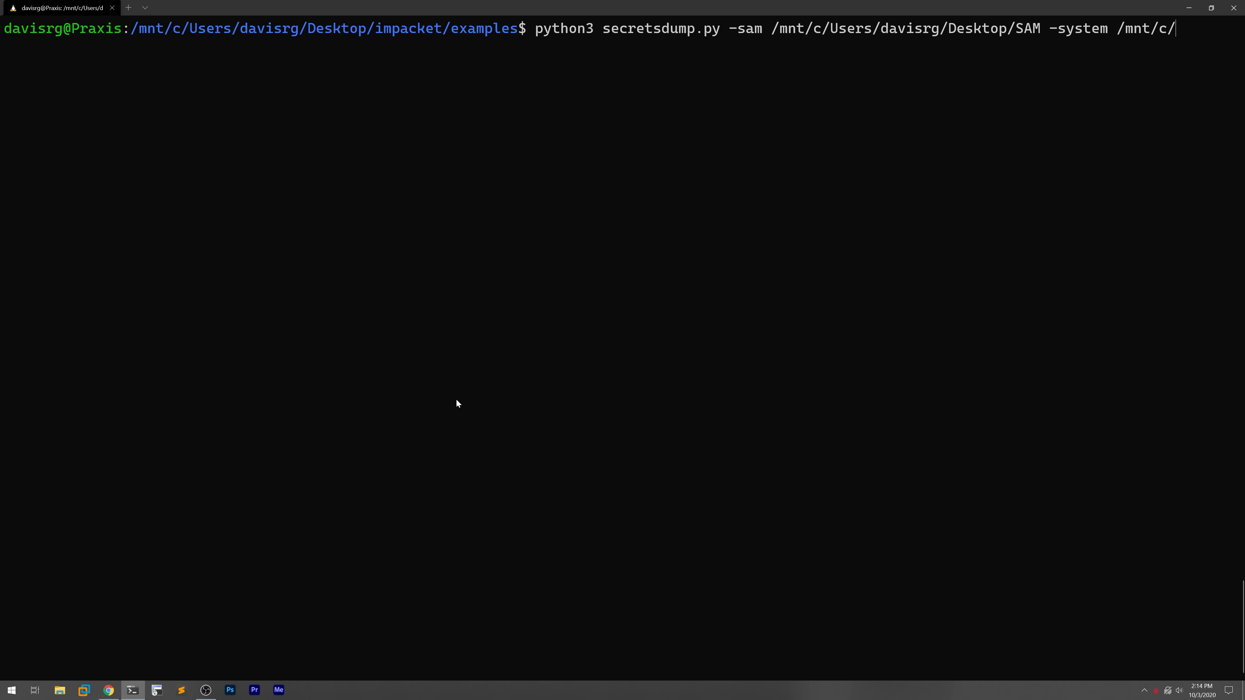
{"action": "type", "text": "Users/davisrg/D"}
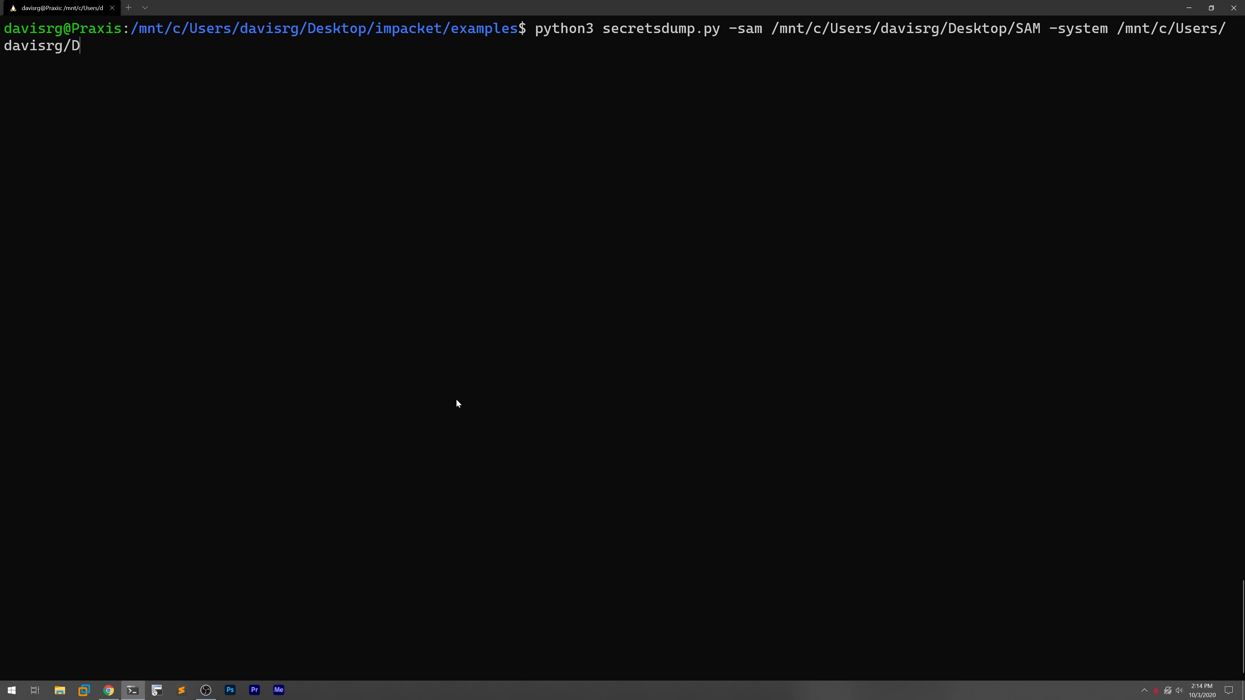
{"action": "type", "text": "esktop/"}
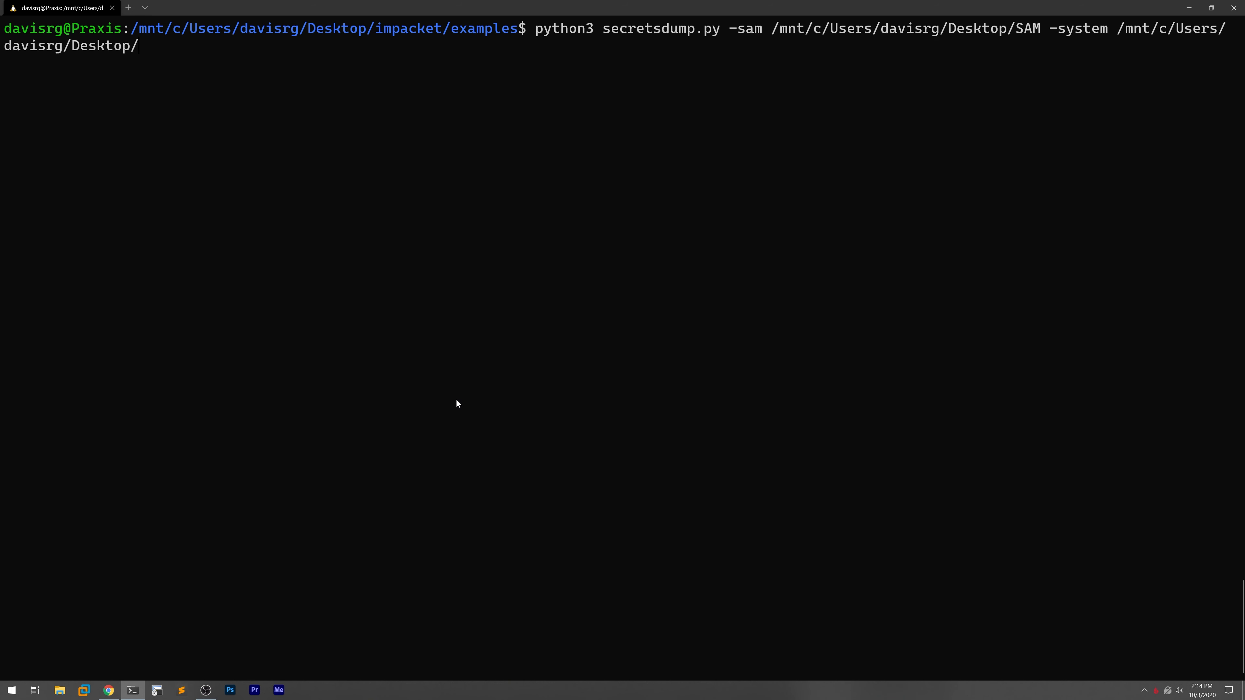
{"action": "type", "text": "SY"}
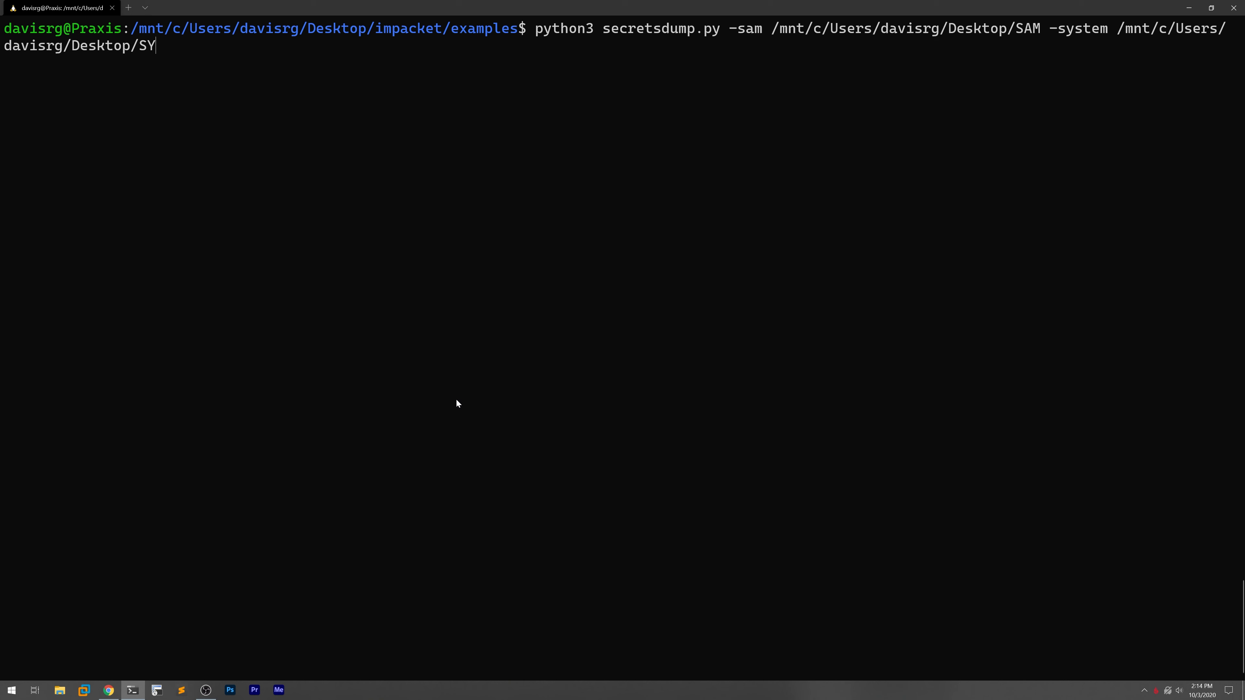
{"action": "type", "text": "STEM"}
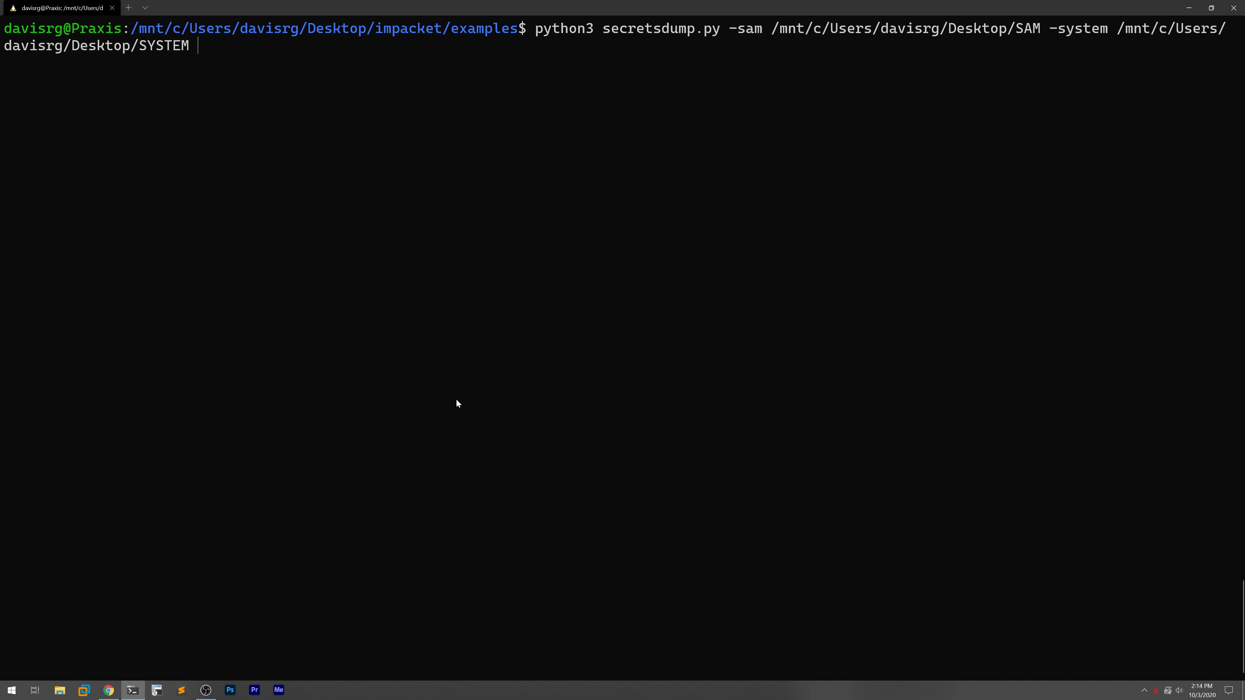
{"action": "type", "text": "local"}
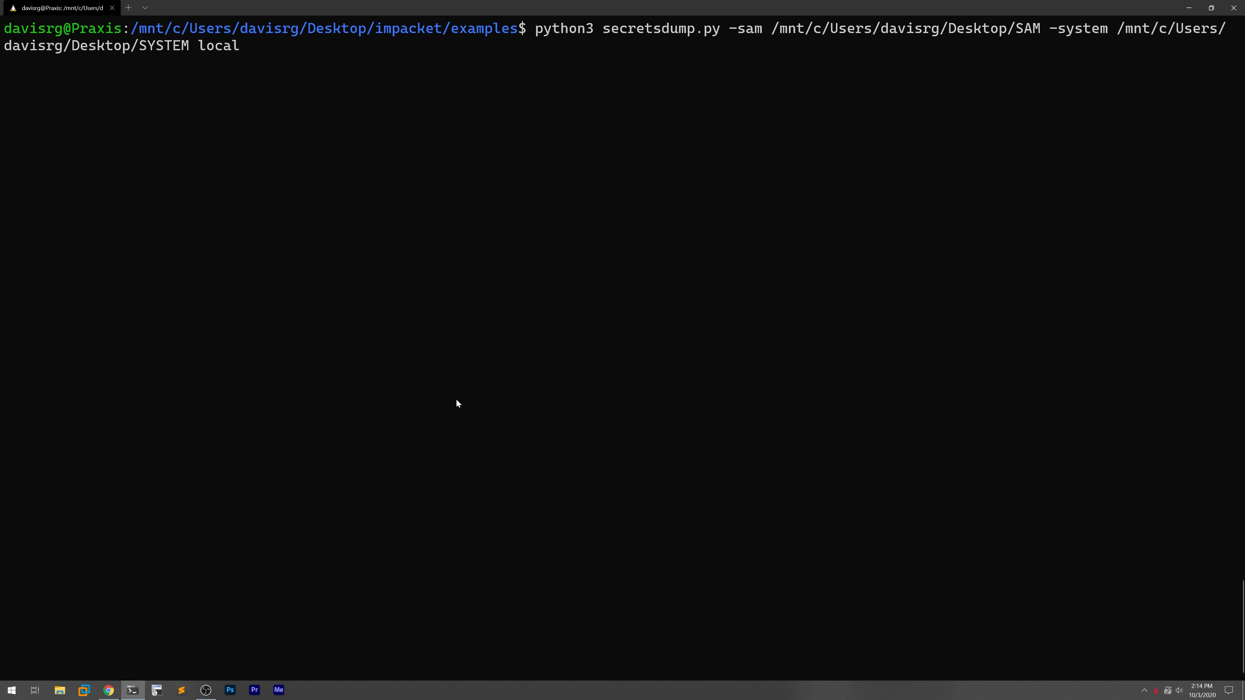
Run secretsdump to dump the local SAM hashes and copy the 15 account hash lines into hashes.txt
{"action": "key", "text": "Return"}
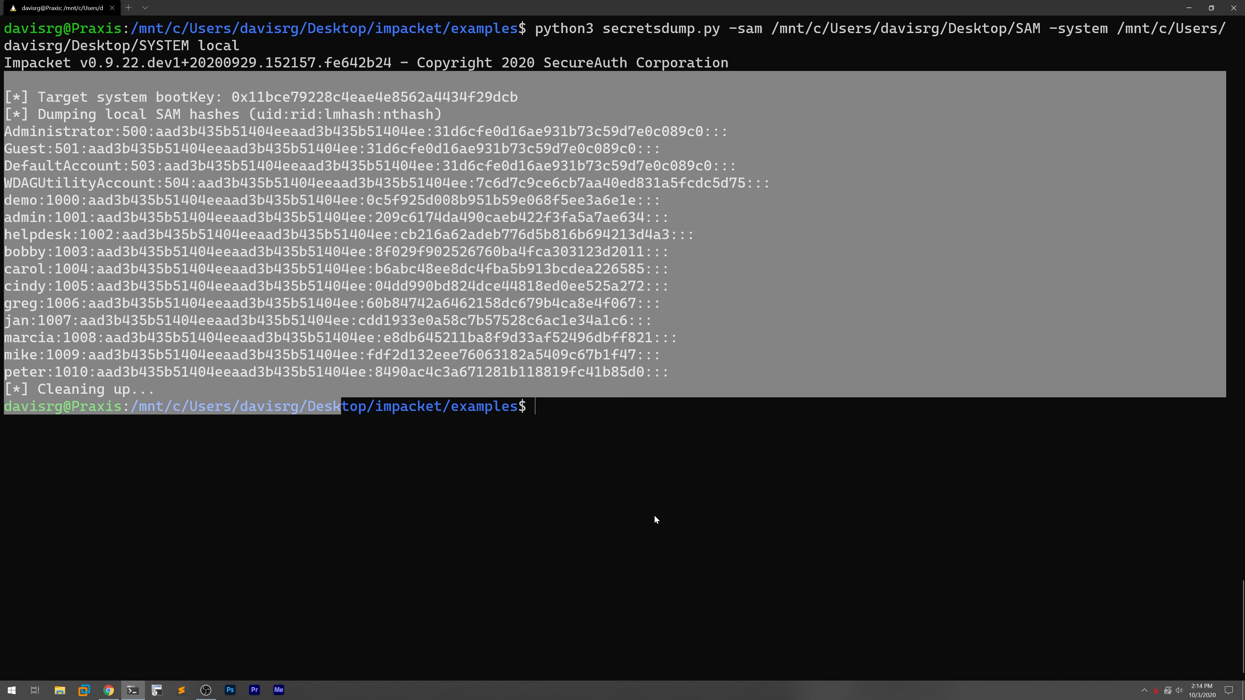
{"action": "left_click", "coordinate": [655, 517]}
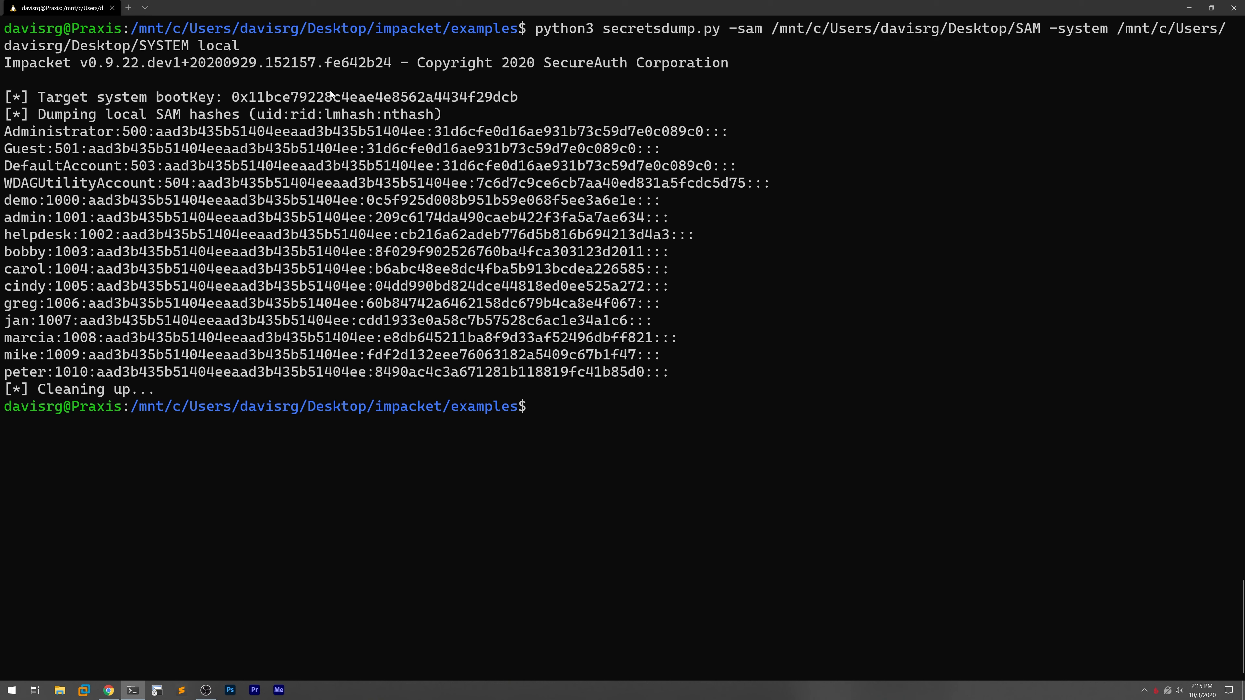
{"action": "left_click_drag", "start_coordinate": [157, 131], "coordinate": [279, 132]}
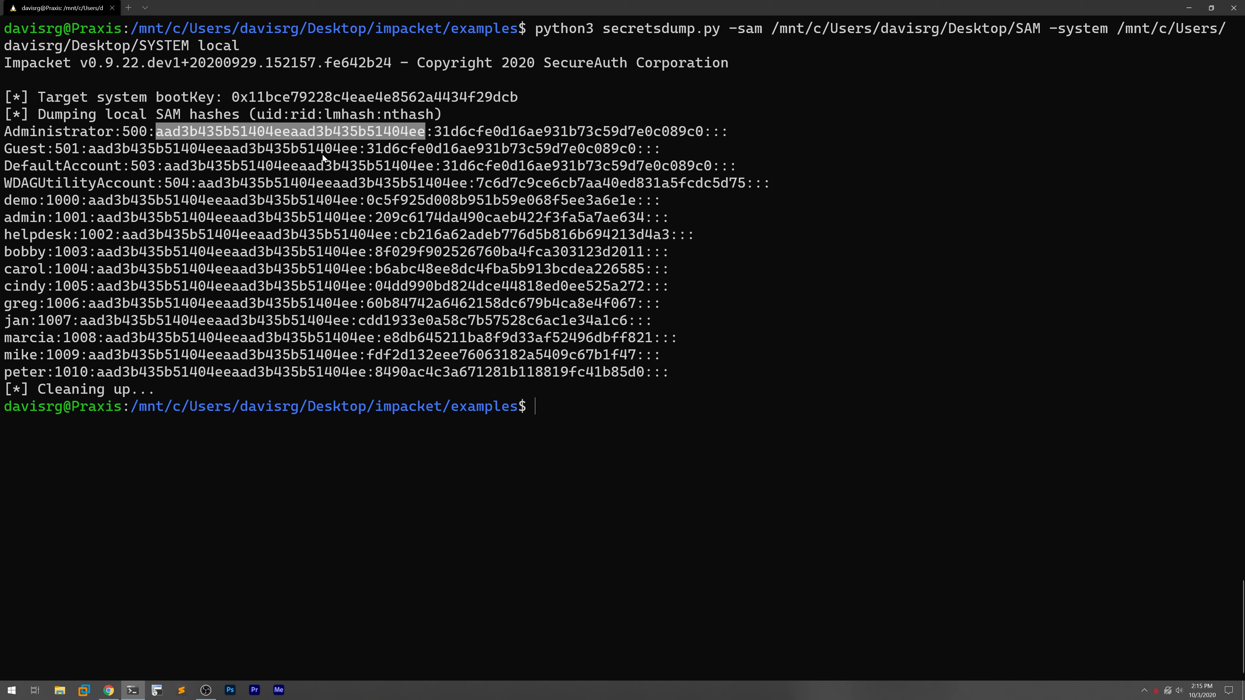
{"action": "mouse_move", "coordinate": [362, 367]}
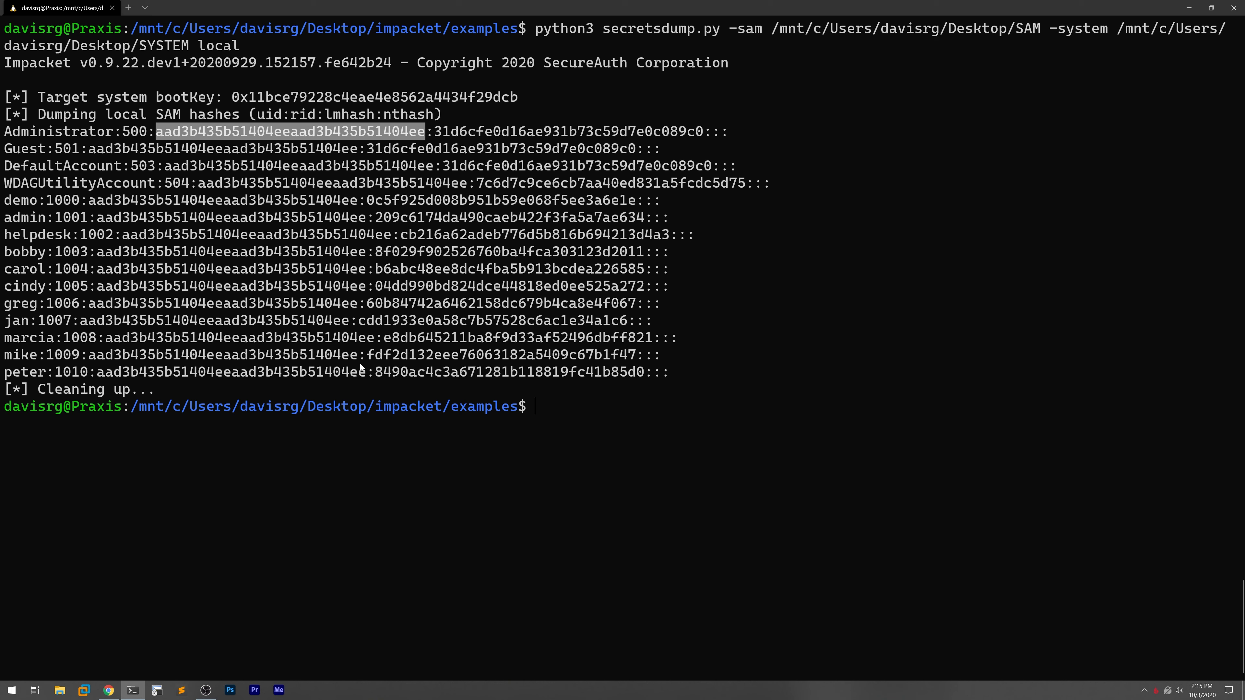
{"action": "mouse_move", "coordinate": [494, 218]}
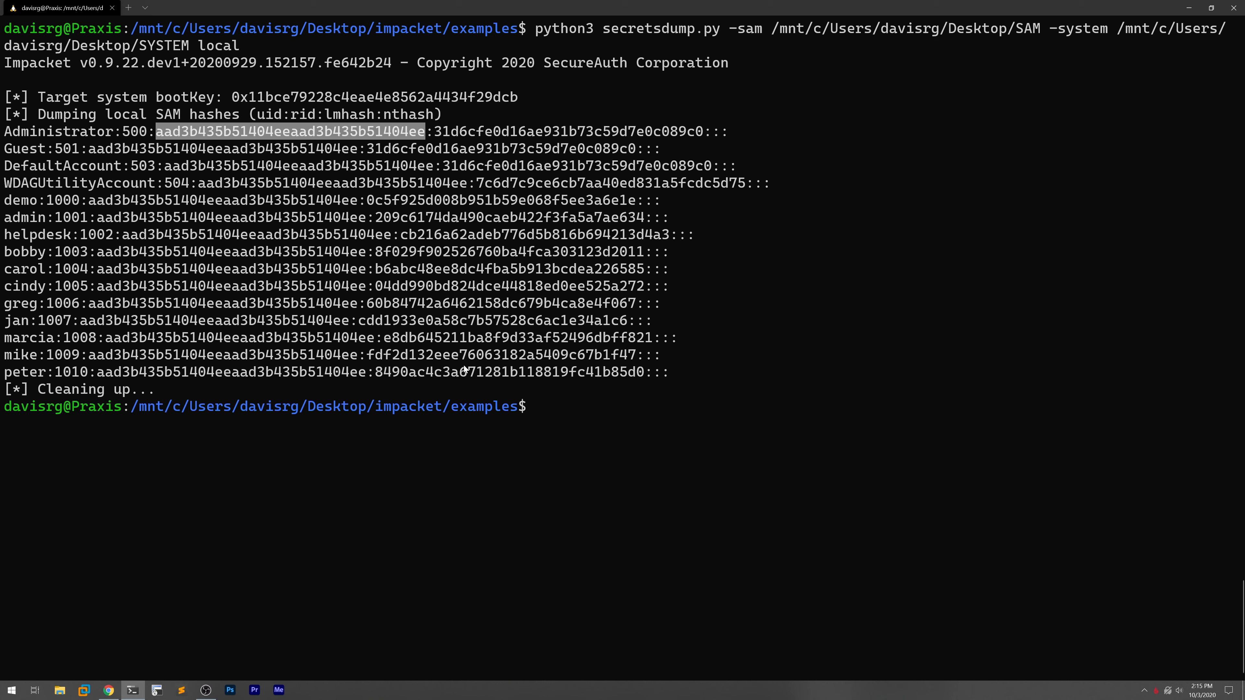
{"action": "mouse_move", "coordinate": [690, 361]}
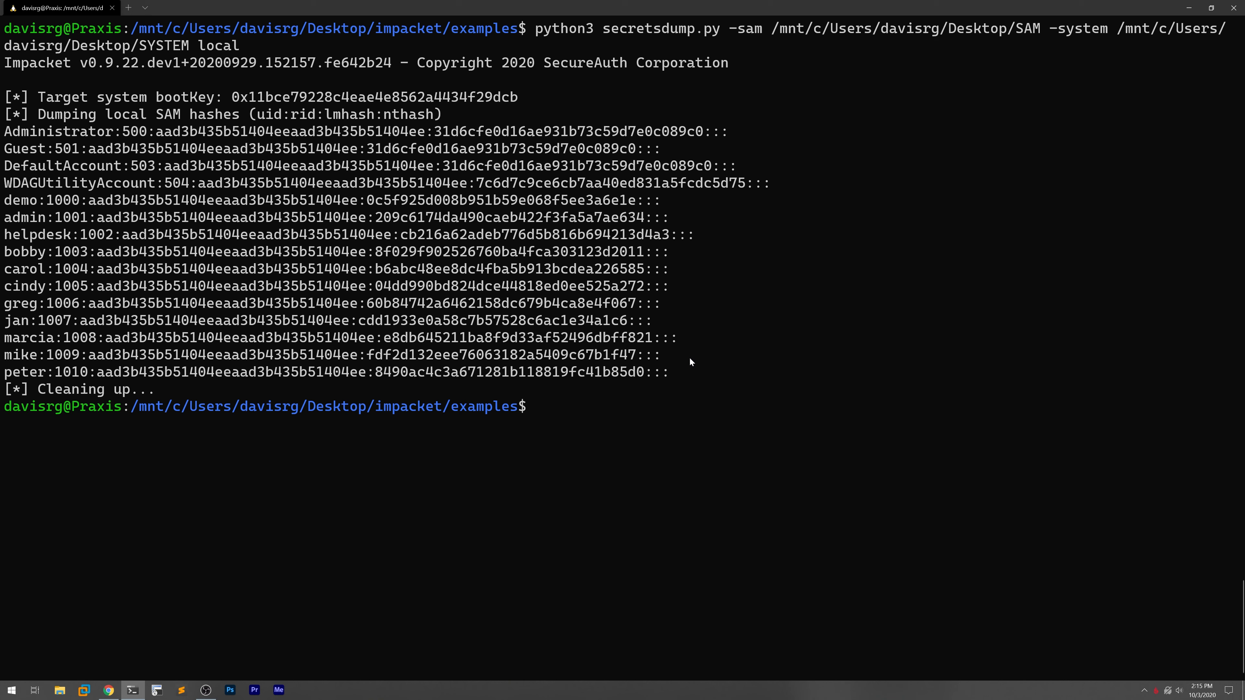
{"action": "left_click", "coordinate": [537, 406]}
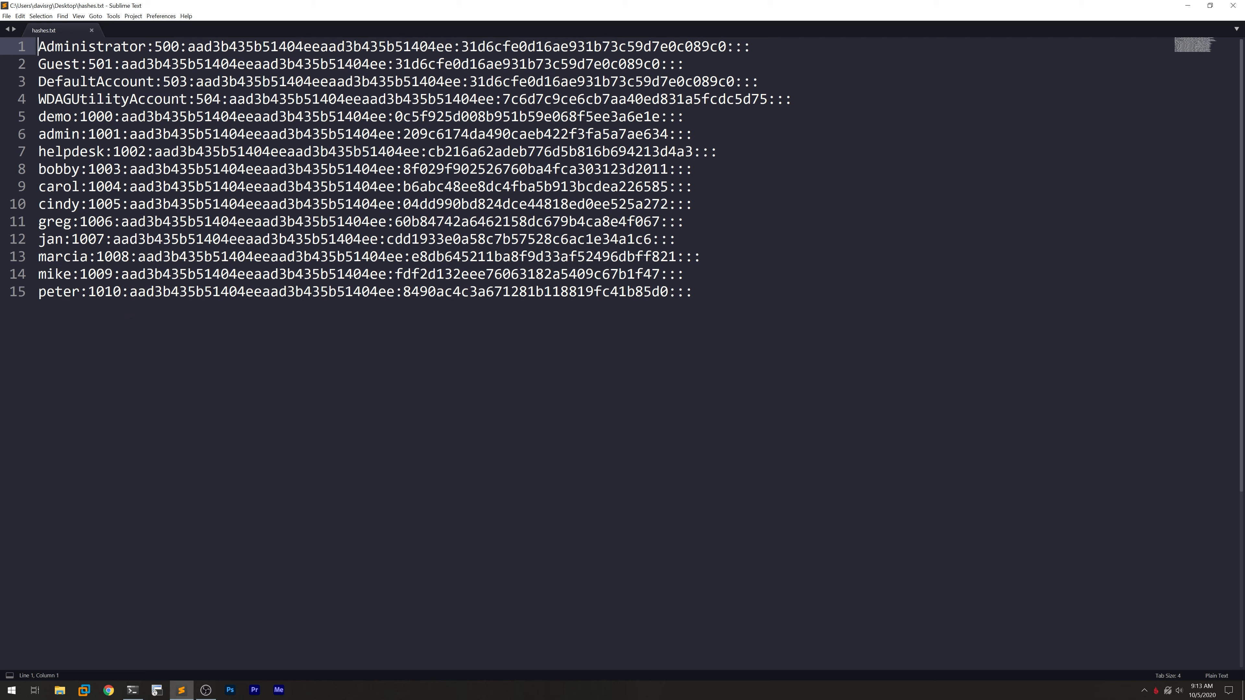
Select the whole hash list in hashes.txt, then minimize Sublime Text to show the desktop
{"action": "key", "text": "ctrl+a"}
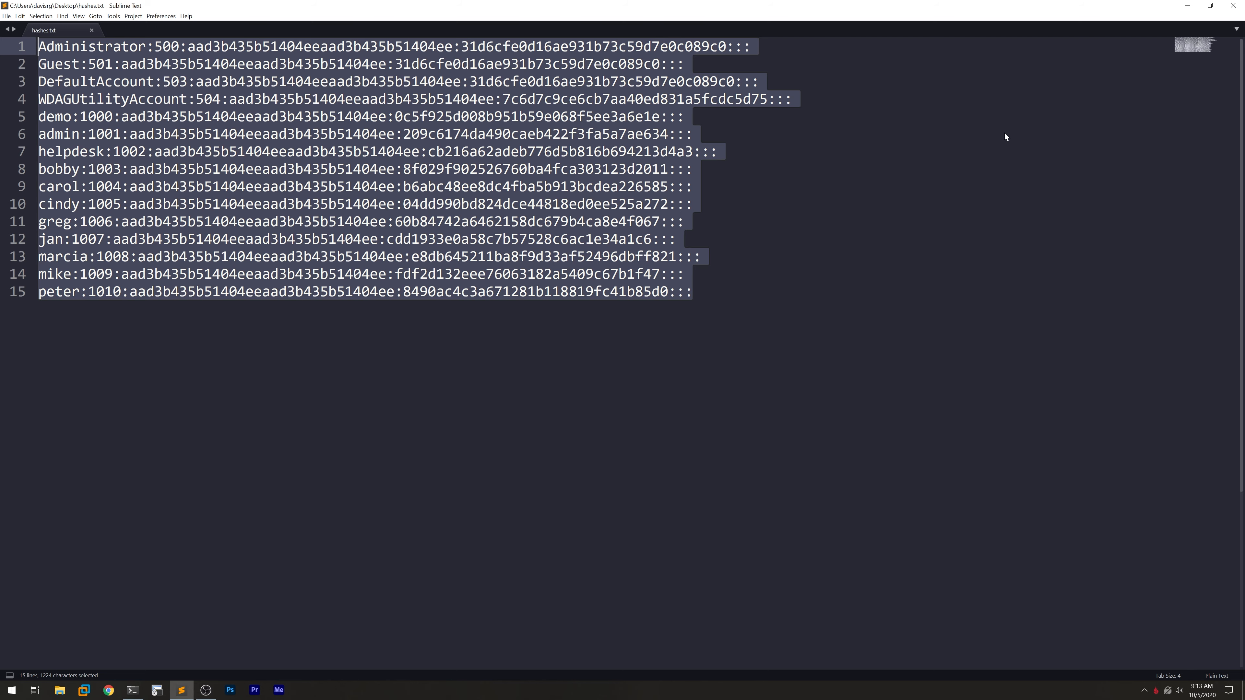
{"action": "left_click", "coordinate": [1188, 6]}
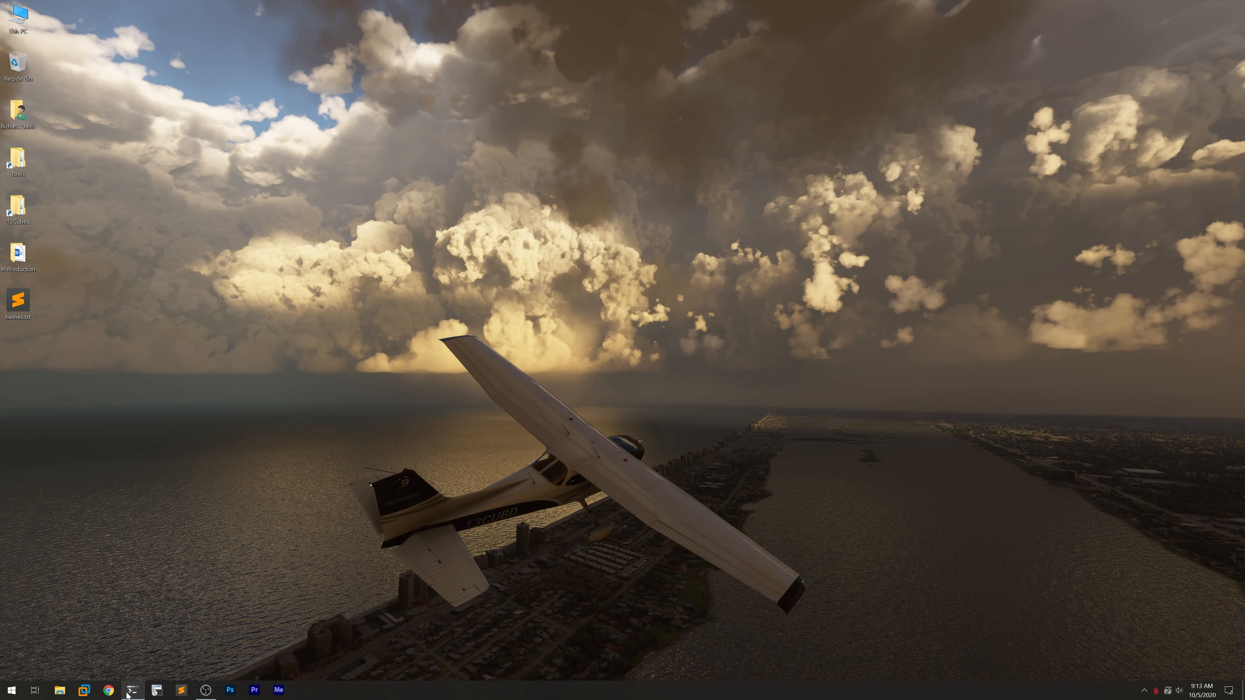
Launch hashcat.exe -a 0 -m 1000 on Desktop\hashes.txt against wordlists\rockyou.txt
{"action": "left_click", "coordinate": [131, 690]}
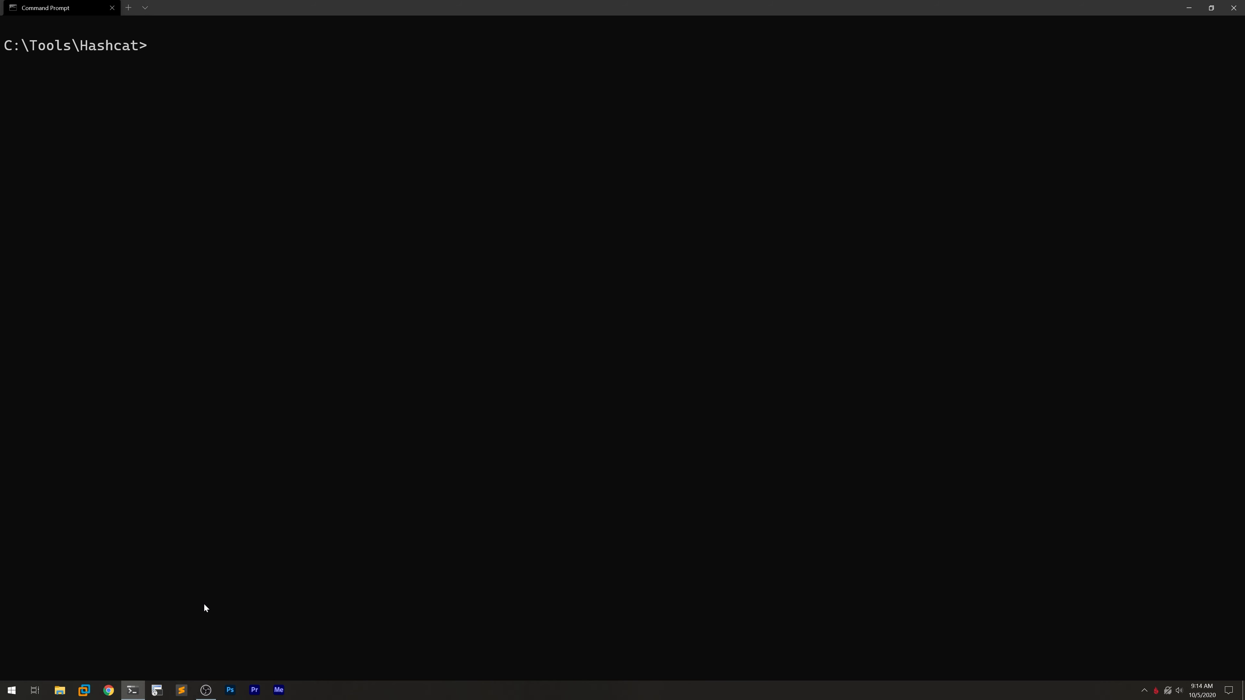
{"action": "type", "text": "hashcat.exe"}
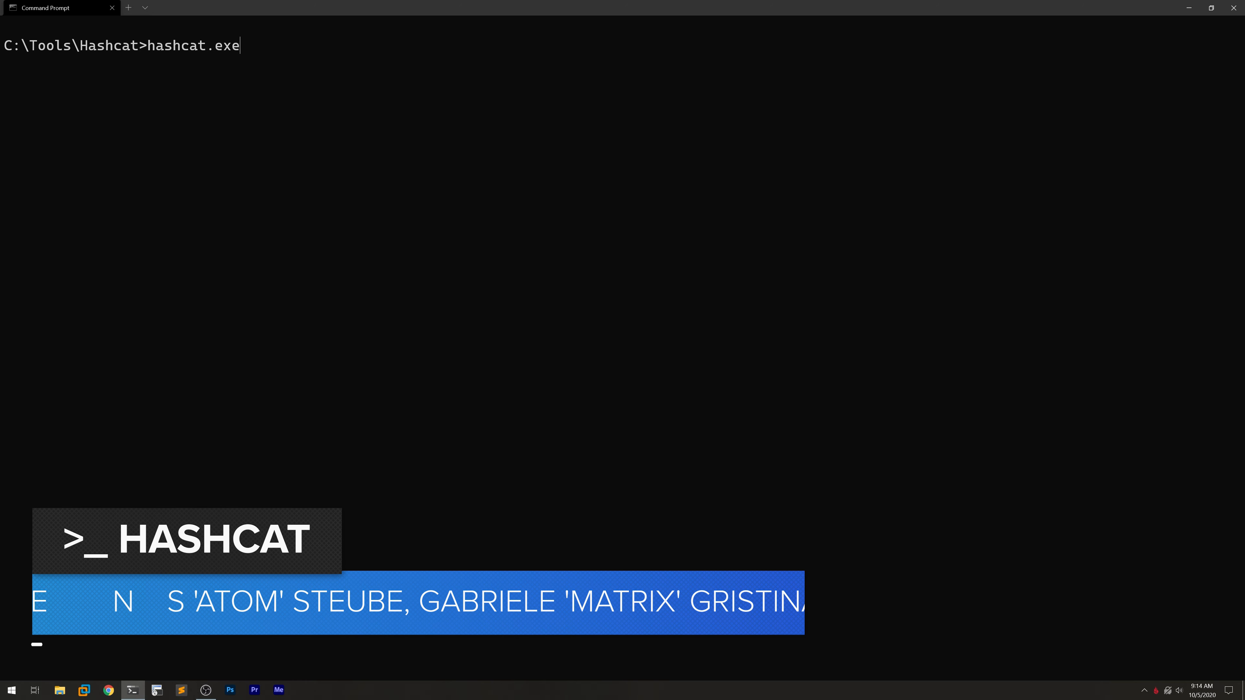
{"action": "type", "text": "-a 0 -"}
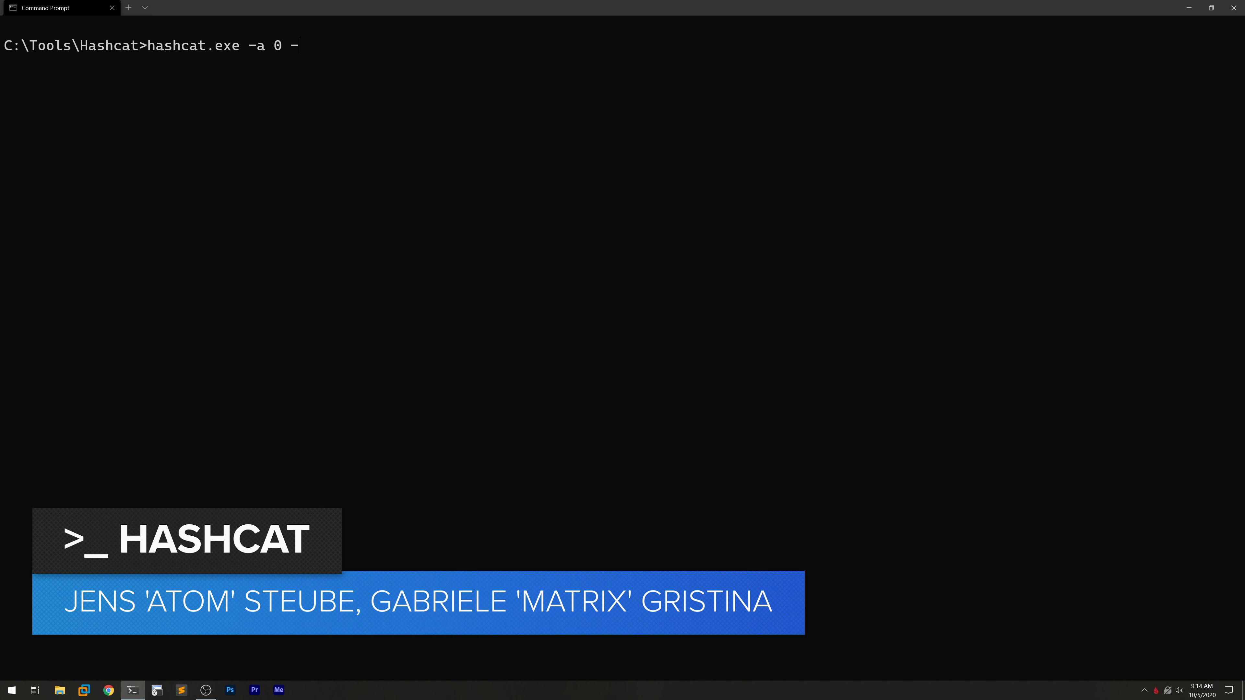
{"action": "type", "text": "m 1000"}
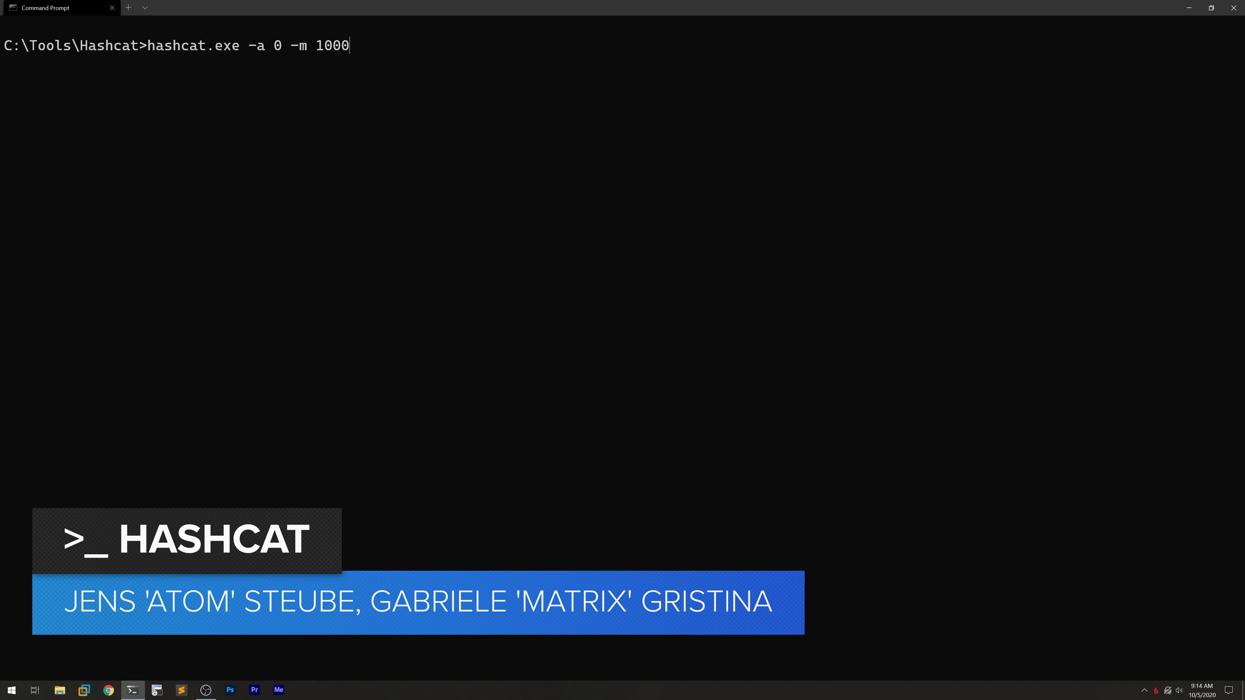
{"action": "type", "text": "\\User"}
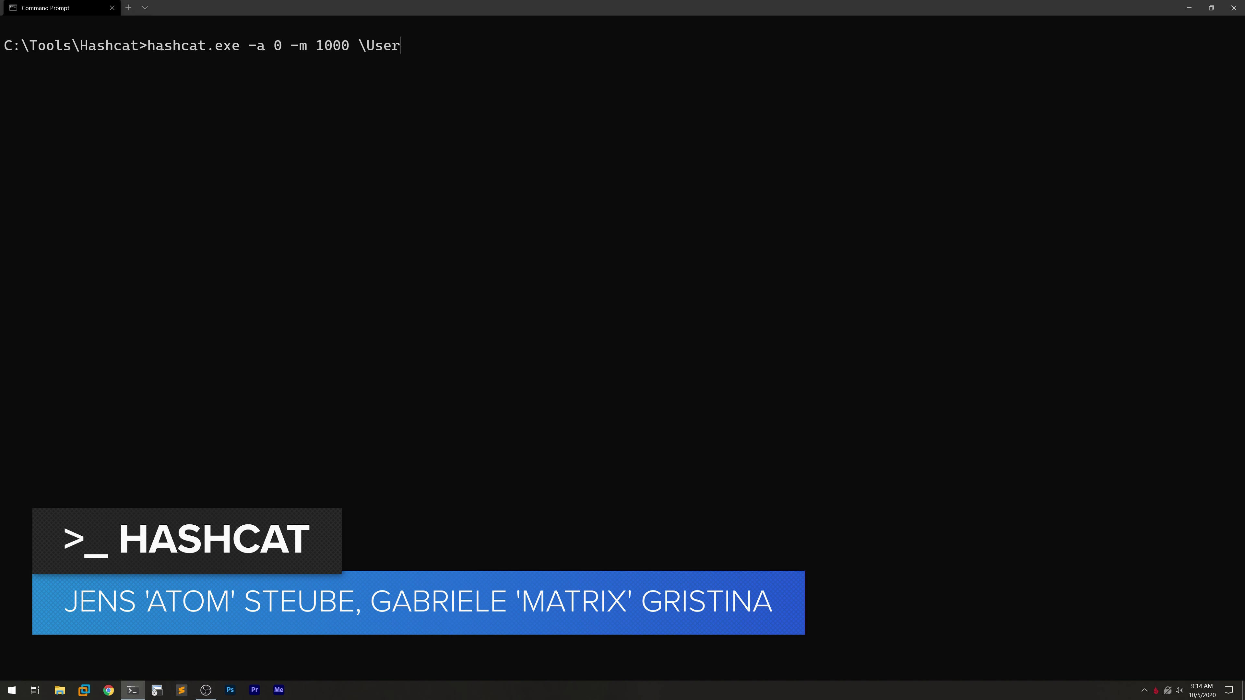
{"action": "type", "text": "s\\davisrg\\Des"}
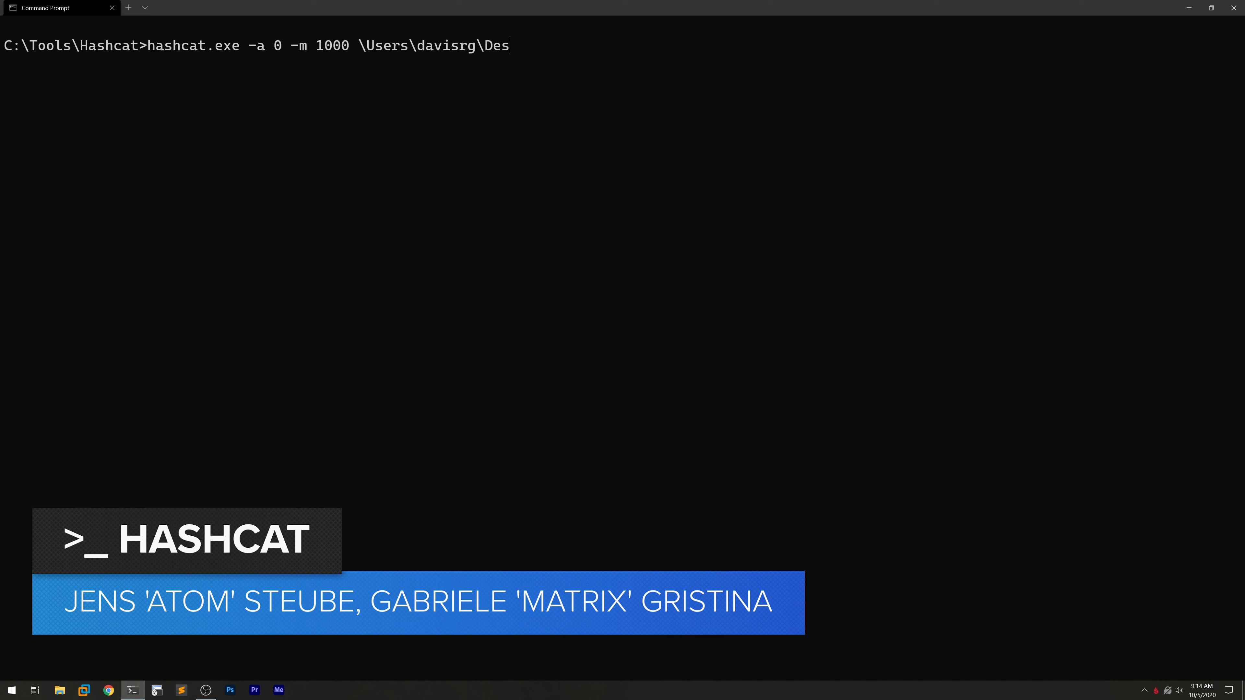
{"action": "type", "text": "ktop\\hashes.txt"}
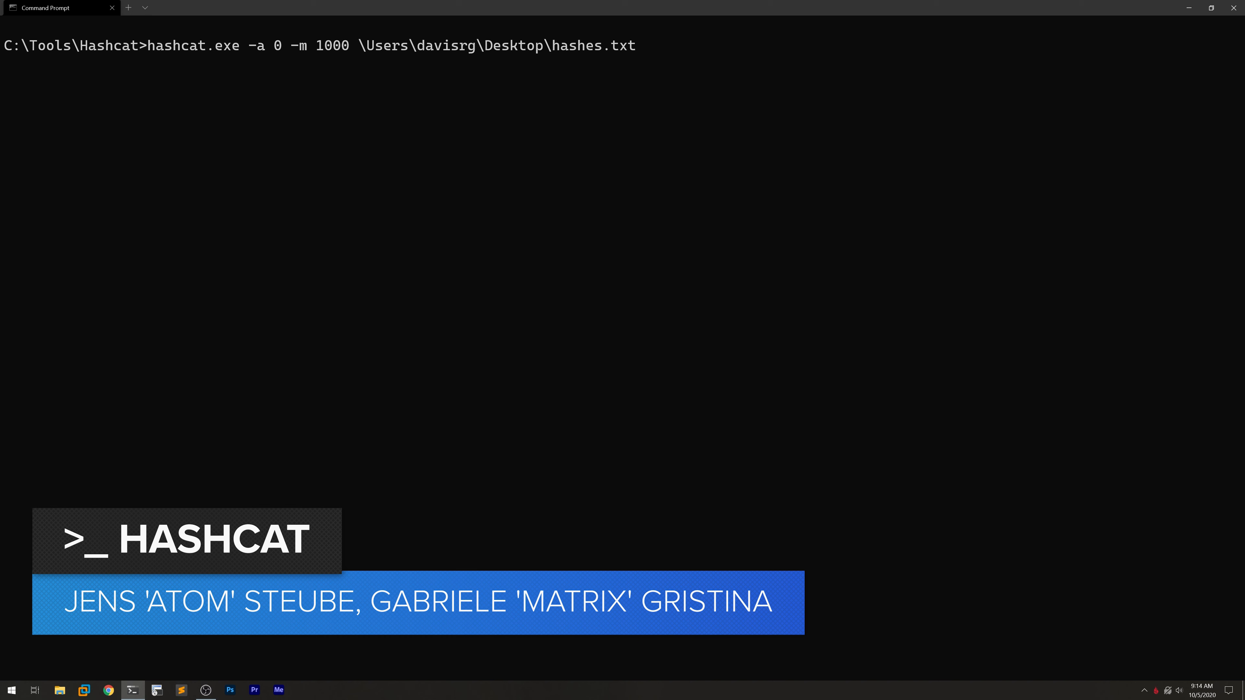
{"action": "type", "text": "wordlists"}
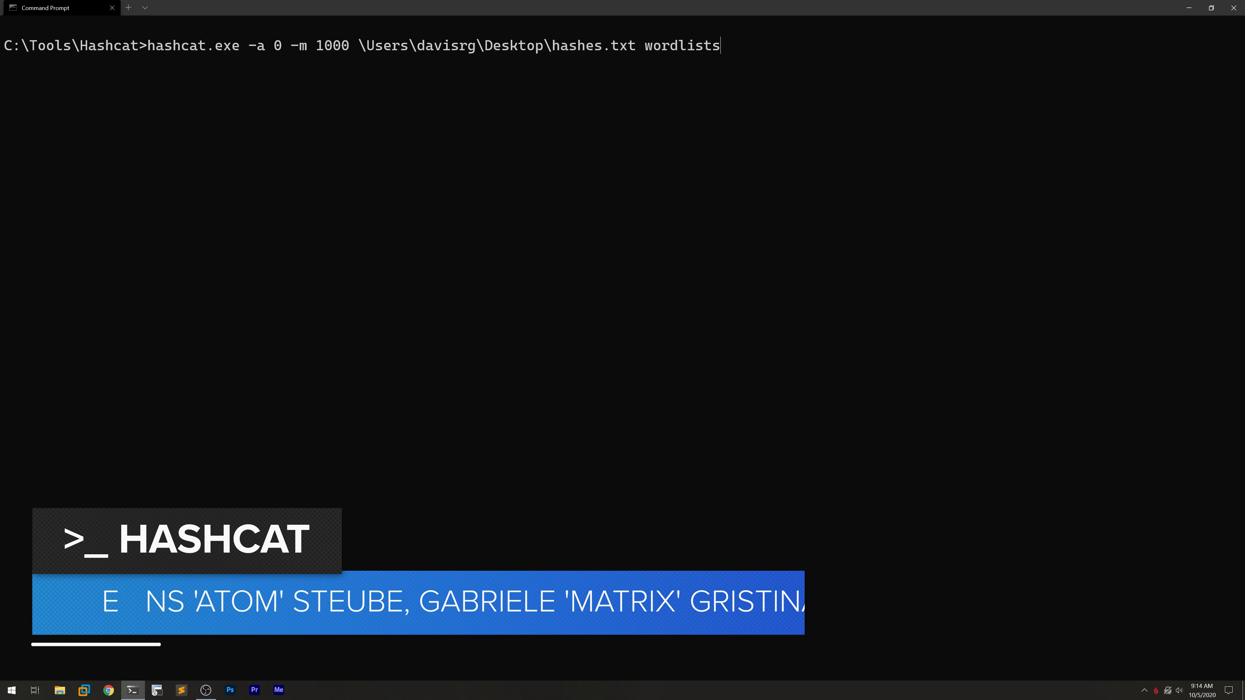
{"action": "type", "text": "\\rockyou.txt"}
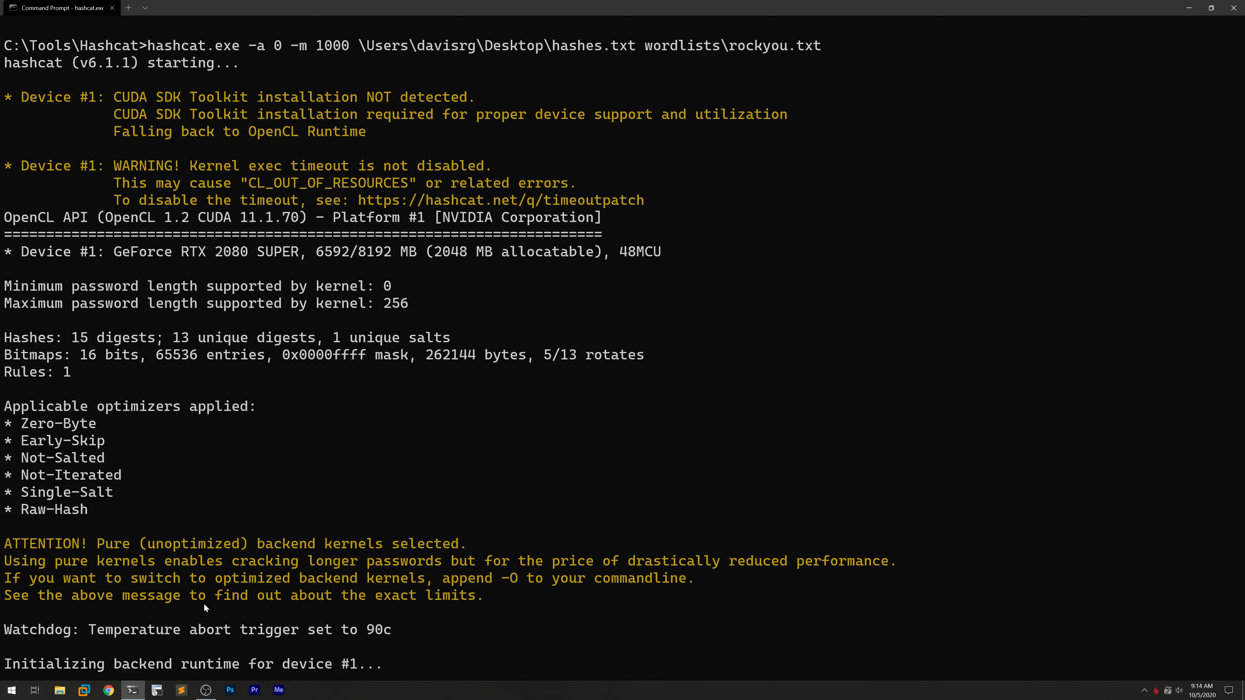
Scroll the hashcat output as the run exhausts rockyou, recovering 7 of 13 NTLM digests
{"action": "scroll", "scroll_direction": "down", "scroll_amount": 3}
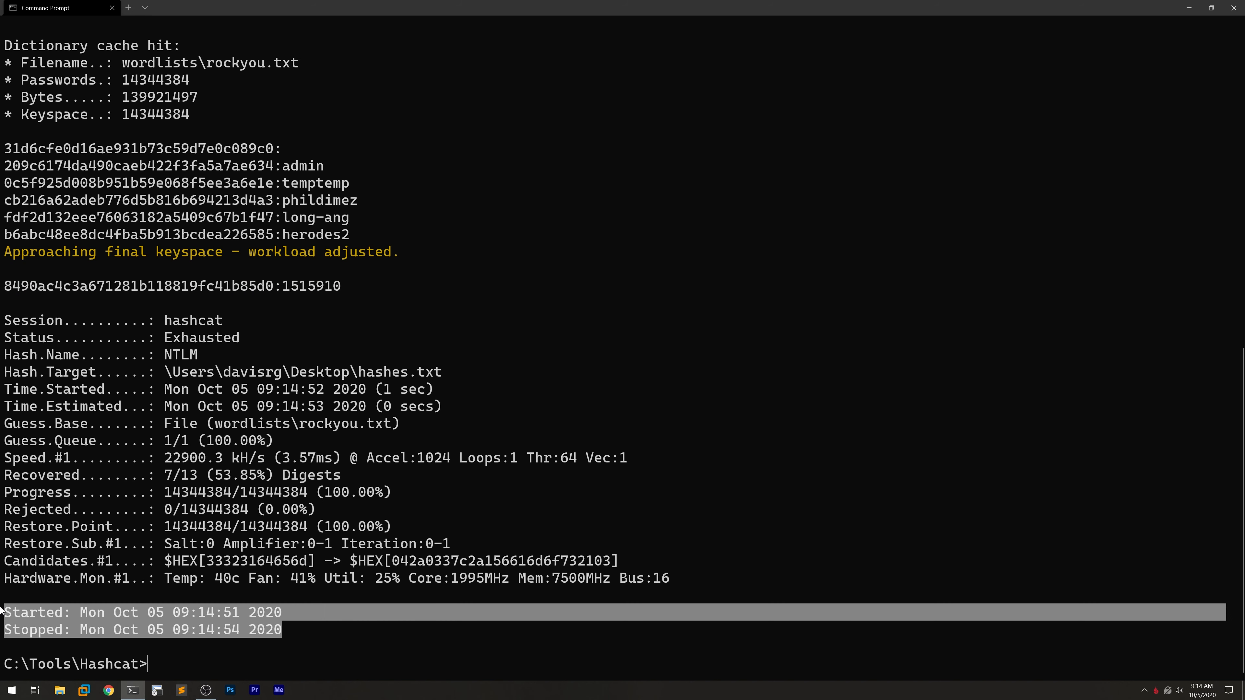
{"action": "mouse_move", "coordinate": [357, 679]}
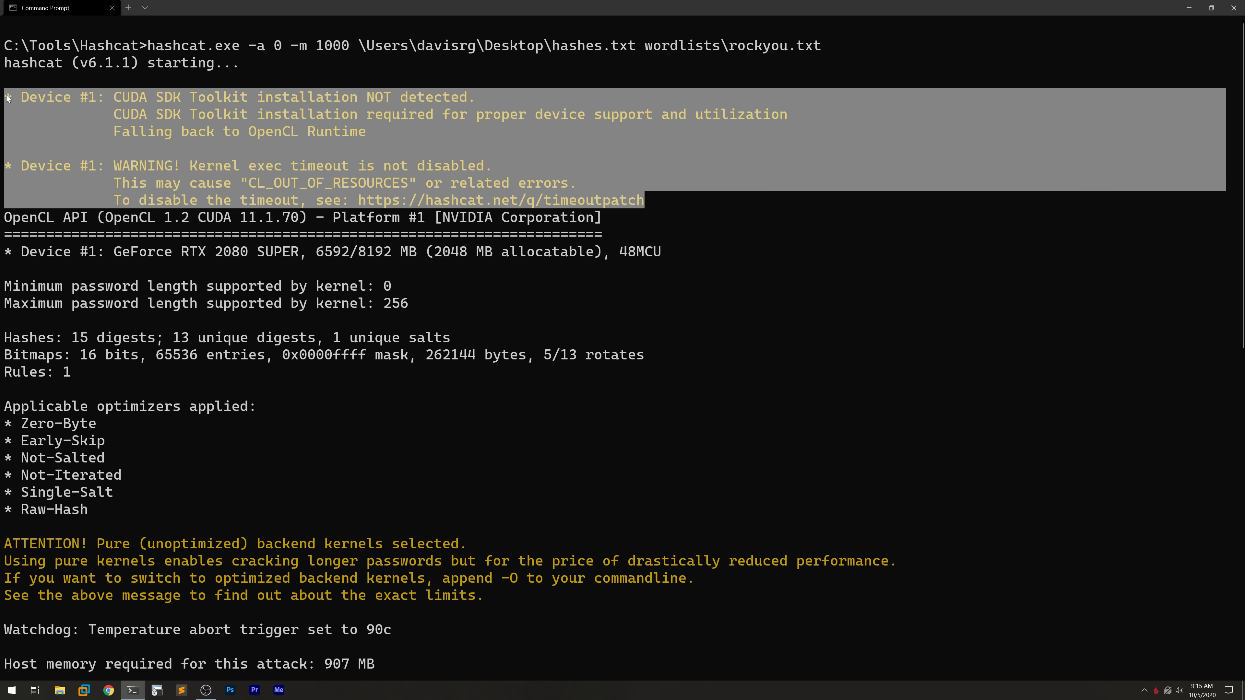
{"action": "mouse_move", "coordinate": [676, 255]}
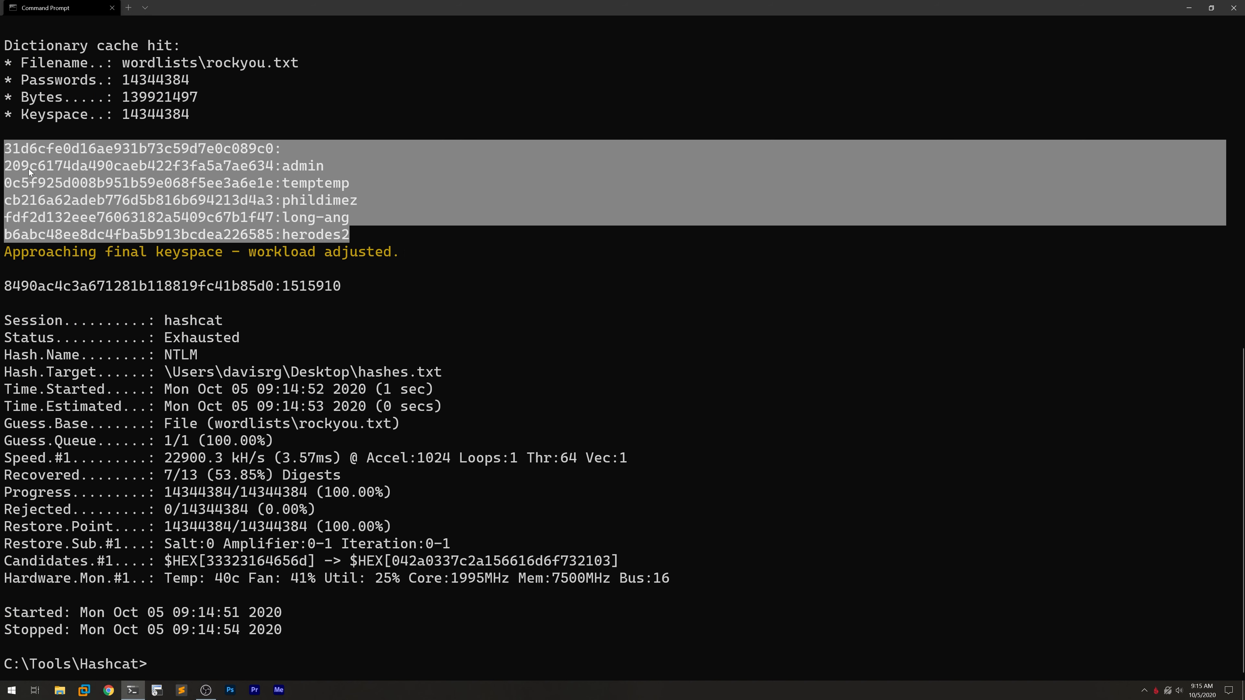
{"action": "mouse_move", "coordinate": [210, 279]}
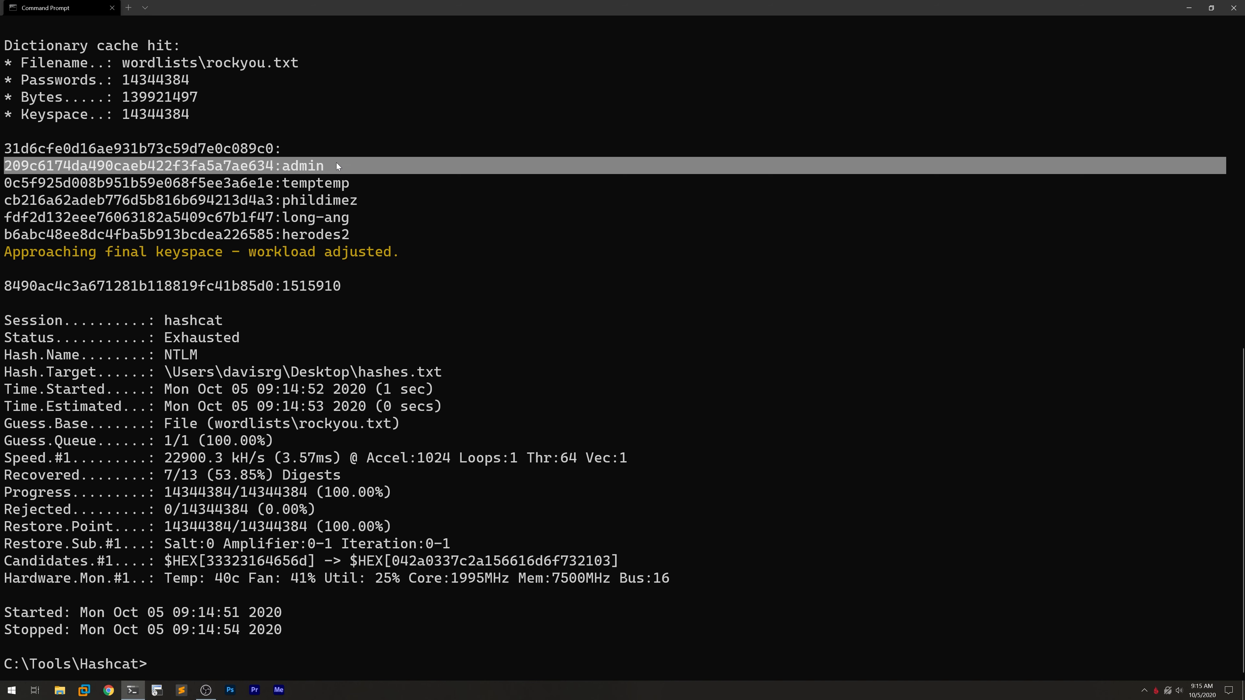
{"action": "mouse_move", "coordinate": [445, 291]}
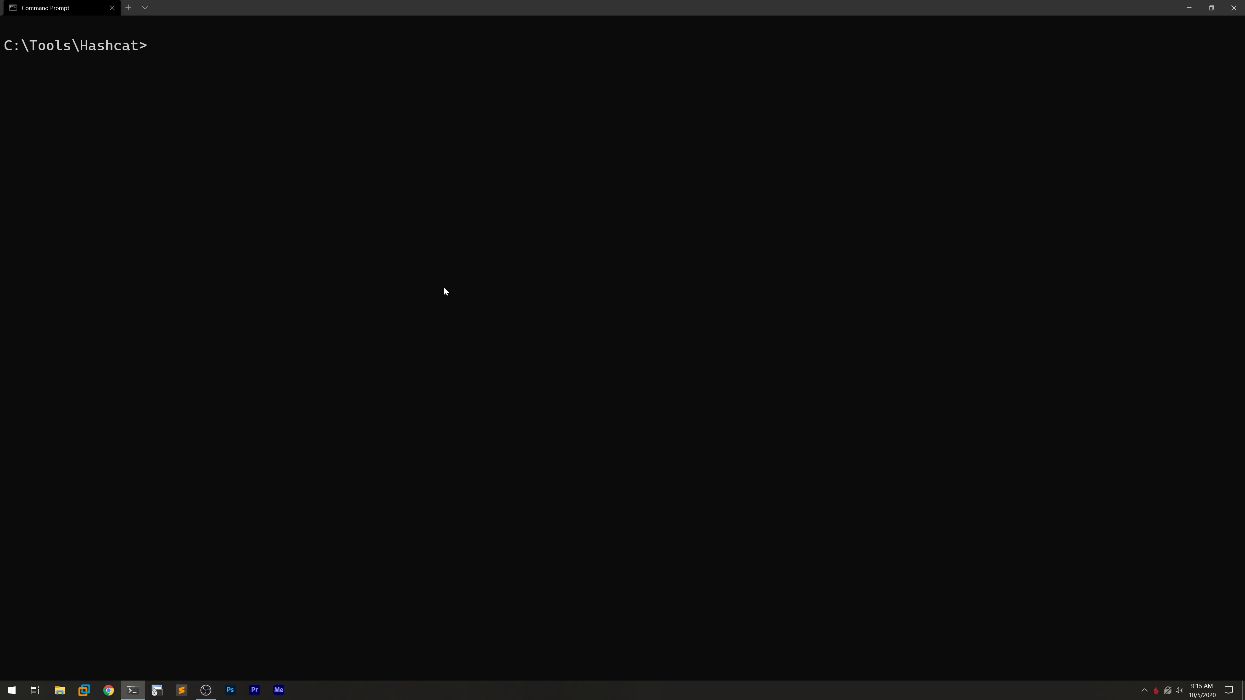
Compose hashcat.exe --show --username -m 1000 on Desktop\hashes.txt, not yet run
{"action": "type", "text": "hashcat.e"}
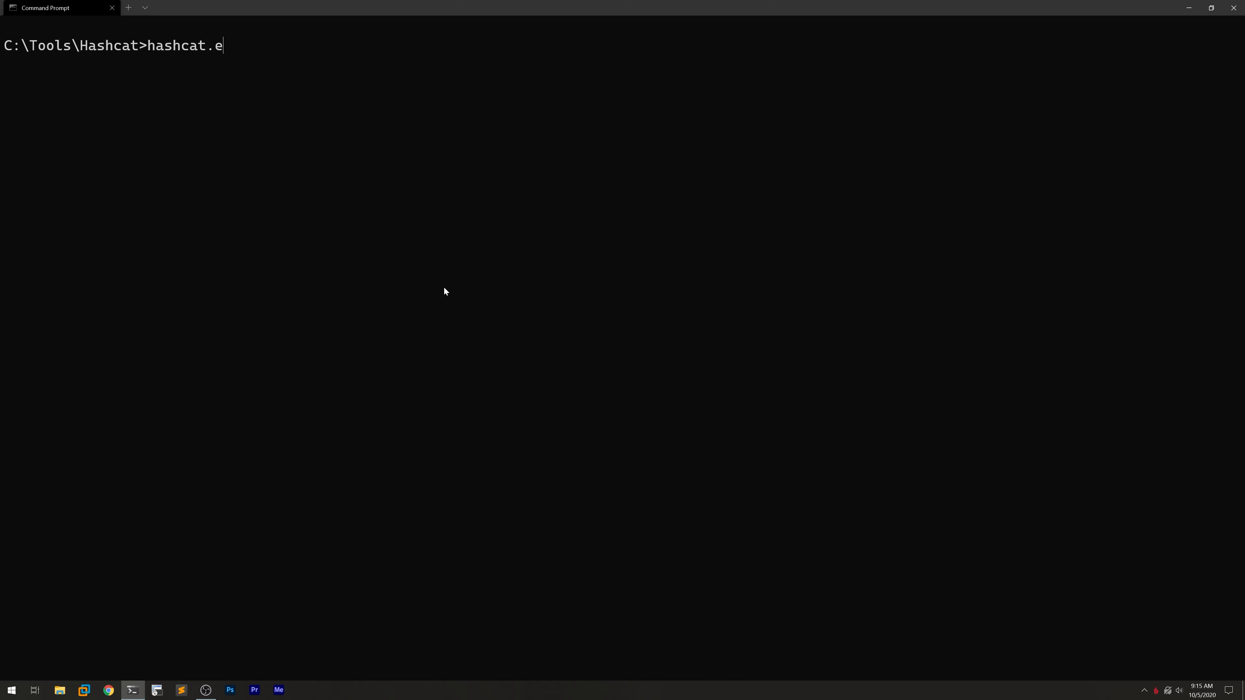
{"action": "type", "text": "xe --show"}
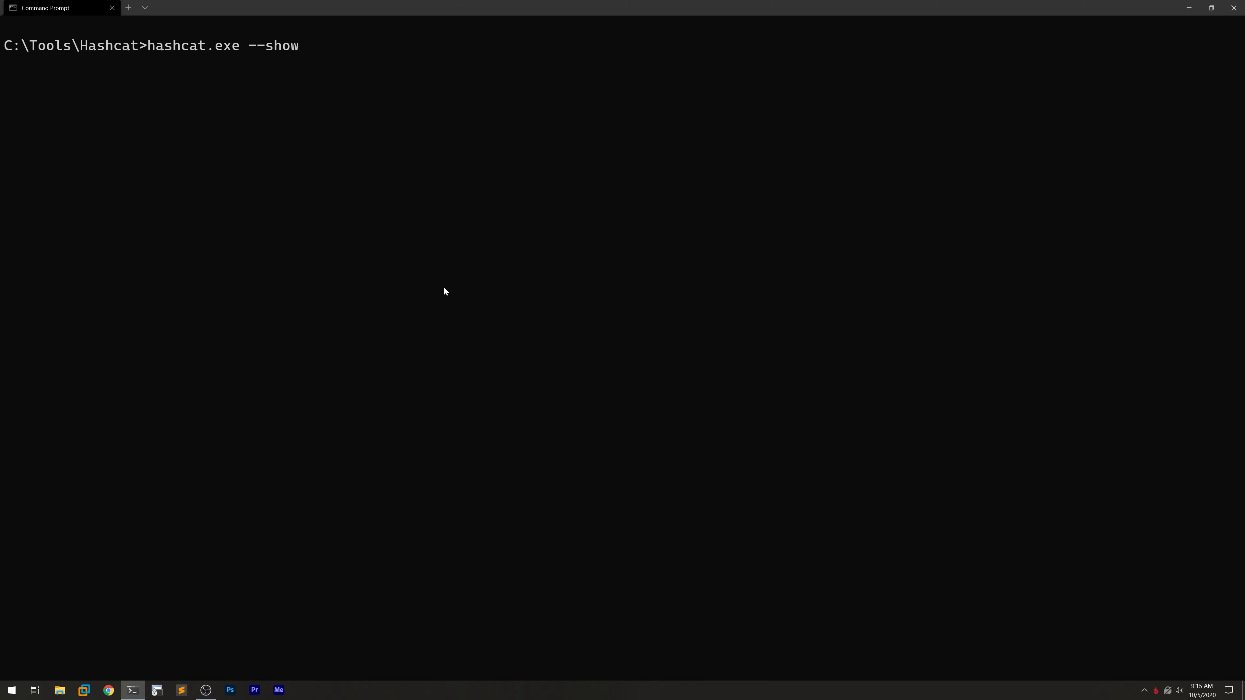
{"action": "type", "text": "--username"}
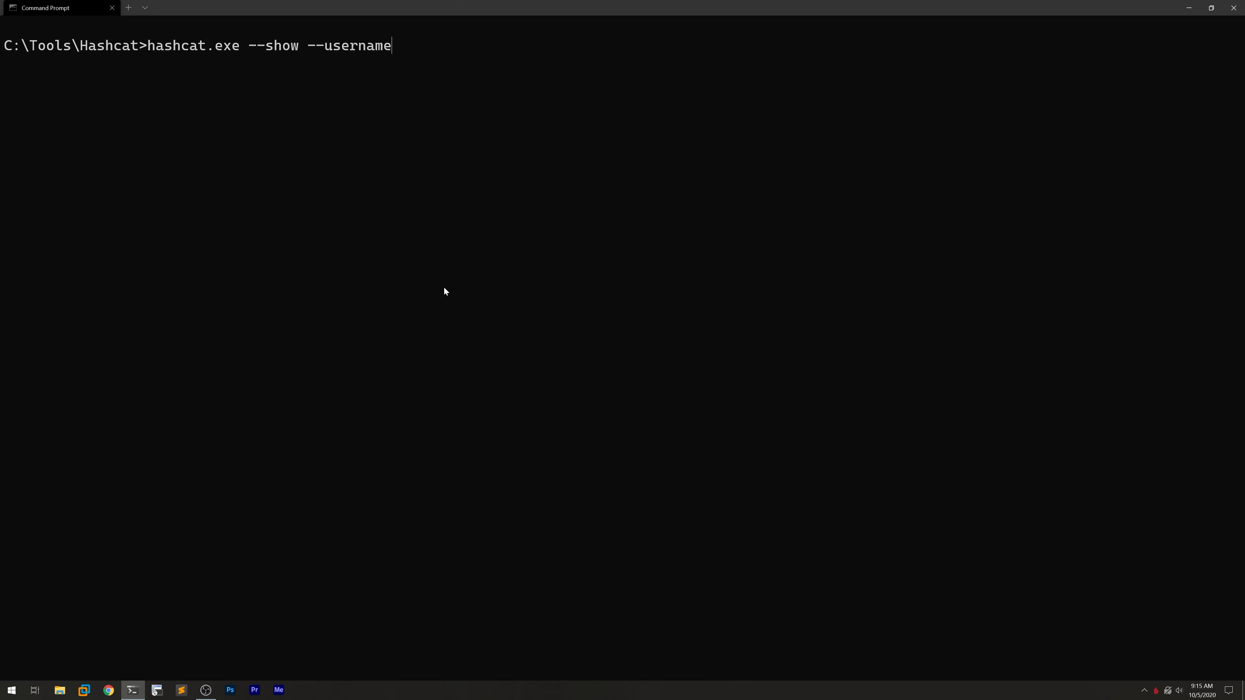
{"action": "type", "text": "-m 1000"}
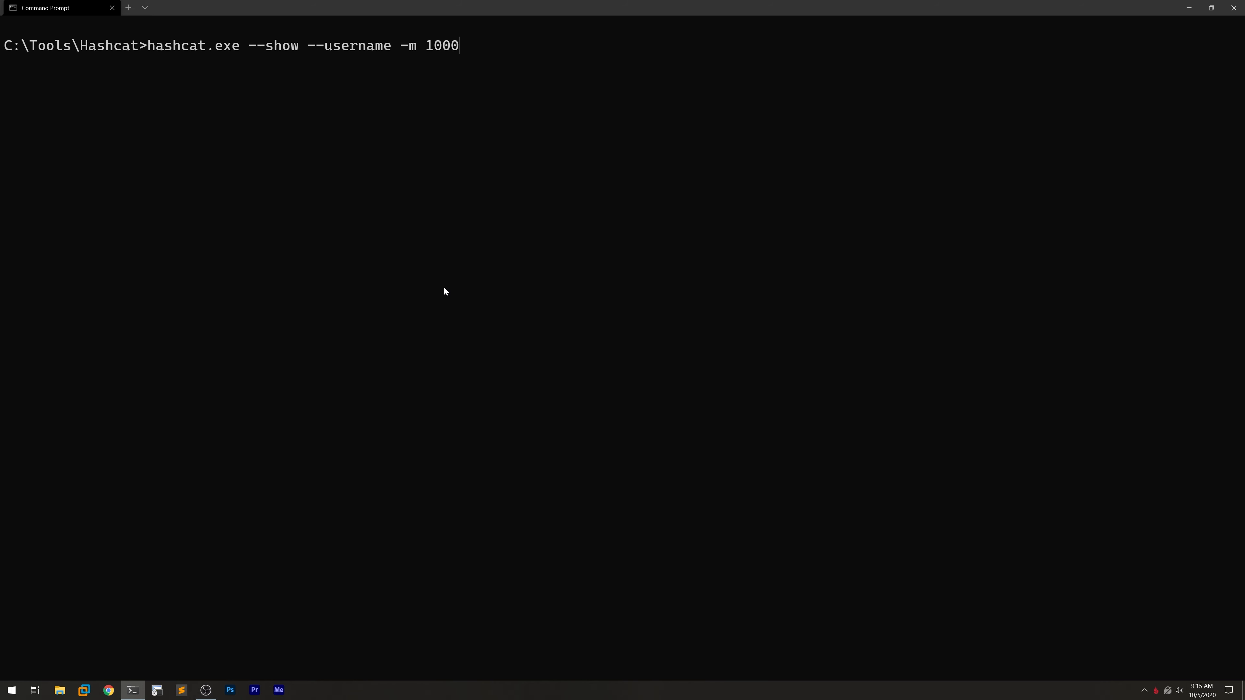
{"action": "type", "text": "\\U"}
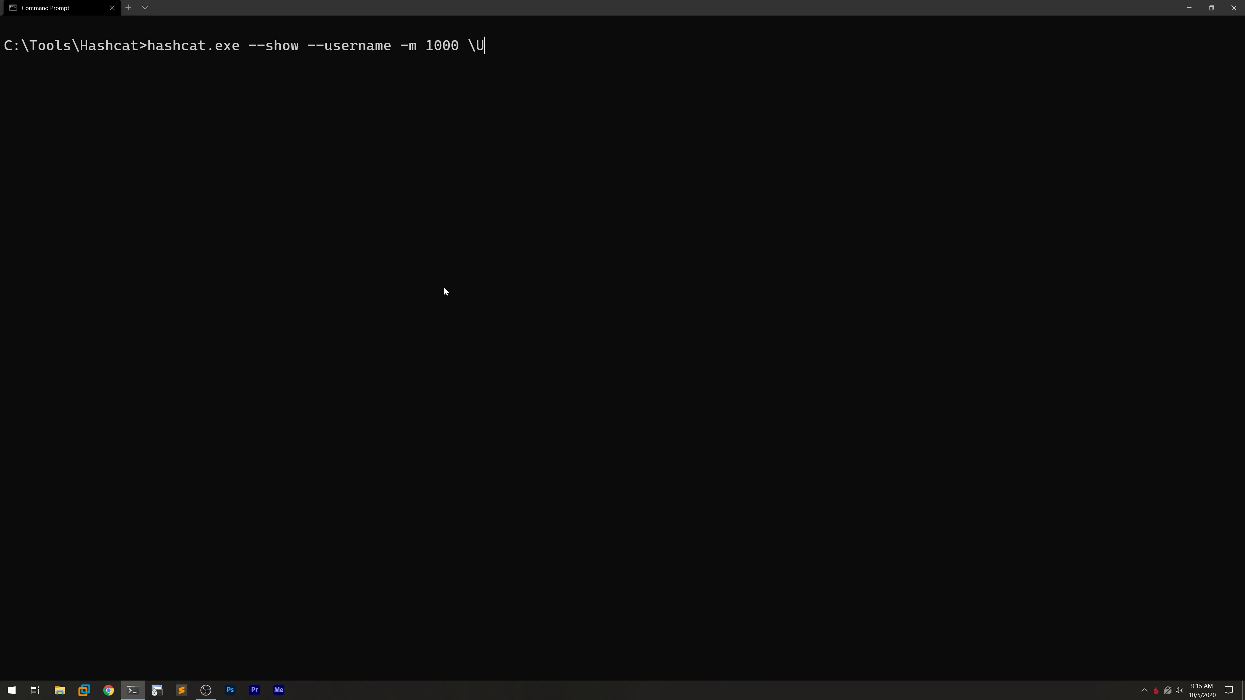
{"action": "type", "text": "sers\\davisrg\\"}
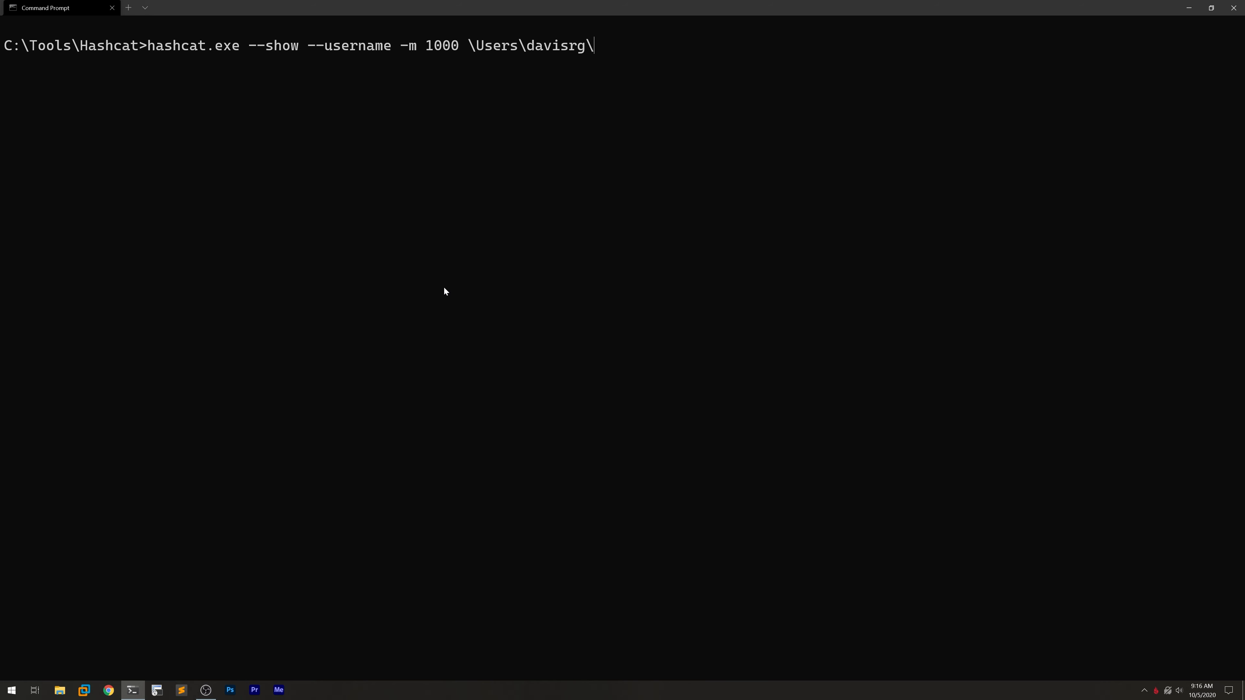
{"action": "type", "text": "Desktop\\hashes.txt"}
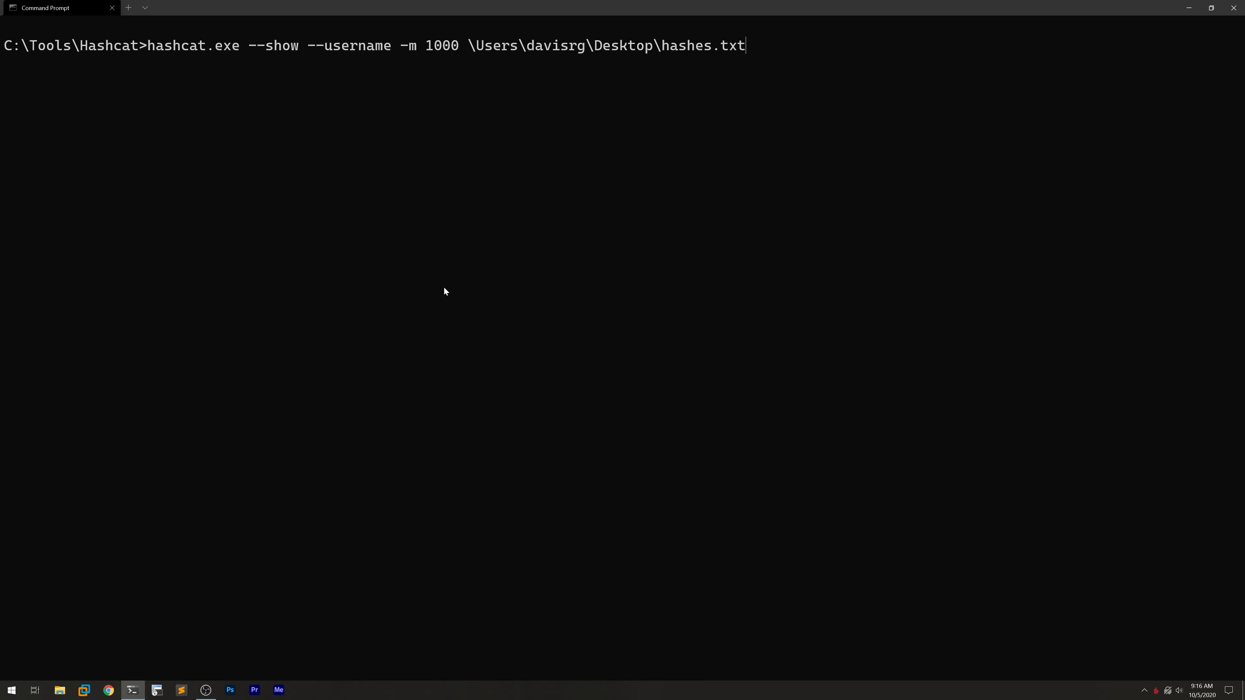